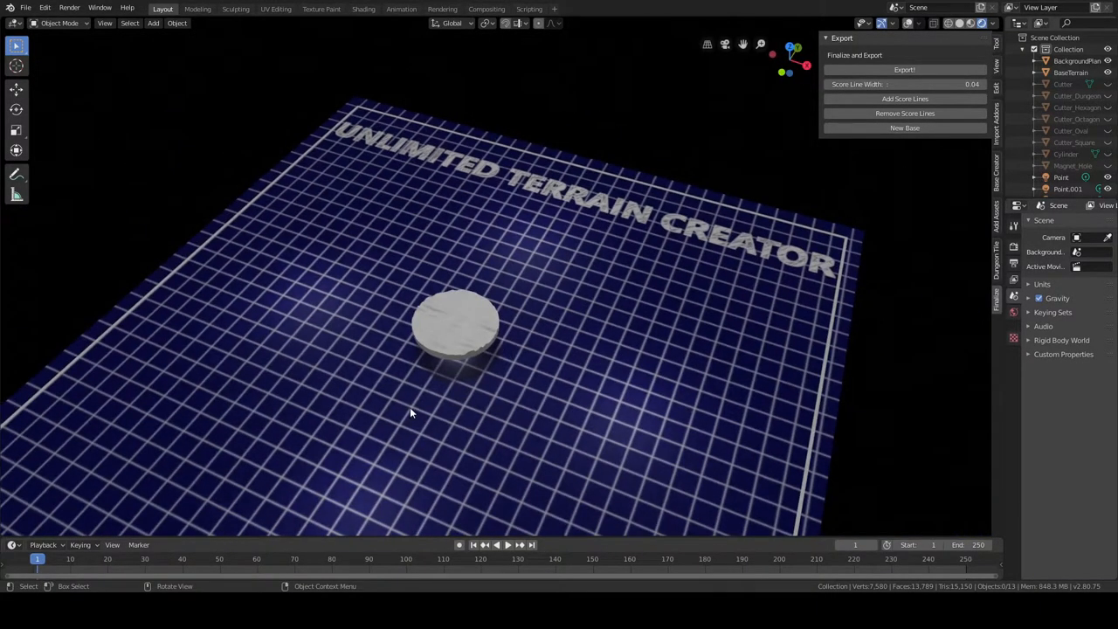
pyautogui.moveTo(538, 384)
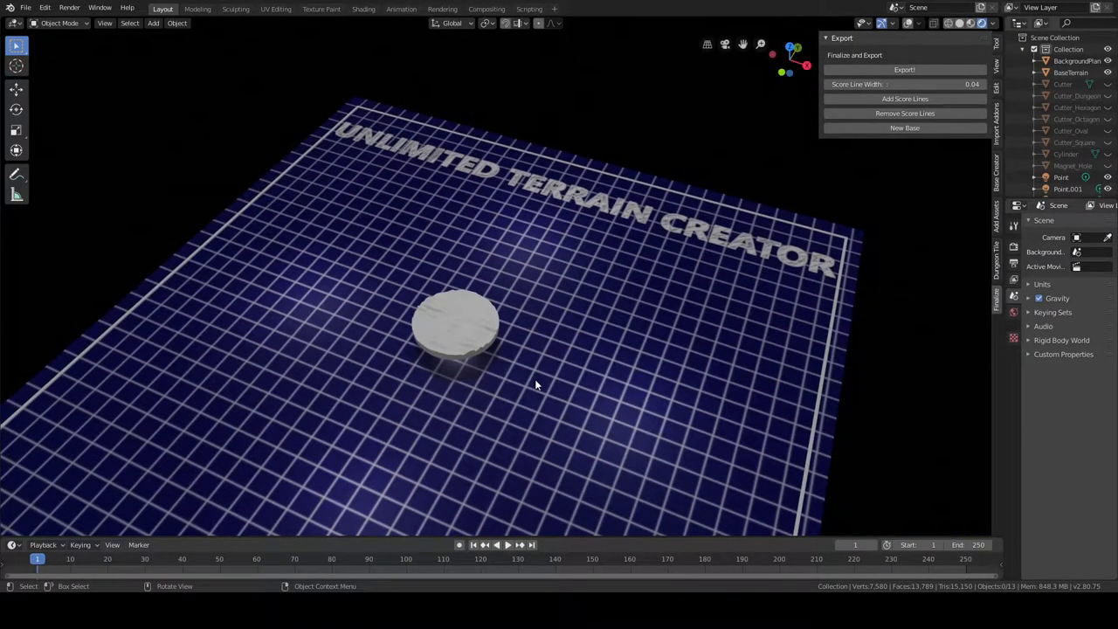
pyautogui.moveTo(437, 402)
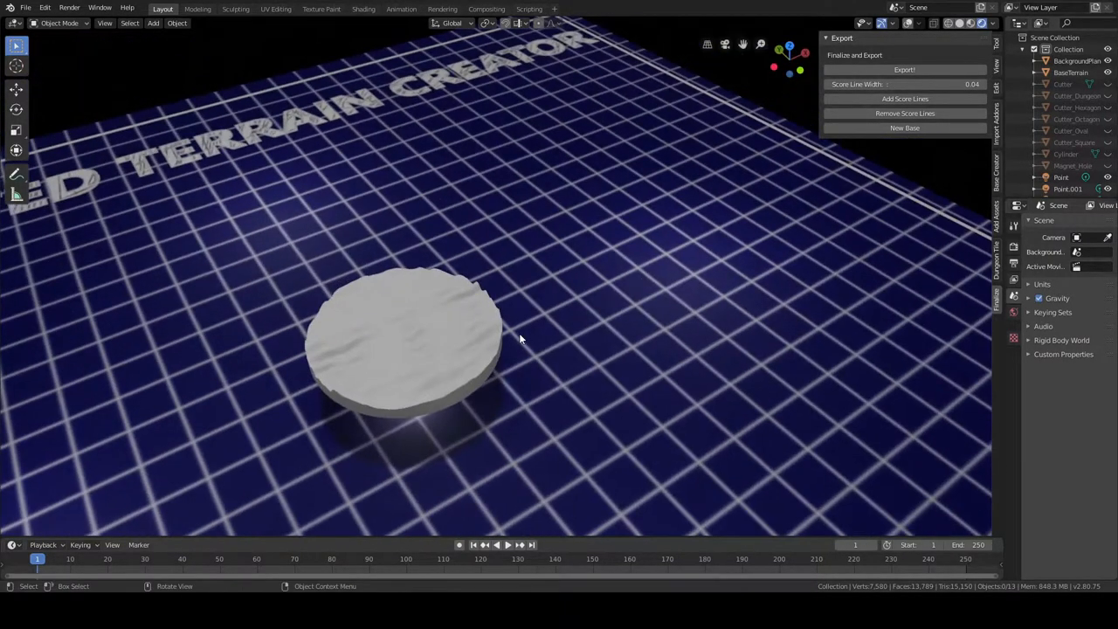
# Step: In Base Creator, set Shape to dungeon tile and Style to OpenLock, giving a square clip-opening base
pyautogui.moveTo(520, 339); pyautogui.dragTo(419, 346)
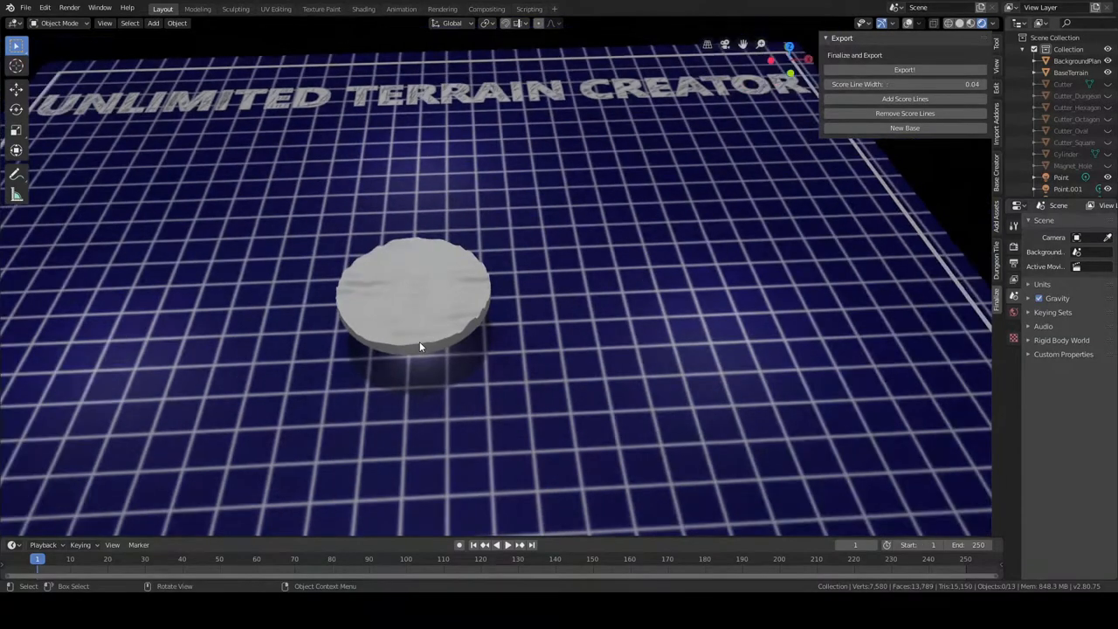
pyautogui.moveTo(420, 350); pyautogui.dragTo(509, 306)
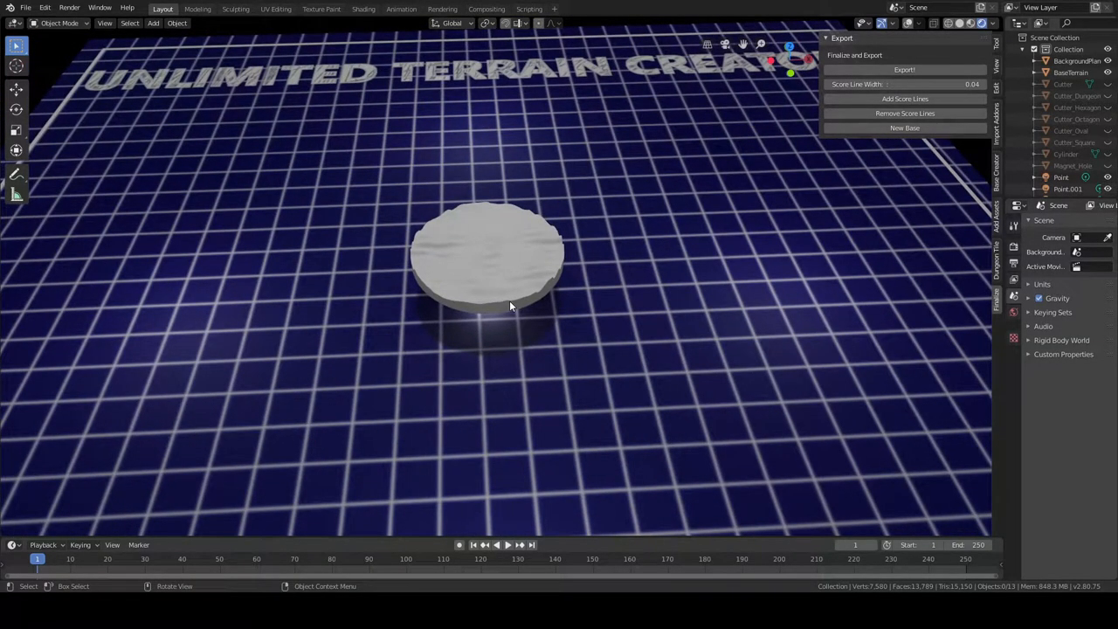
pyautogui.moveTo(1002, 178)
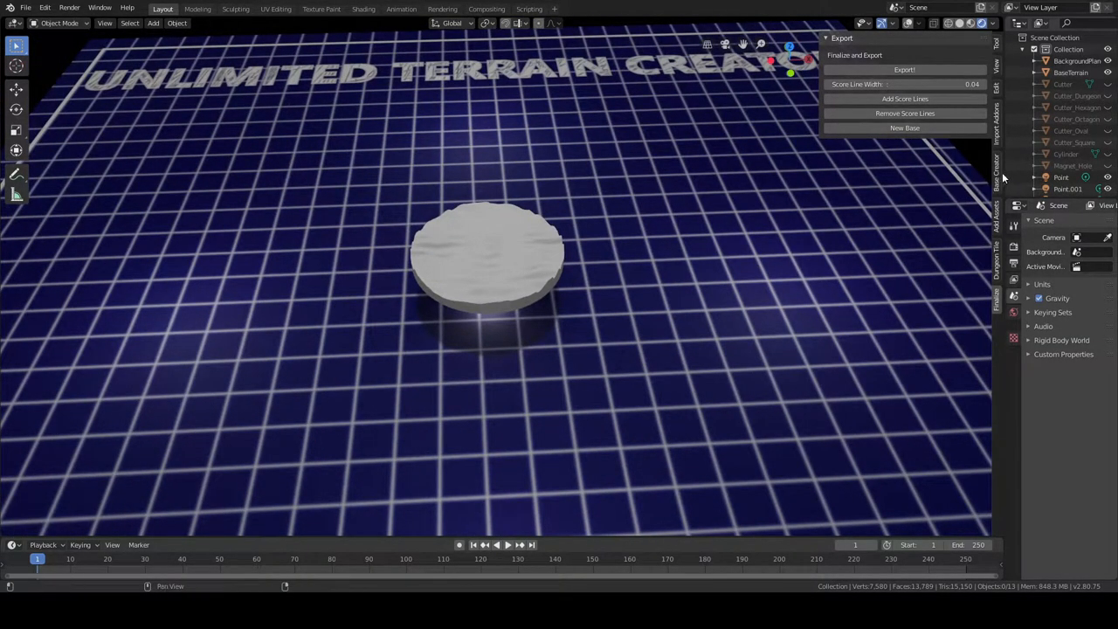
pyautogui.click(995, 161)
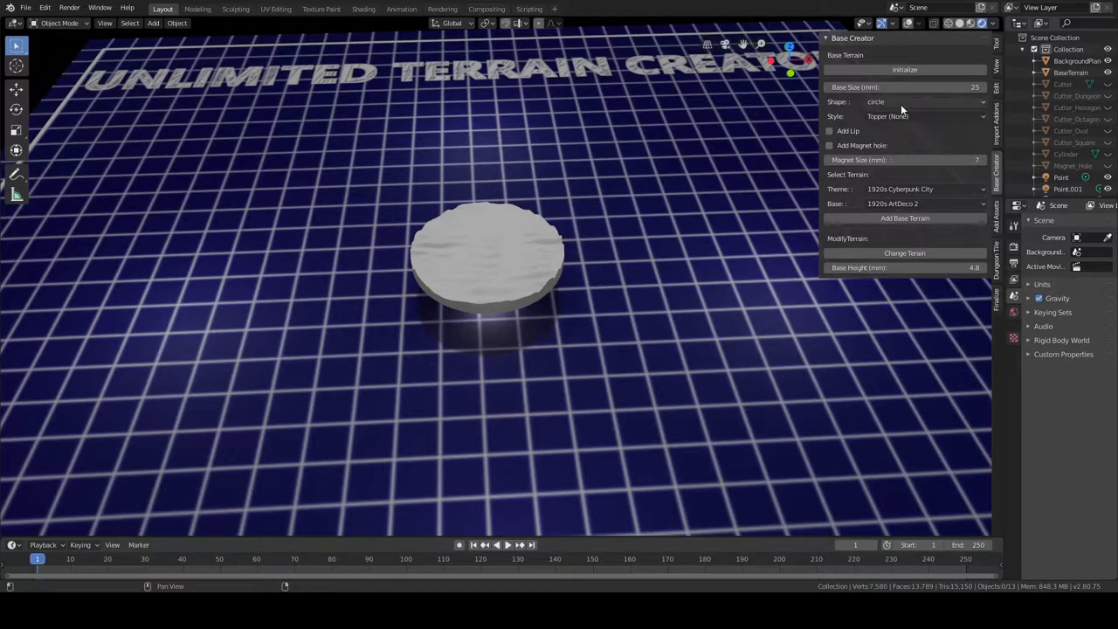
pyautogui.click(924, 102)
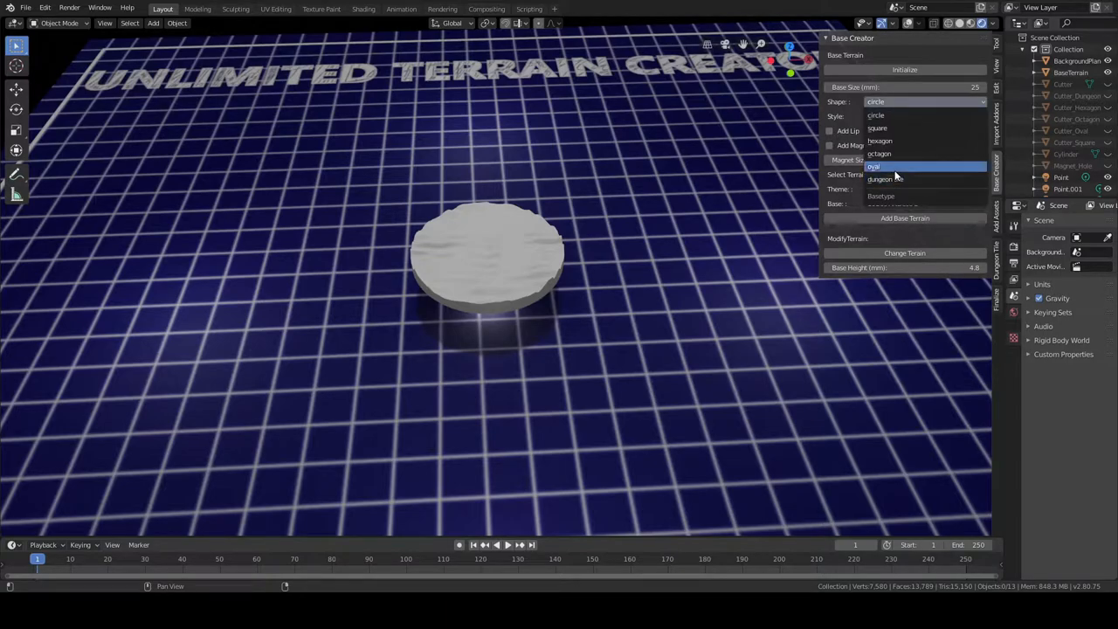
pyautogui.click(884, 178)
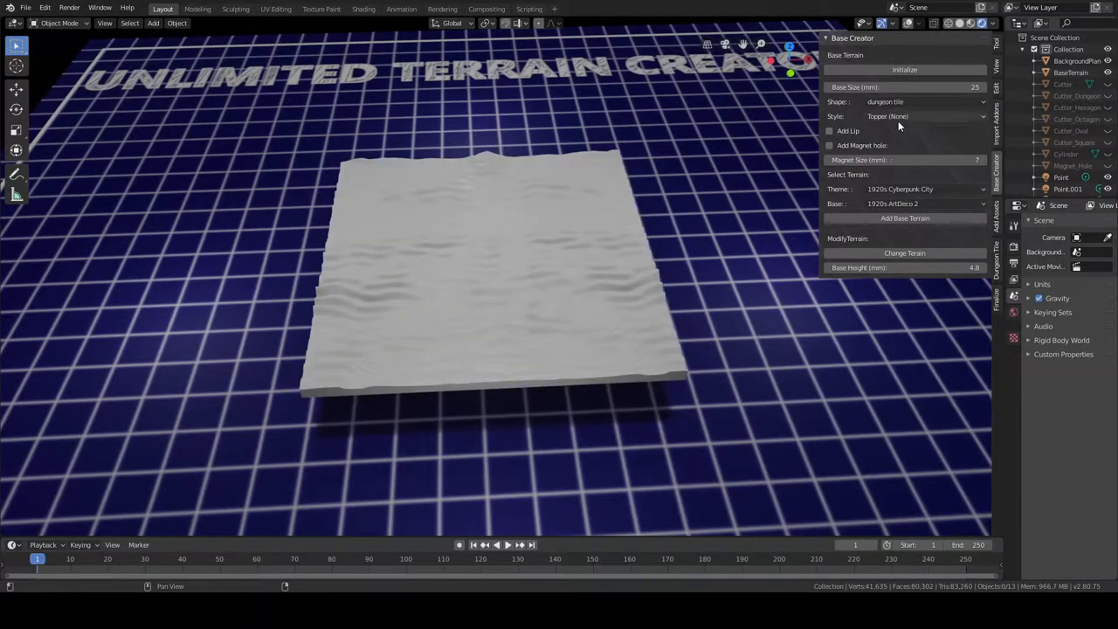
pyautogui.click(924, 115)
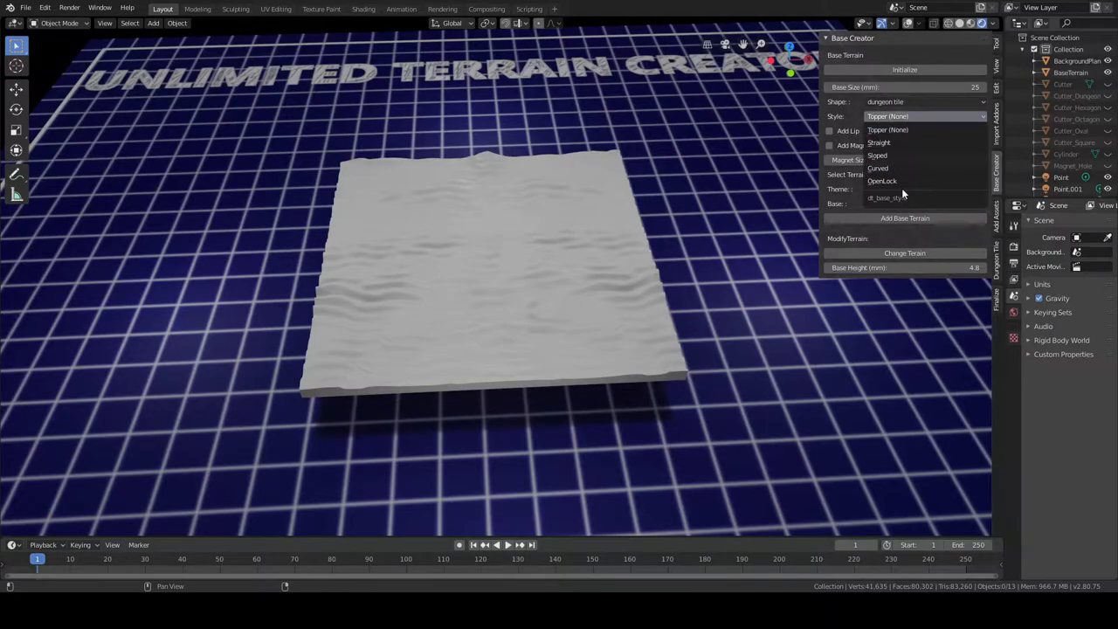
pyautogui.click(882, 179)
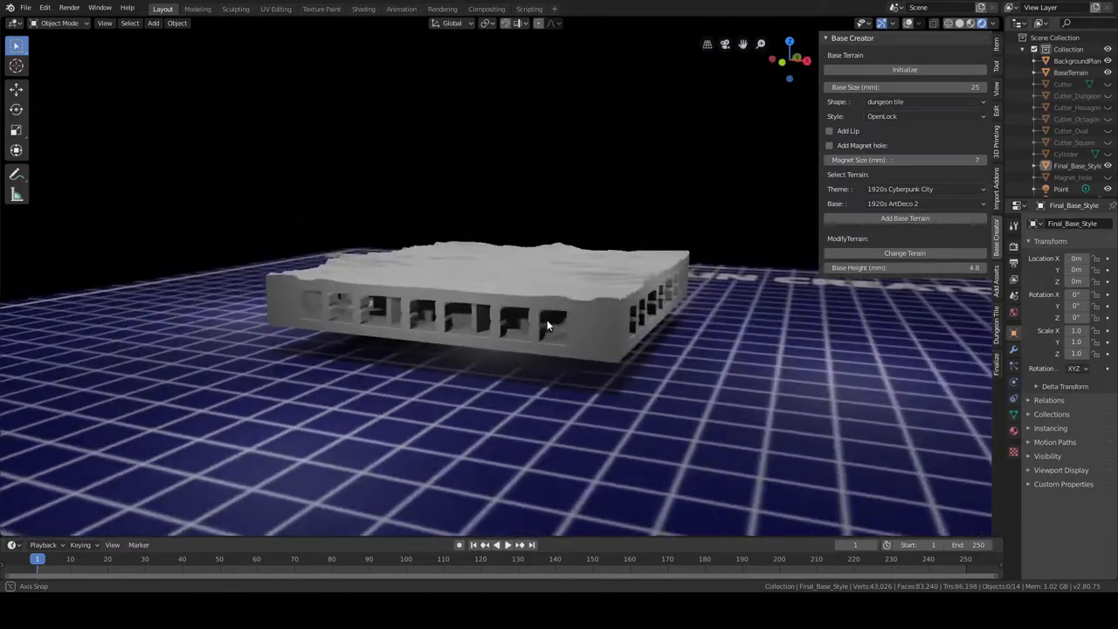
pyautogui.moveTo(550, 328); pyautogui.dragTo(585, 367)
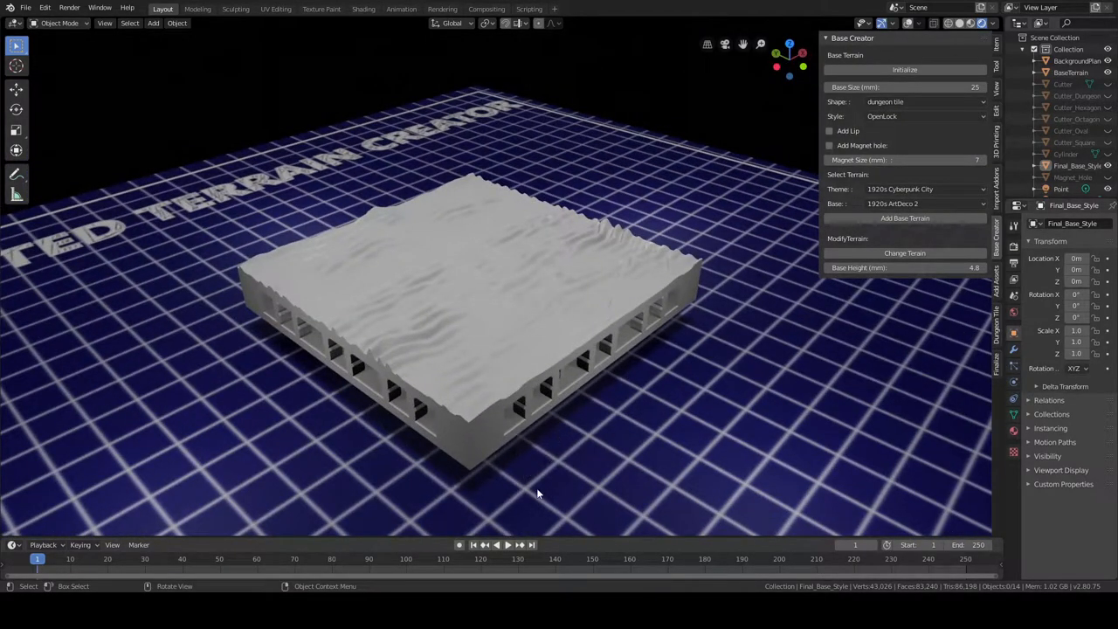
pyautogui.moveTo(538, 493); pyautogui.dragTo(577, 433)
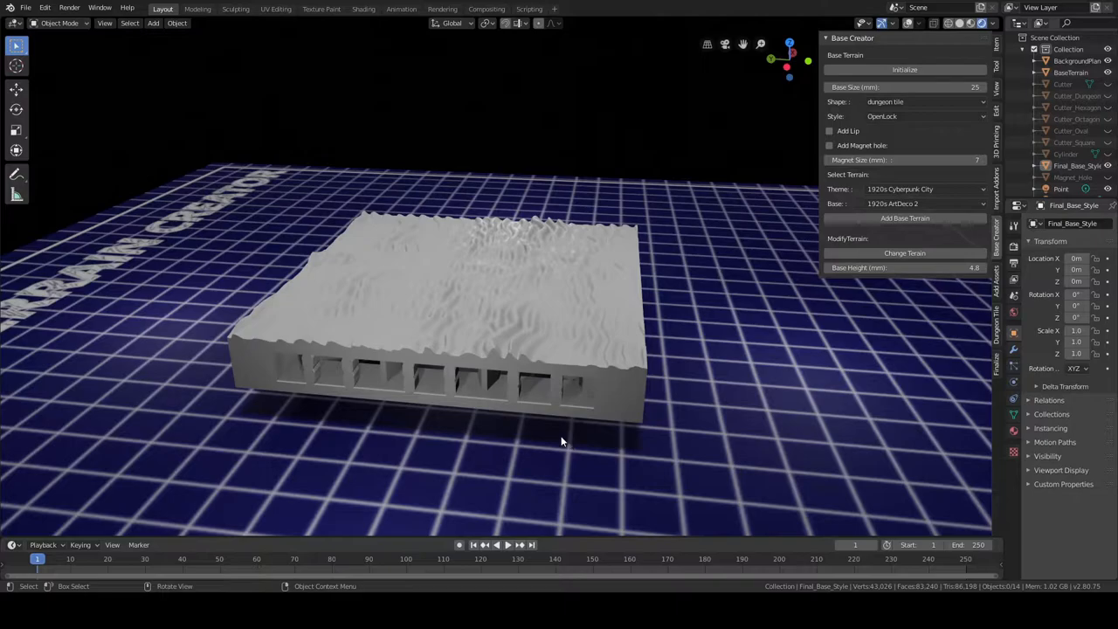
pyautogui.moveTo(544, 443)
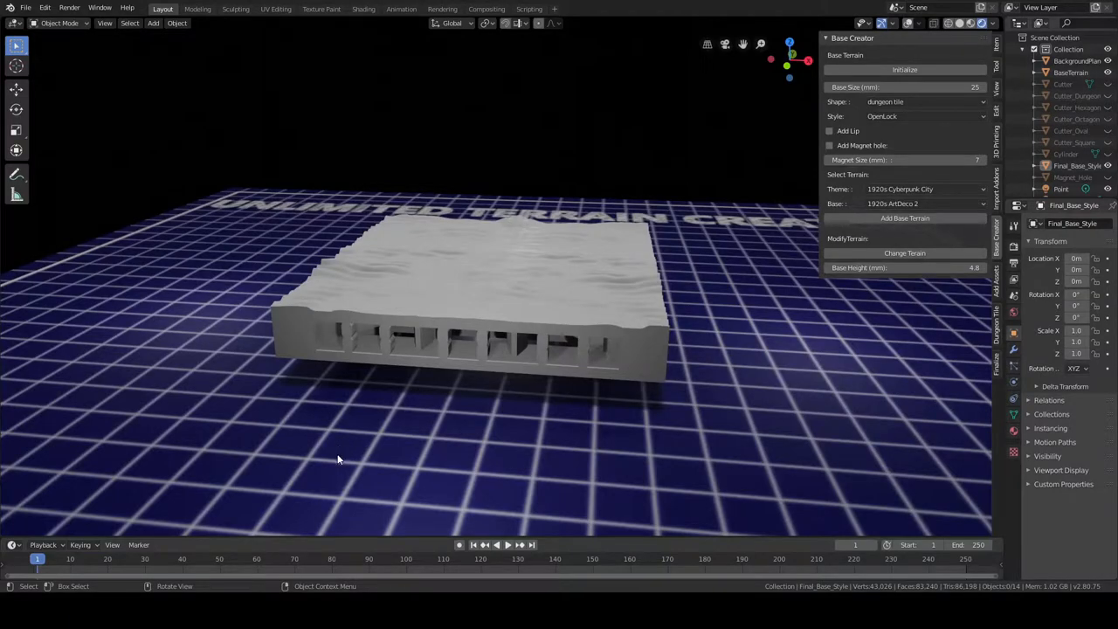
pyautogui.moveTo(538, 390)
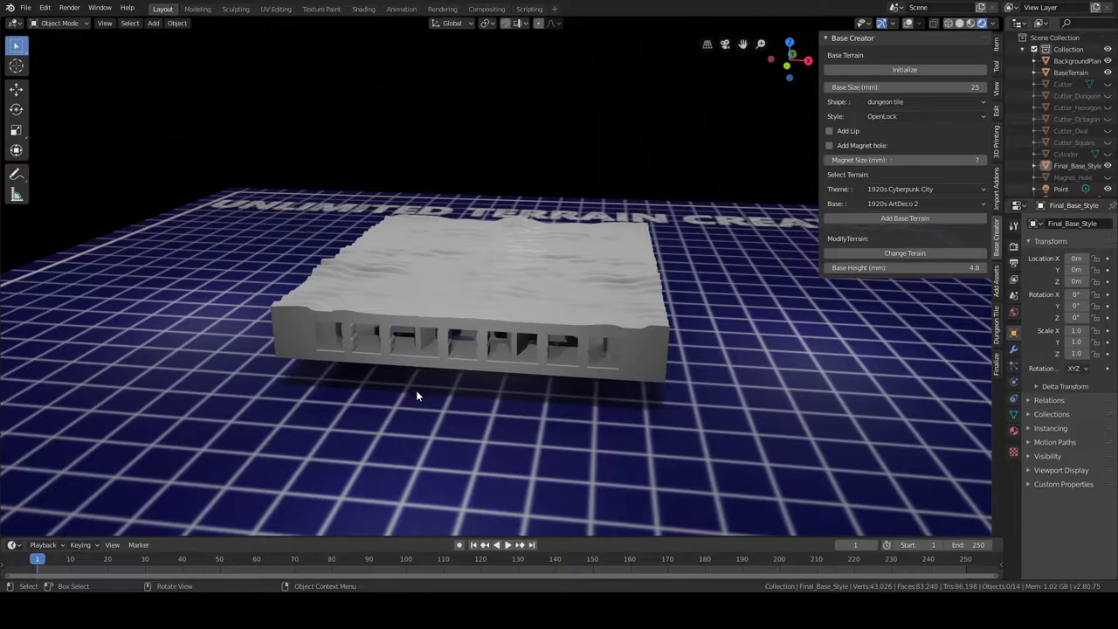
pyautogui.moveTo(562, 306)
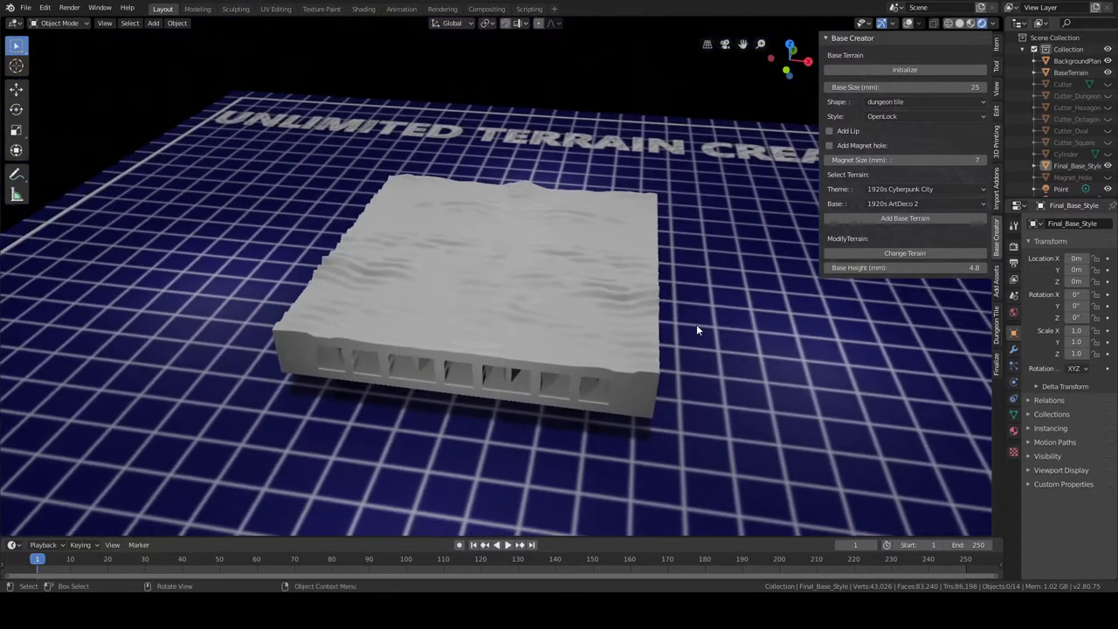
# Step: Import the Biolab theme addon from the Addons list
pyautogui.click(922, 203)
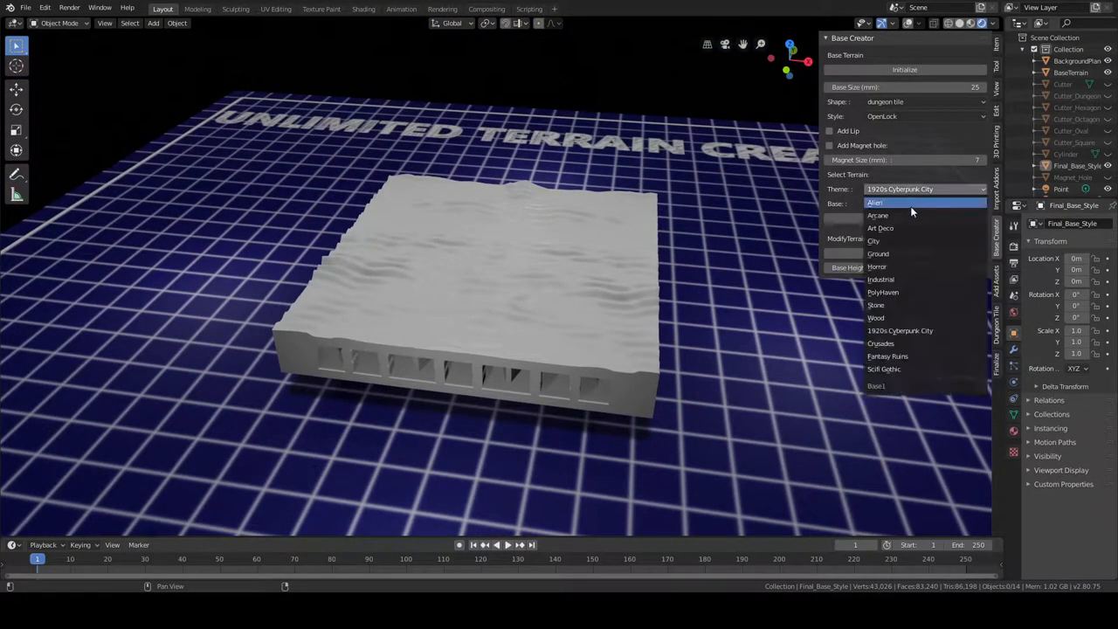
pyautogui.moveTo(918, 288)
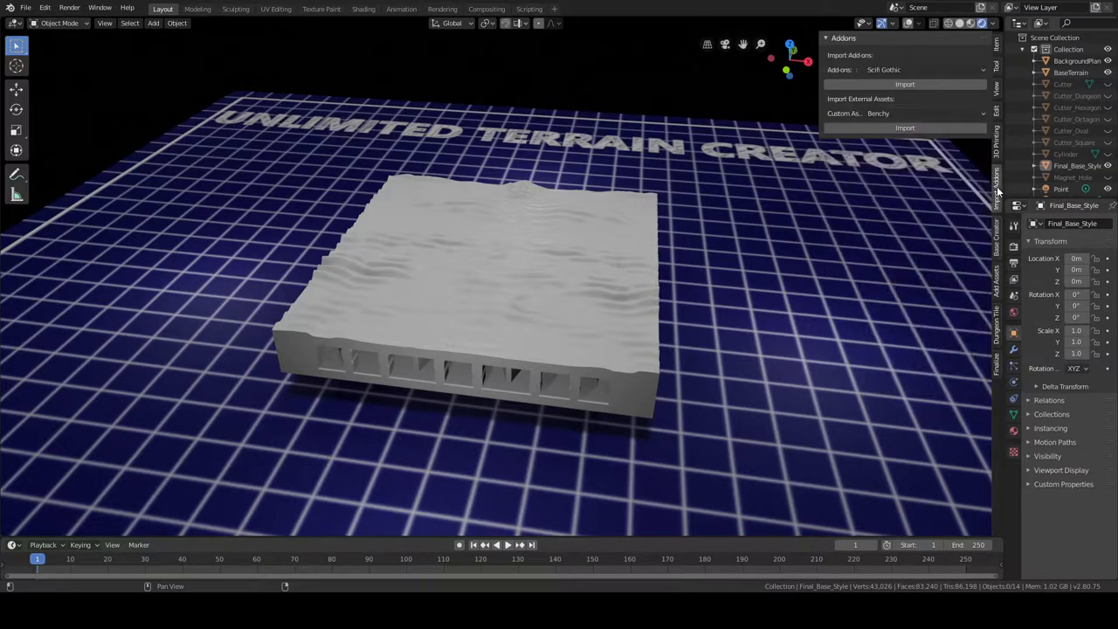
pyautogui.click(881, 69)
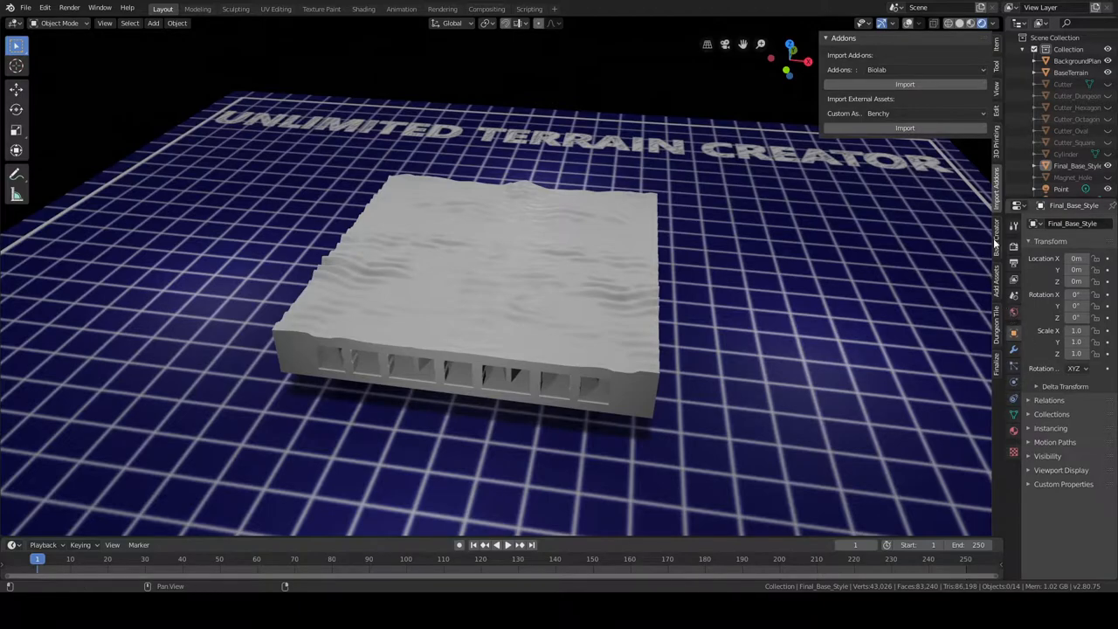
pyautogui.click(922, 189)
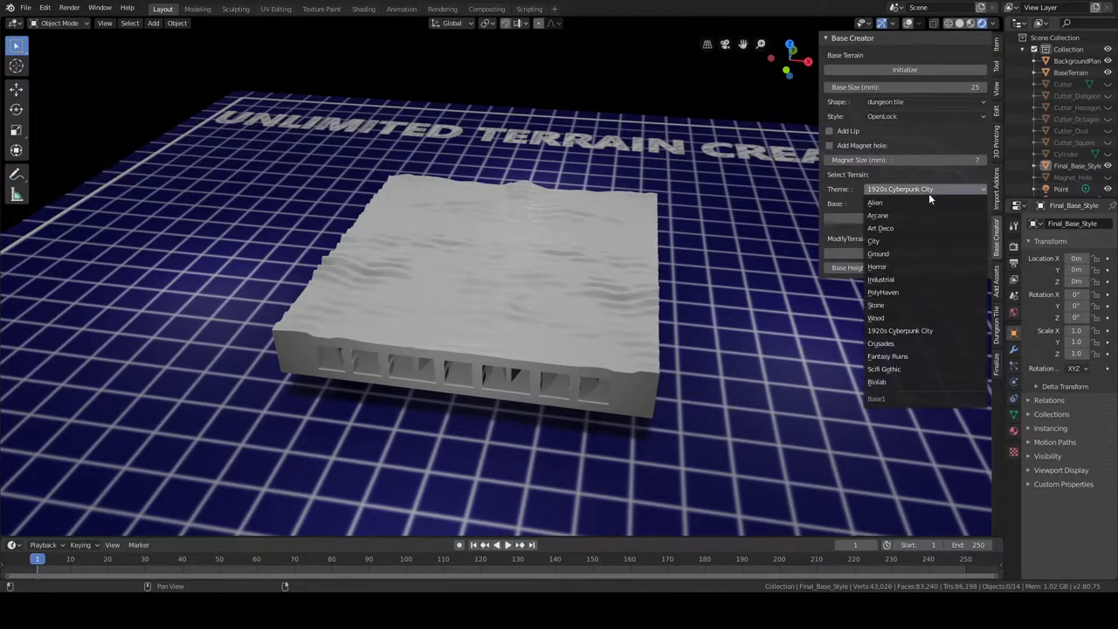
# Step: Set Theme to Biolab and apply a Biolab base design to the tile's top
pyautogui.click(876, 381)
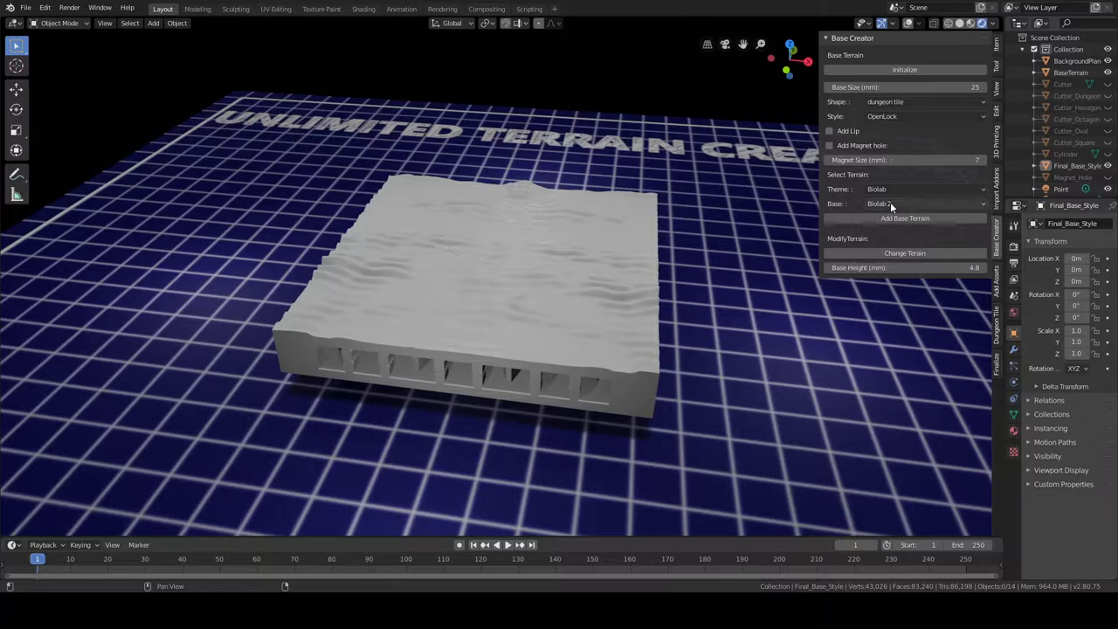
pyautogui.click(922, 202)
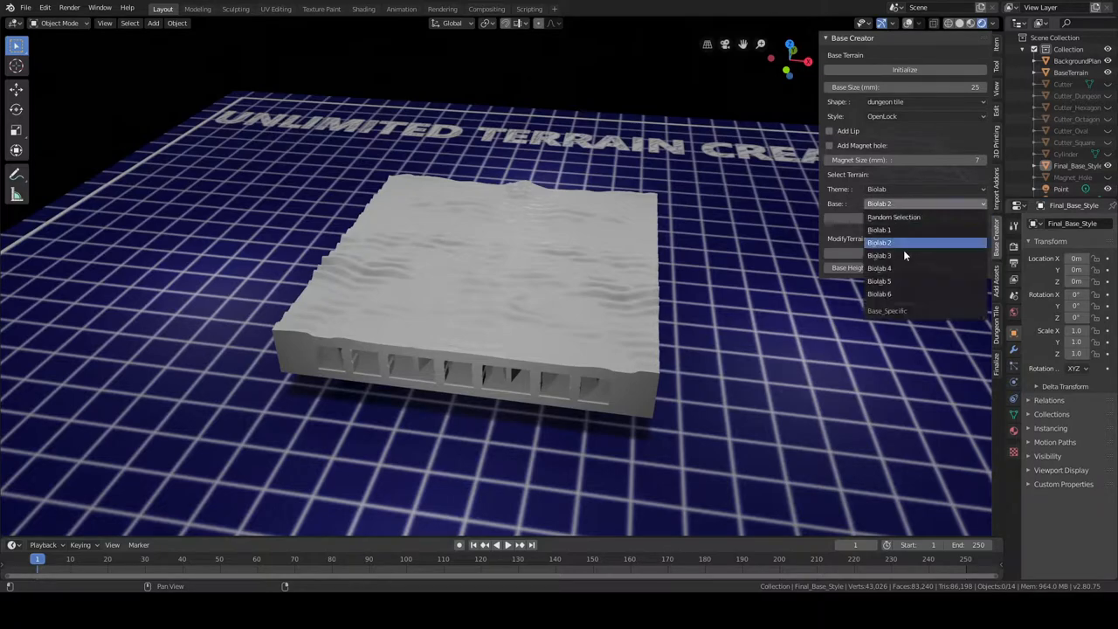
pyautogui.click(880, 293)
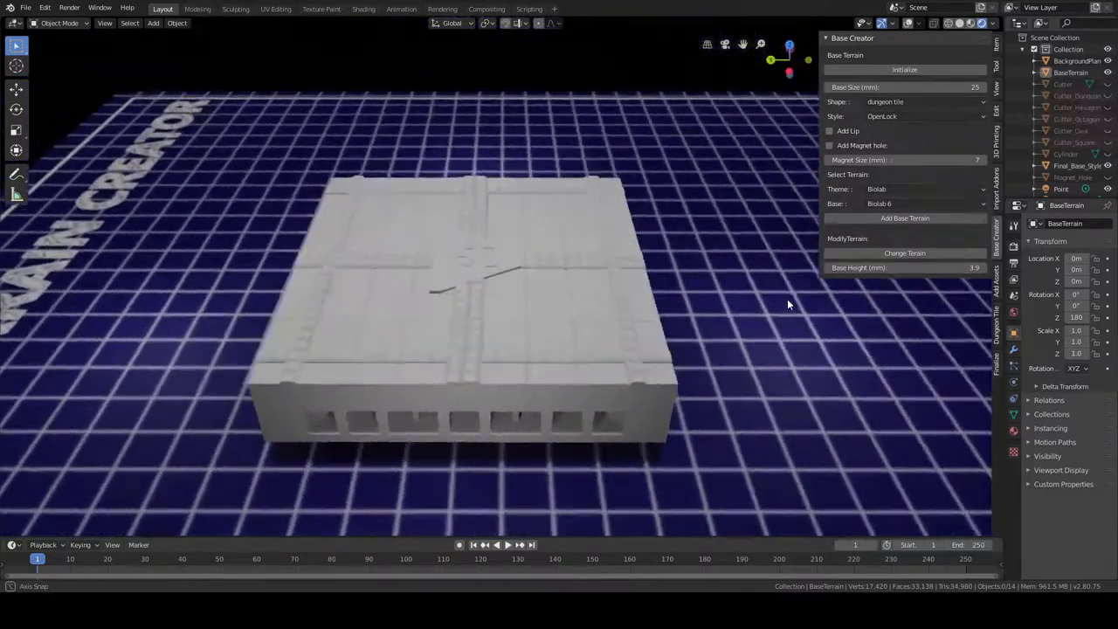
pyautogui.moveTo(788, 304); pyautogui.dragTo(520, 371)
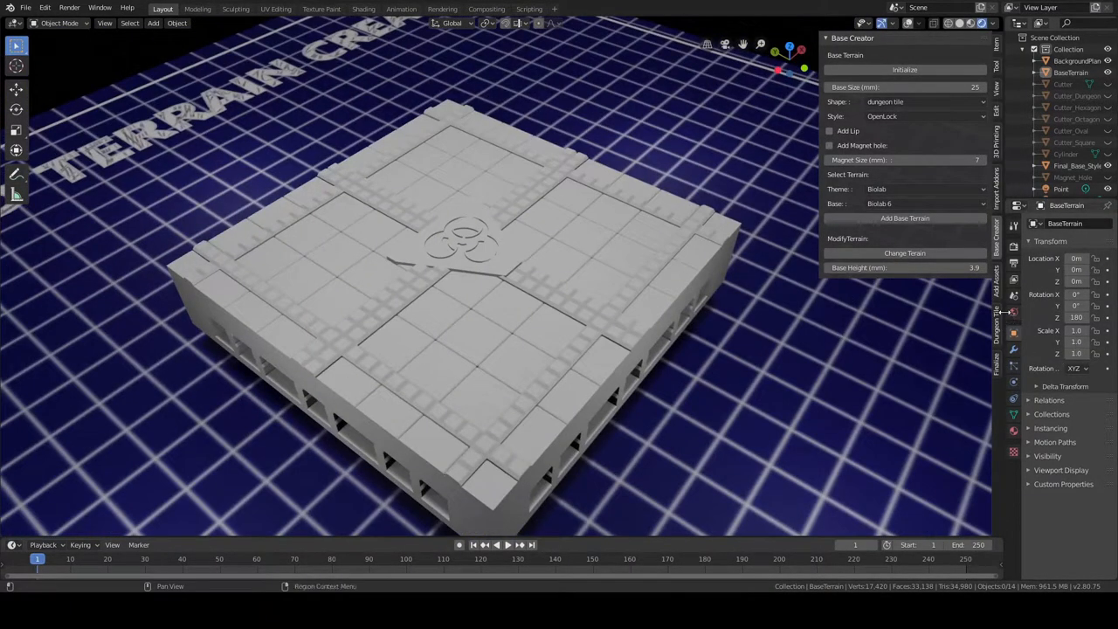
# Step: In the Dungeon Tile panel, set Wall Direction to OpenLock and browse wall assets for Lab Wall 1
pyautogui.click(1013, 332)
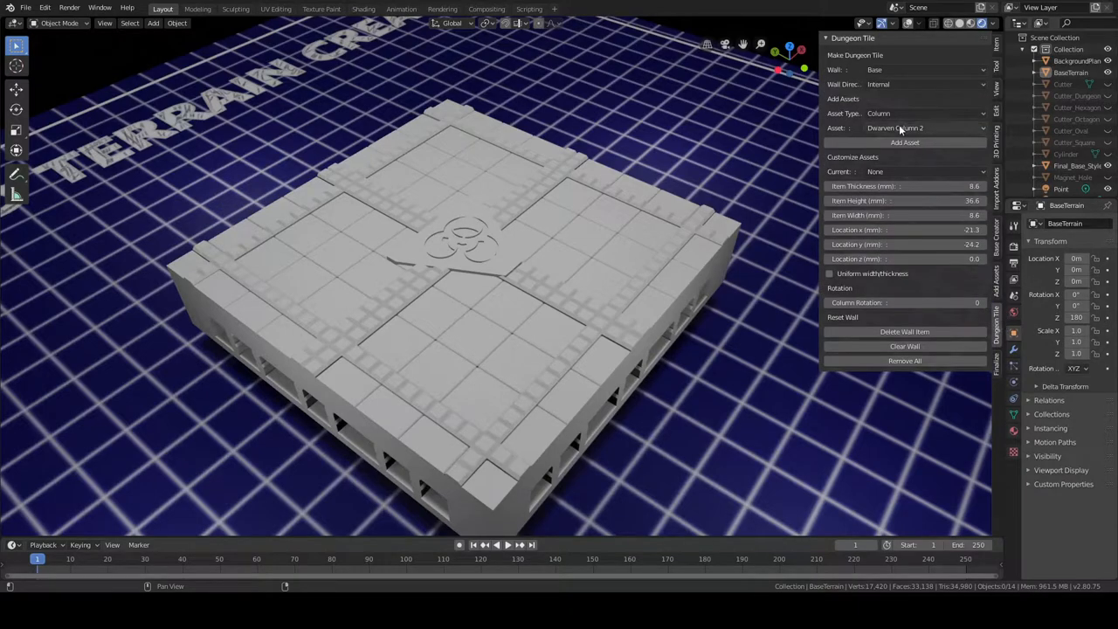
pyautogui.click(923, 84)
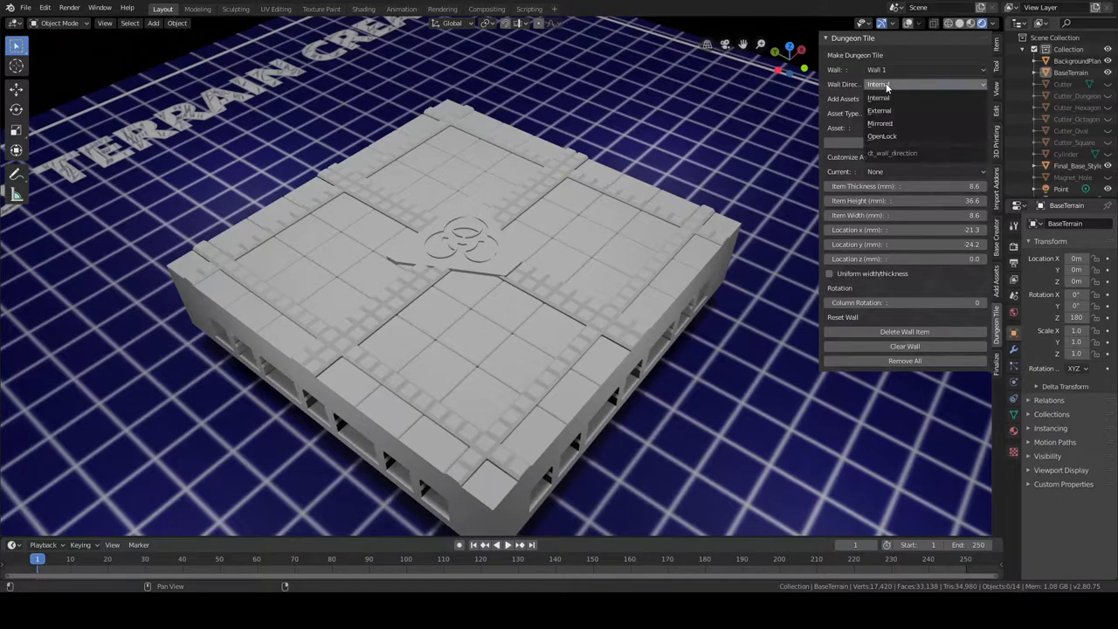
pyautogui.click(880, 136)
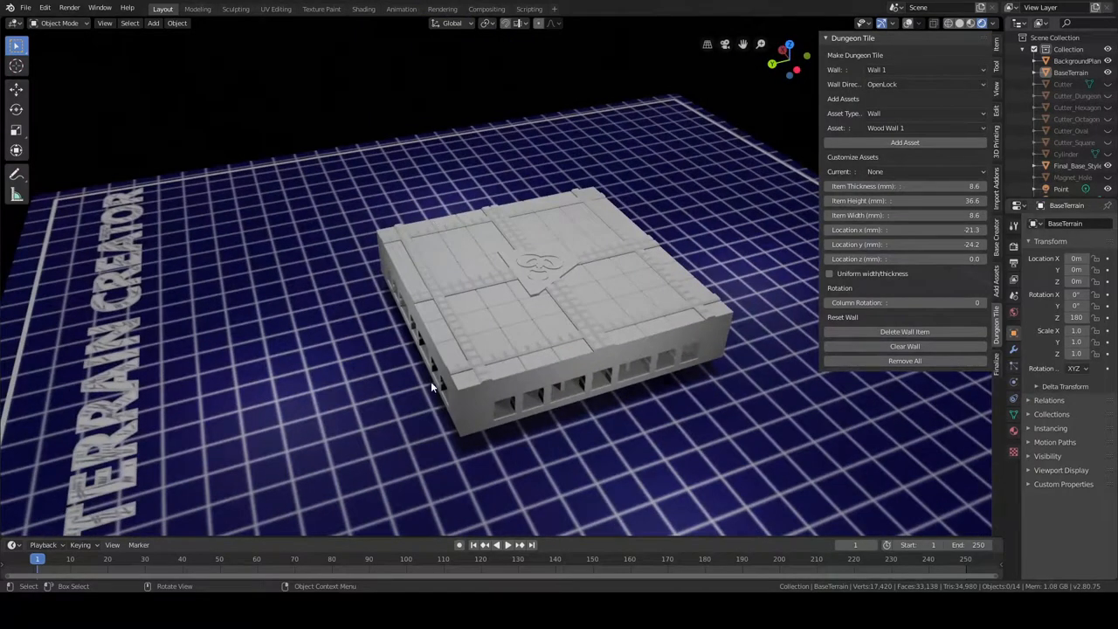
pyautogui.moveTo(318, 330)
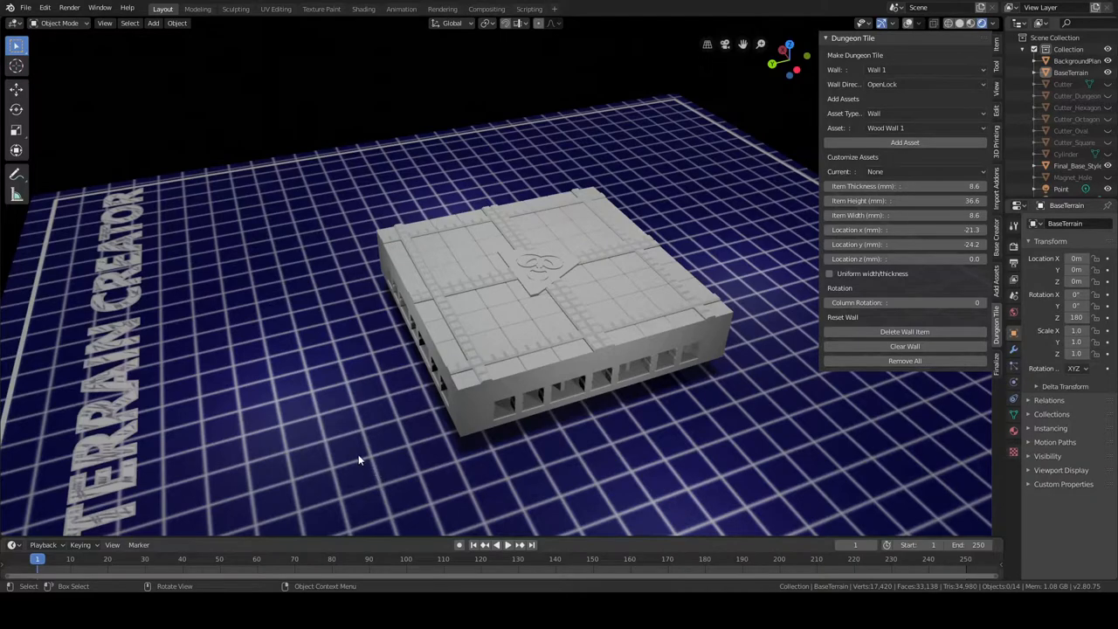
pyautogui.click(922, 128)
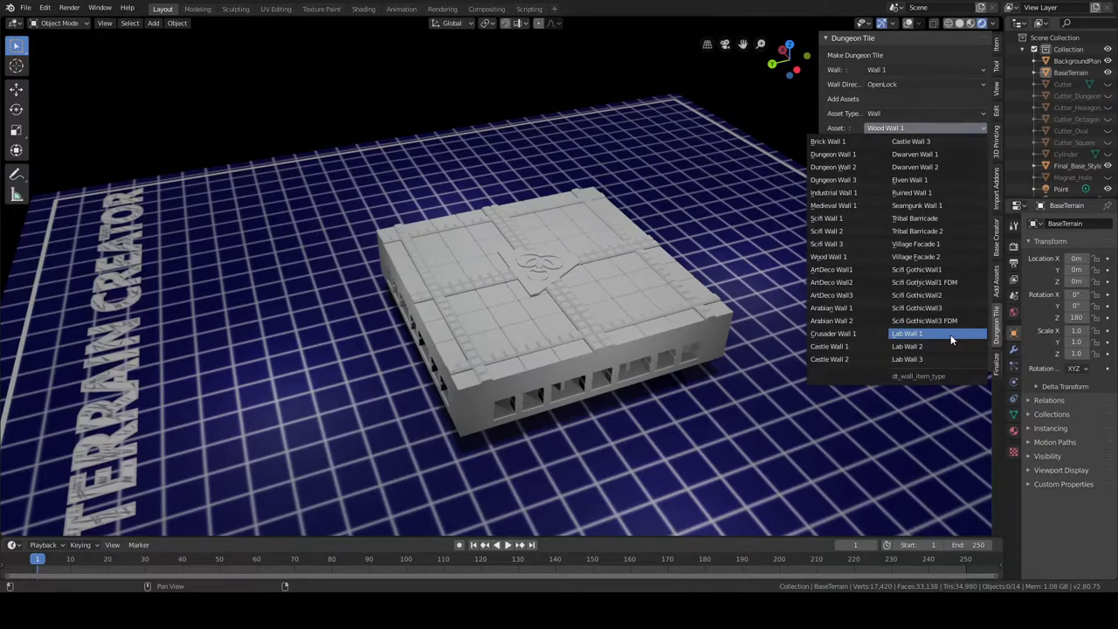
pyautogui.moveTo(940, 342)
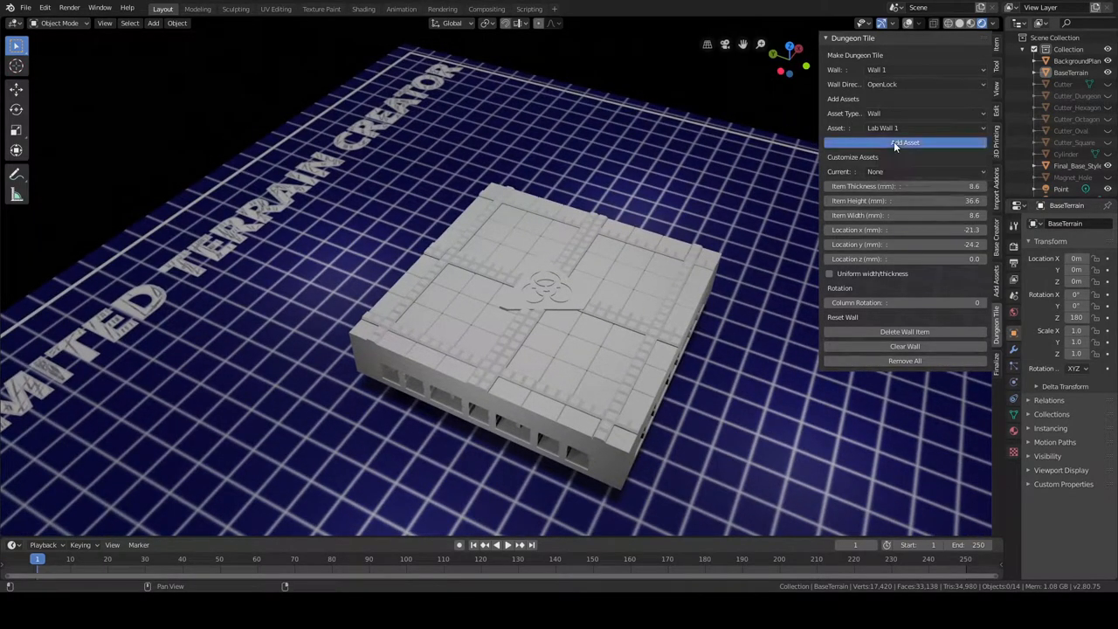
# Step: Add the Lab Wall 1 wall along the tile edge and inspect it from all sides
pyautogui.click(905, 143)
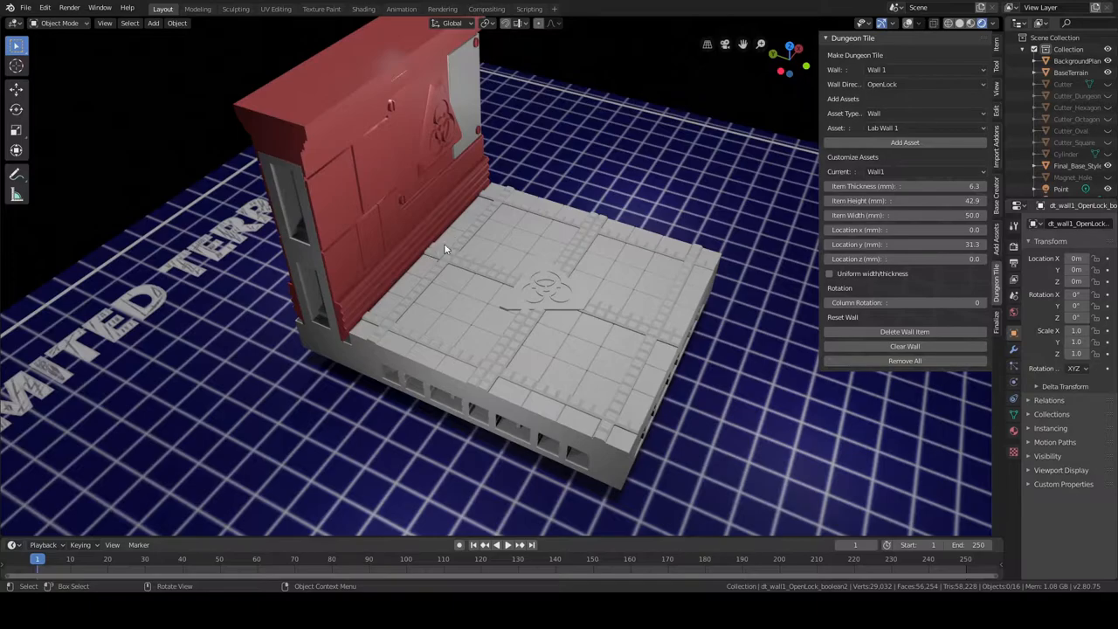
pyautogui.moveTo(446, 248); pyautogui.dragTo(583, 238)
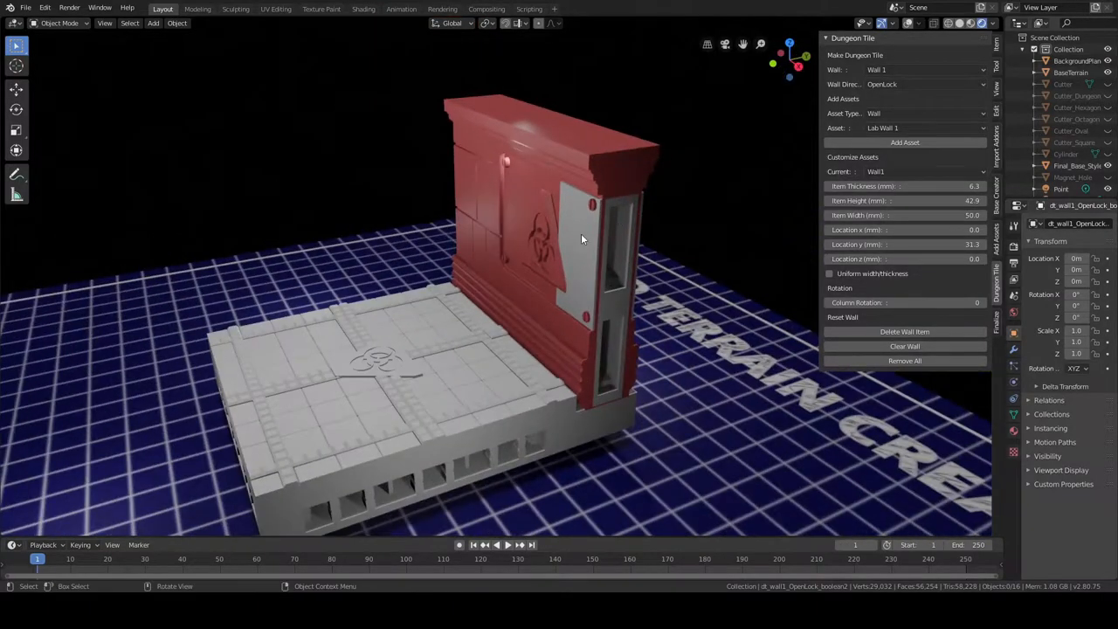
pyautogui.moveTo(583, 239); pyautogui.dragTo(514, 278)
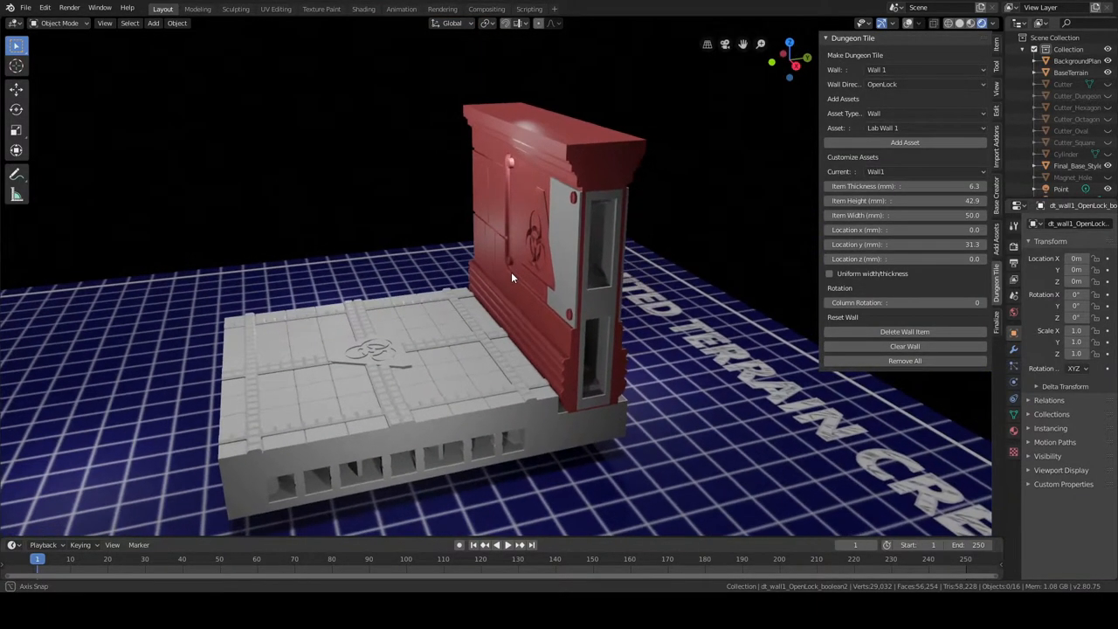
pyautogui.moveTo(510, 278); pyautogui.dragTo(730, 290)
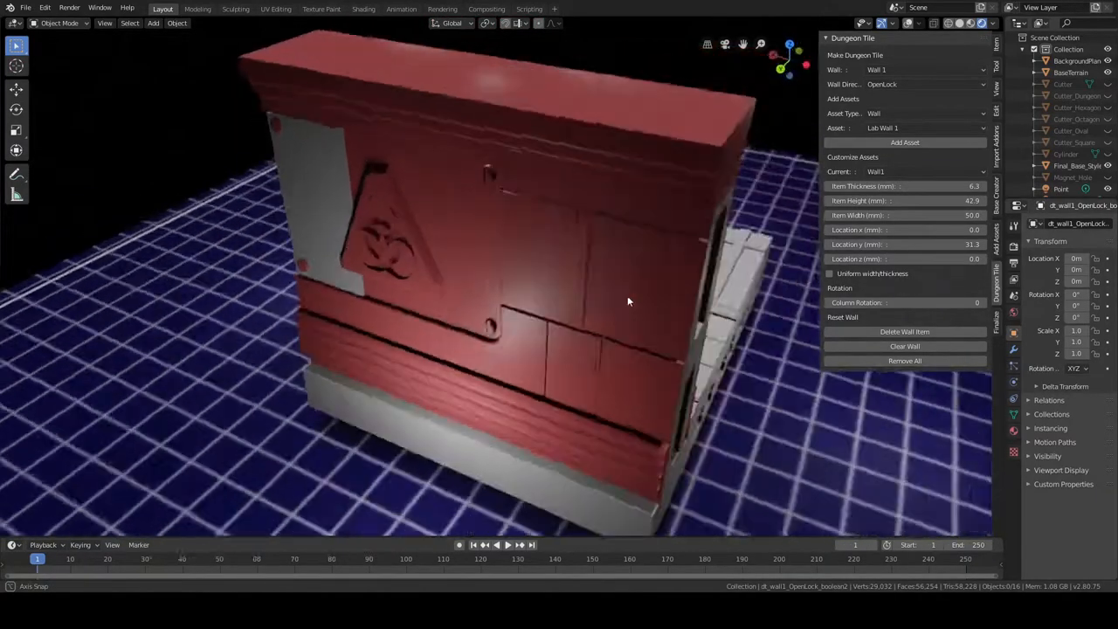
pyautogui.moveTo(627, 300); pyautogui.dragTo(580, 313)
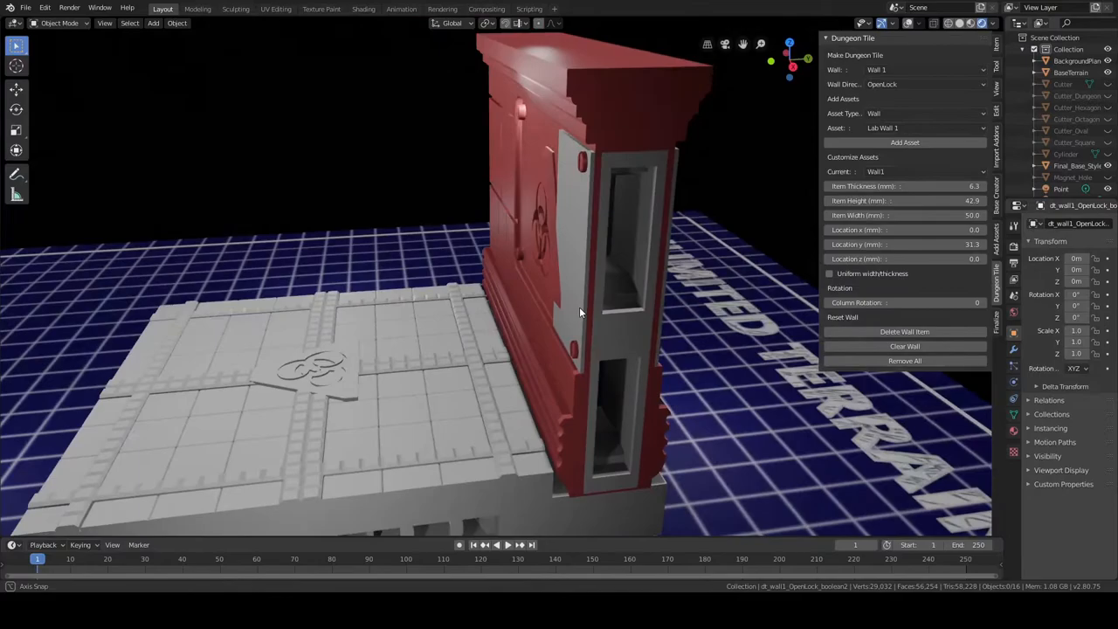
pyautogui.moveTo(576, 305); pyautogui.dragTo(626, 285)
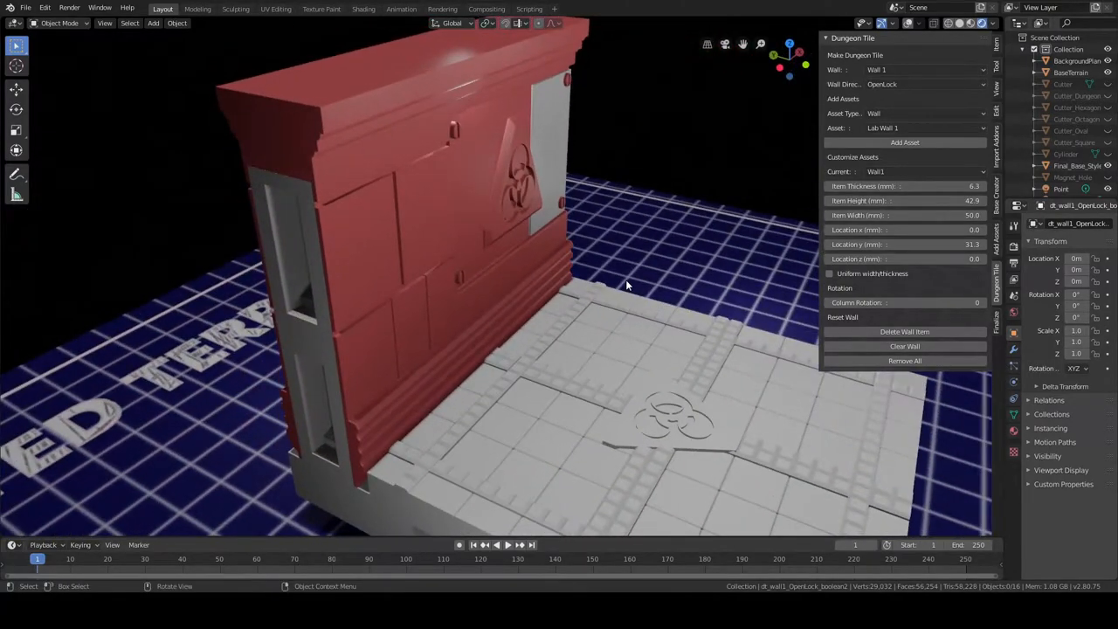
pyautogui.moveTo(626, 286); pyautogui.dragTo(424, 327)
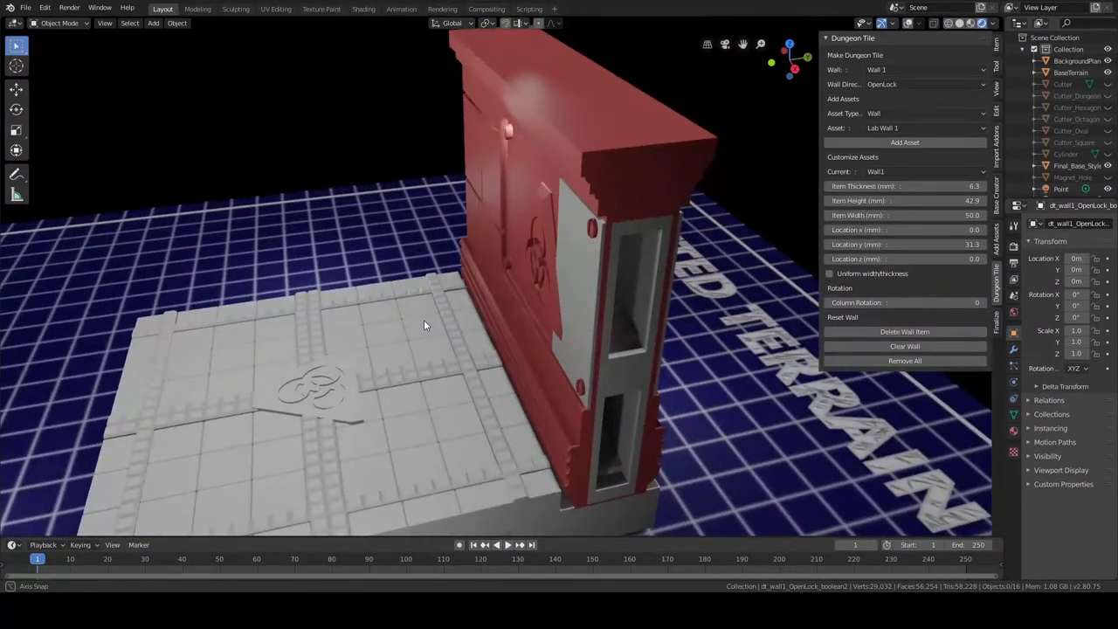
pyautogui.moveTo(423, 325); pyautogui.dragTo(520, 290)
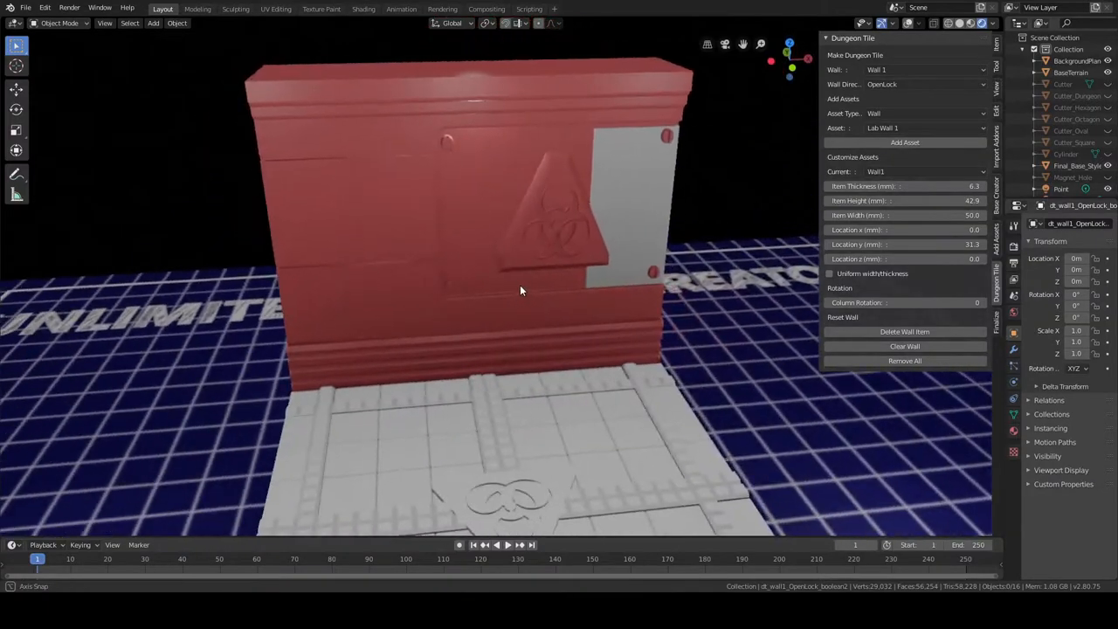
pyautogui.moveTo(520, 290); pyautogui.dragTo(489, 297)
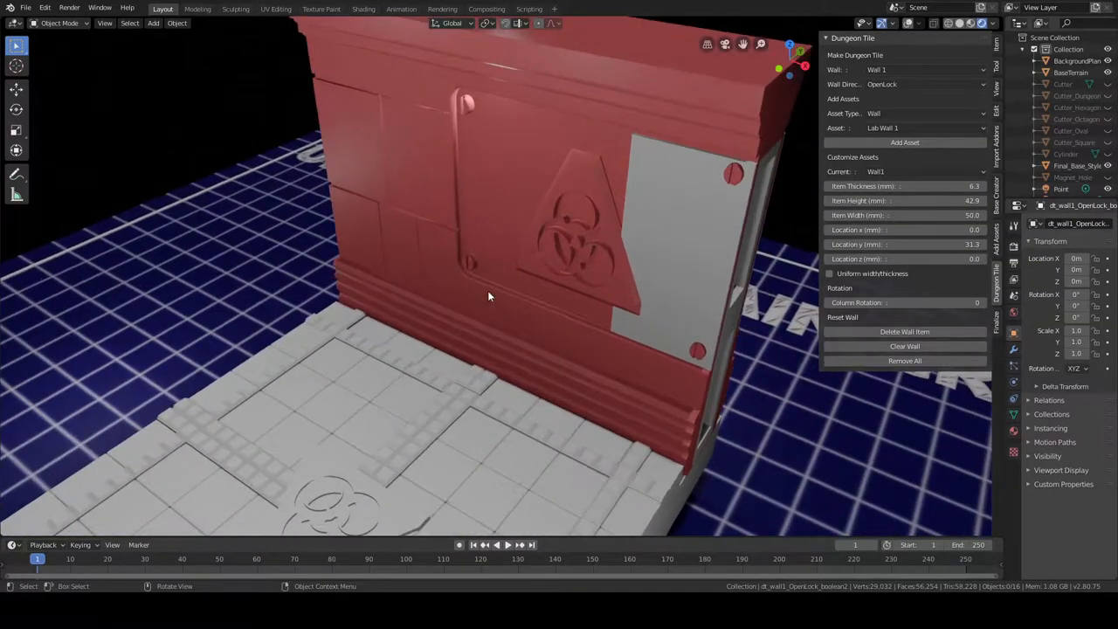
pyautogui.moveTo(489, 295); pyautogui.dragTo(590, 318)
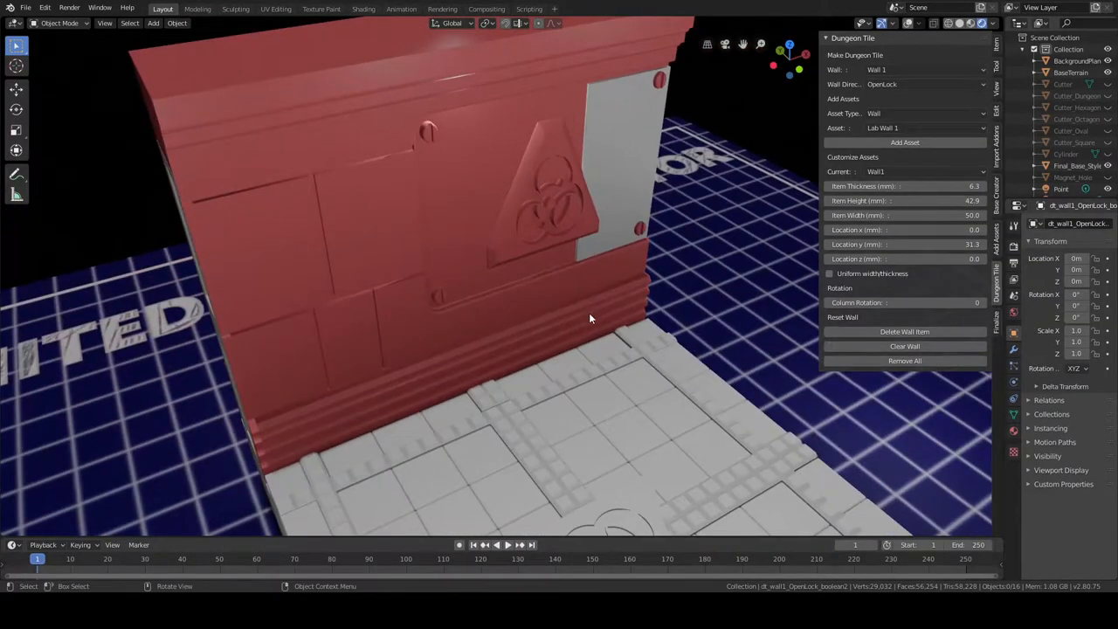
pyautogui.moveTo(590, 317); pyautogui.dragTo(556, 356)
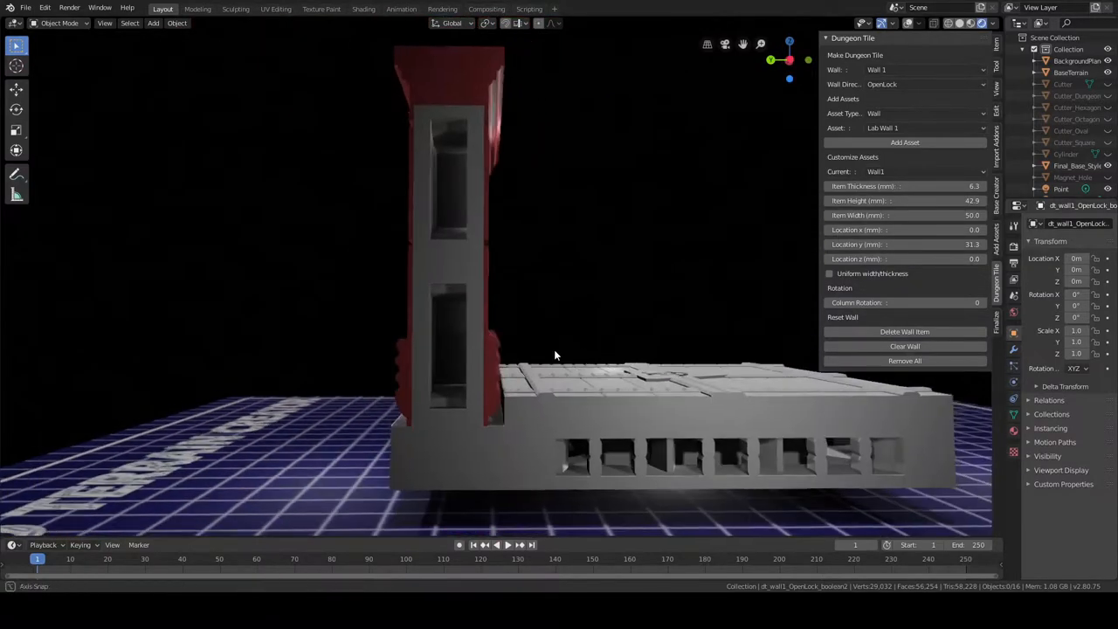
pyautogui.moveTo(555, 355); pyautogui.dragTo(493, 402)
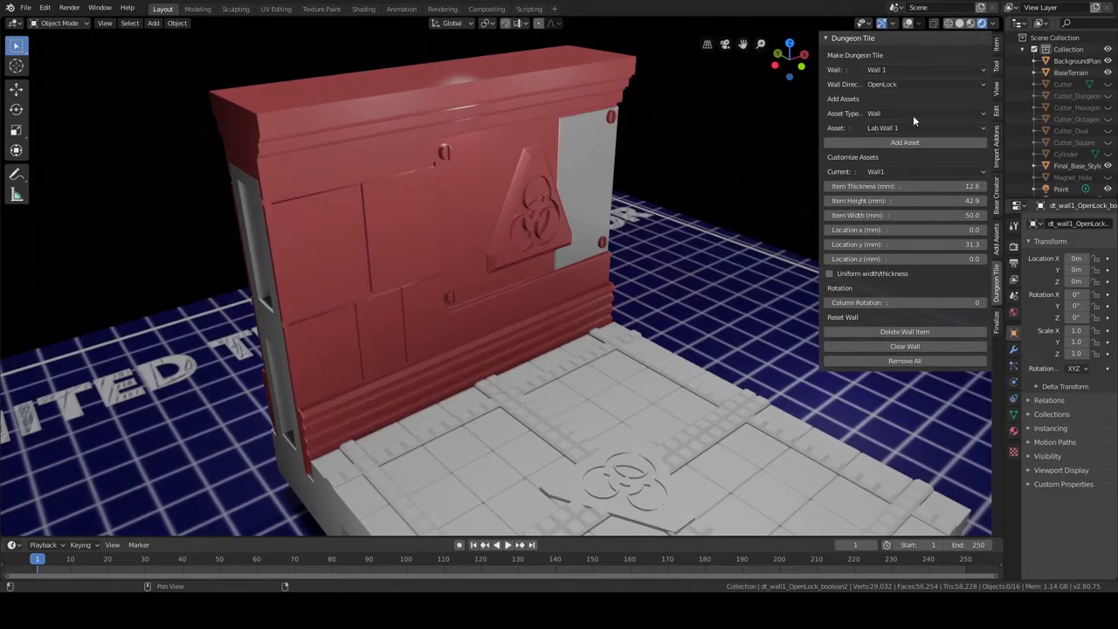
# Step: Set Asset Type to Door and add Sci-fi Door 1 Open into the lab wall, then check the doorway
pyautogui.click(925, 114)
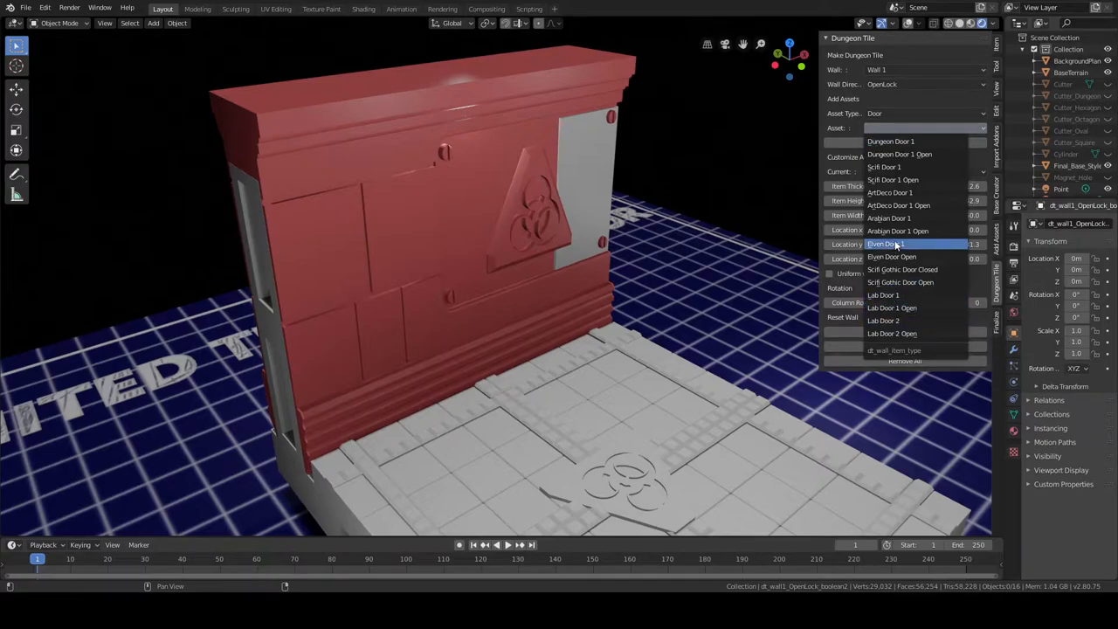
pyautogui.click(893, 180)
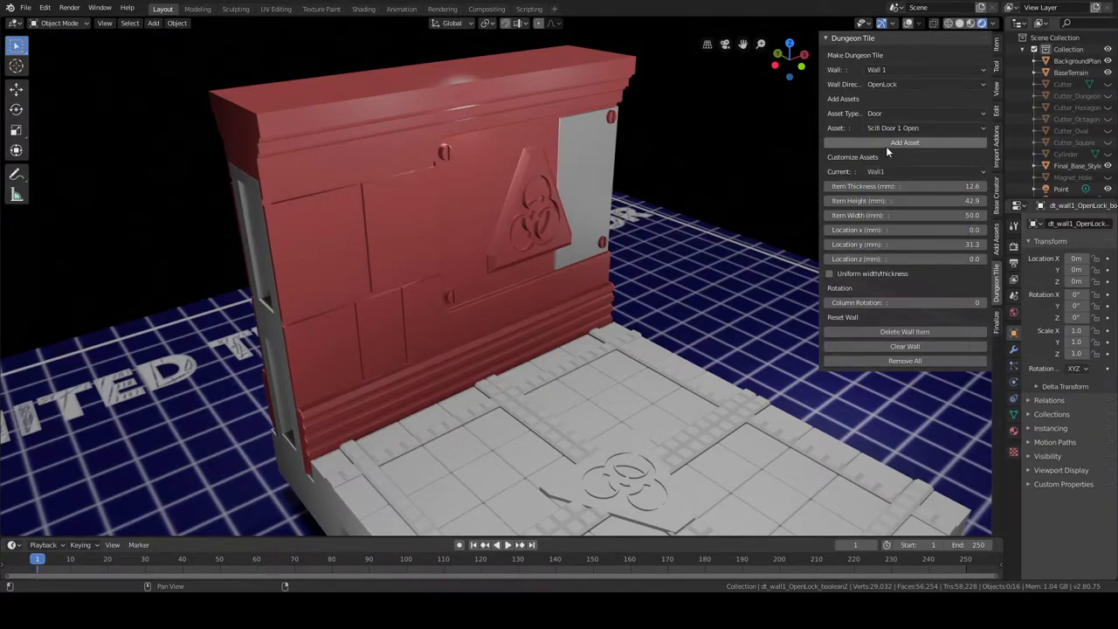
pyautogui.click(904, 143)
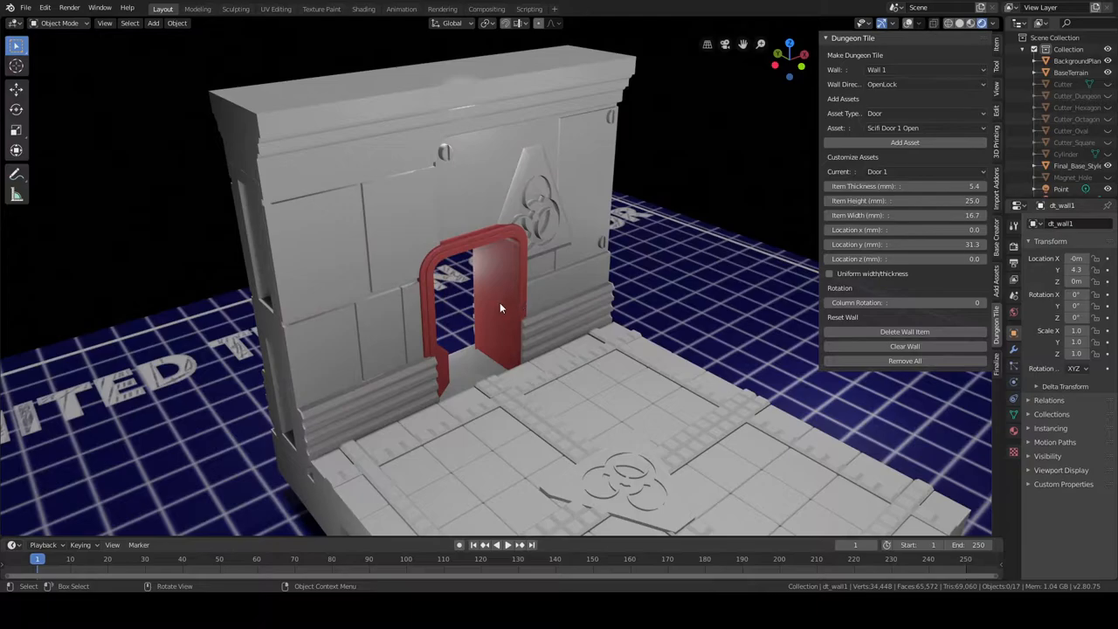
pyautogui.moveTo(503, 306); pyautogui.dragTo(416, 340)
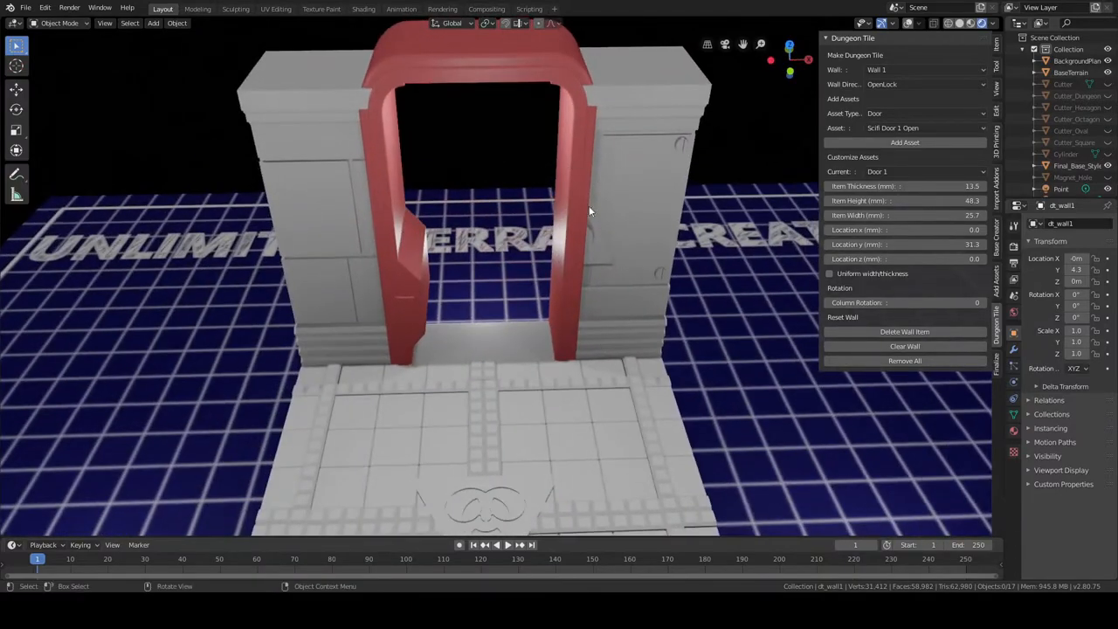
pyautogui.moveTo(590, 209); pyautogui.dragTo(370, 147)
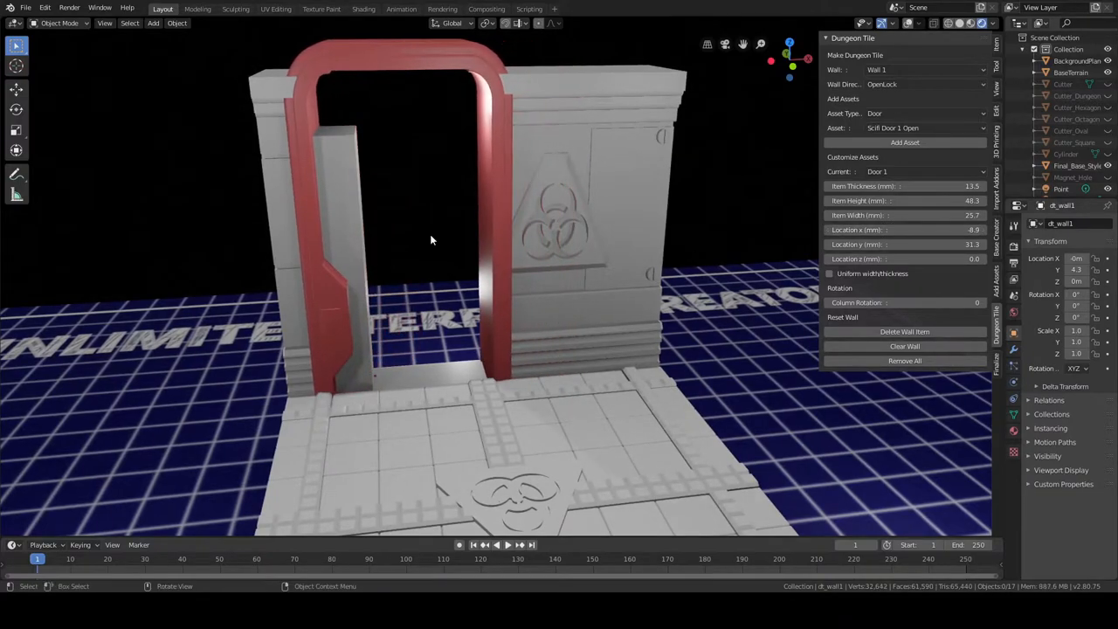
pyautogui.moveTo(430, 241); pyautogui.dragTo(507, 357)
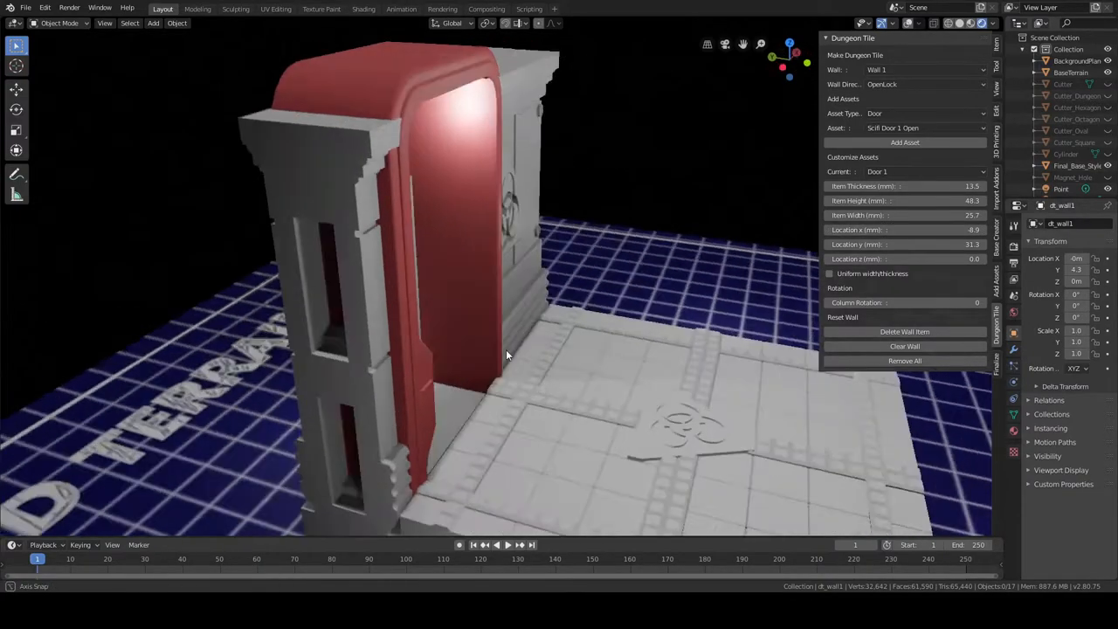
pyautogui.moveTo(507, 349); pyautogui.dragTo(521, 346)
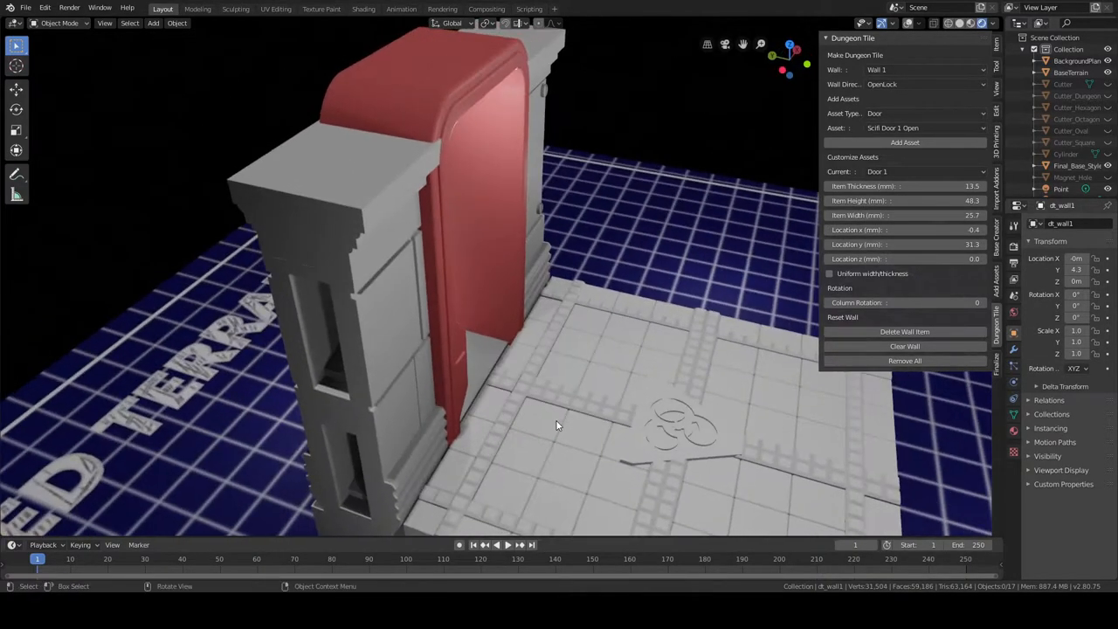
pyautogui.moveTo(559, 426); pyautogui.dragTo(590, 398)
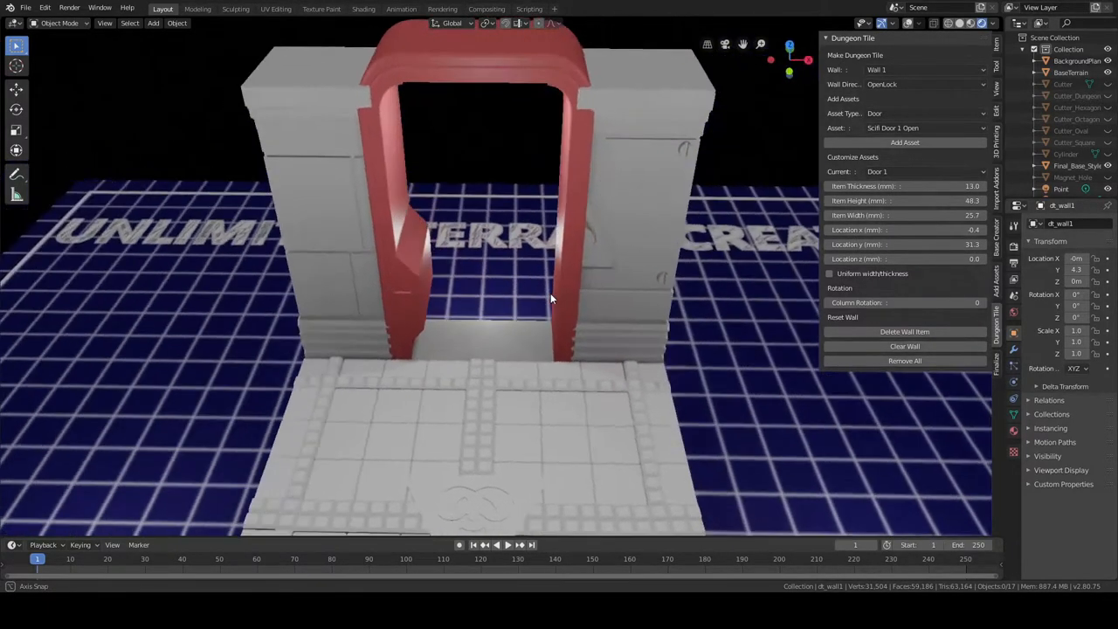
# Step: Switch to Wall 2 and add Crusader Wall 1 along the tile's second edge
pyautogui.click(922, 70)
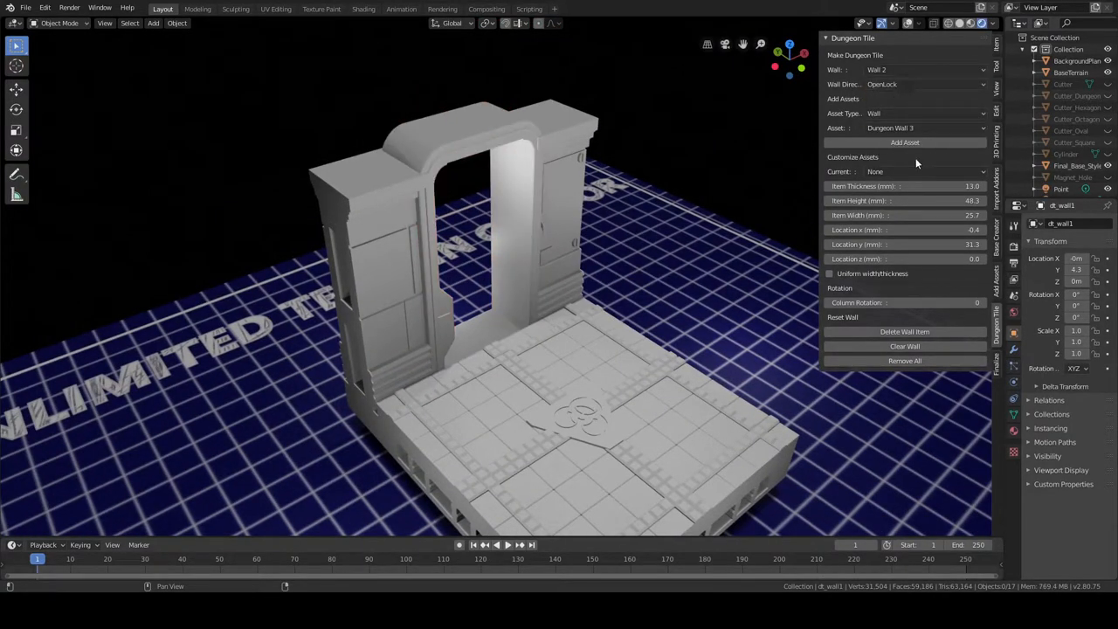
pyautogui.click(924, 128)
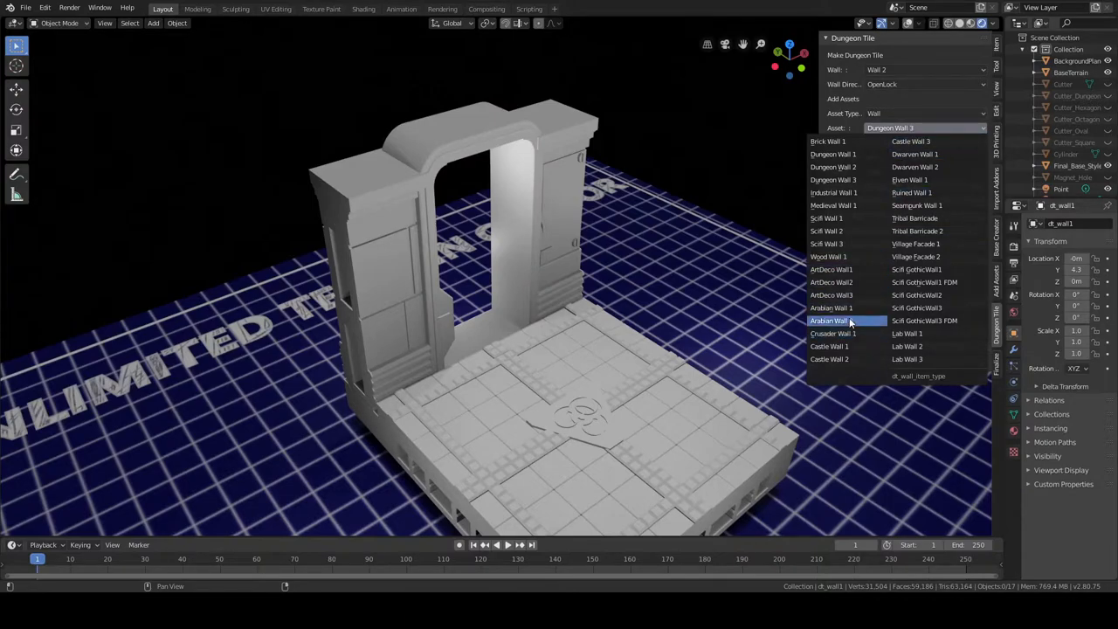
pyautogui.click(831, 334)
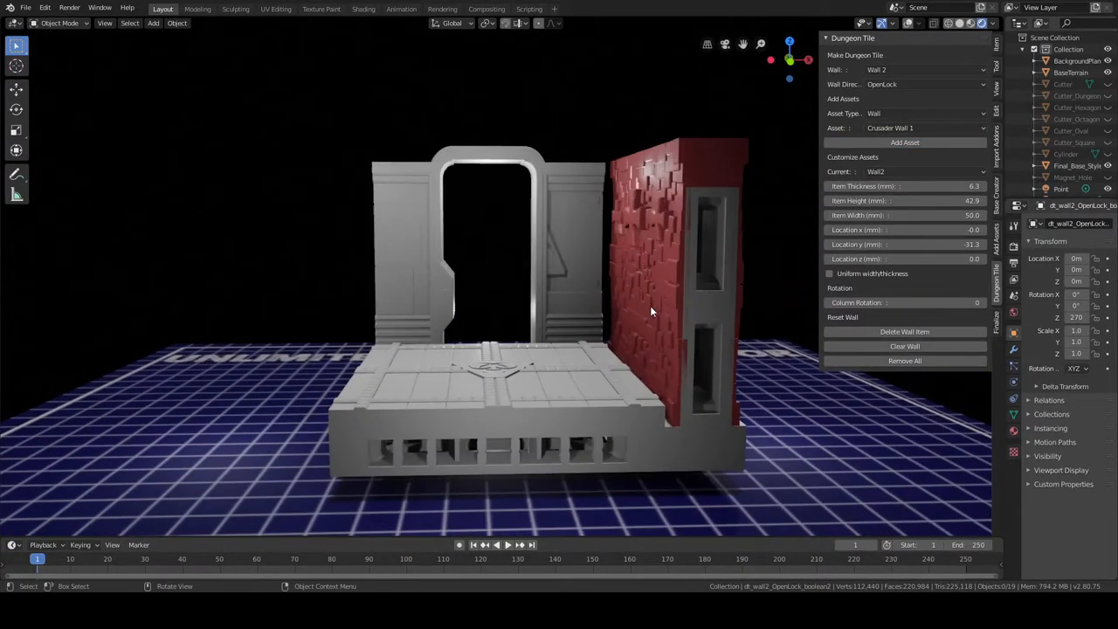
pyautogui.moveTo(649, 310); pyautogui.dragTo(487, 305)
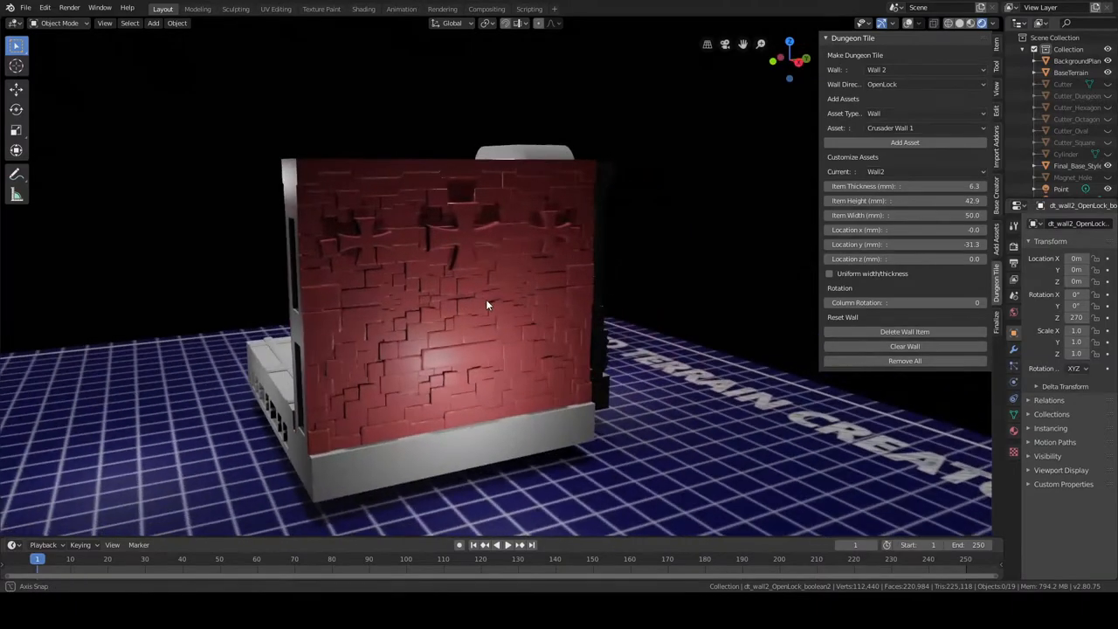
pyautogui.moveTo(488, 306); pyautogui.dragTo(587, 332)
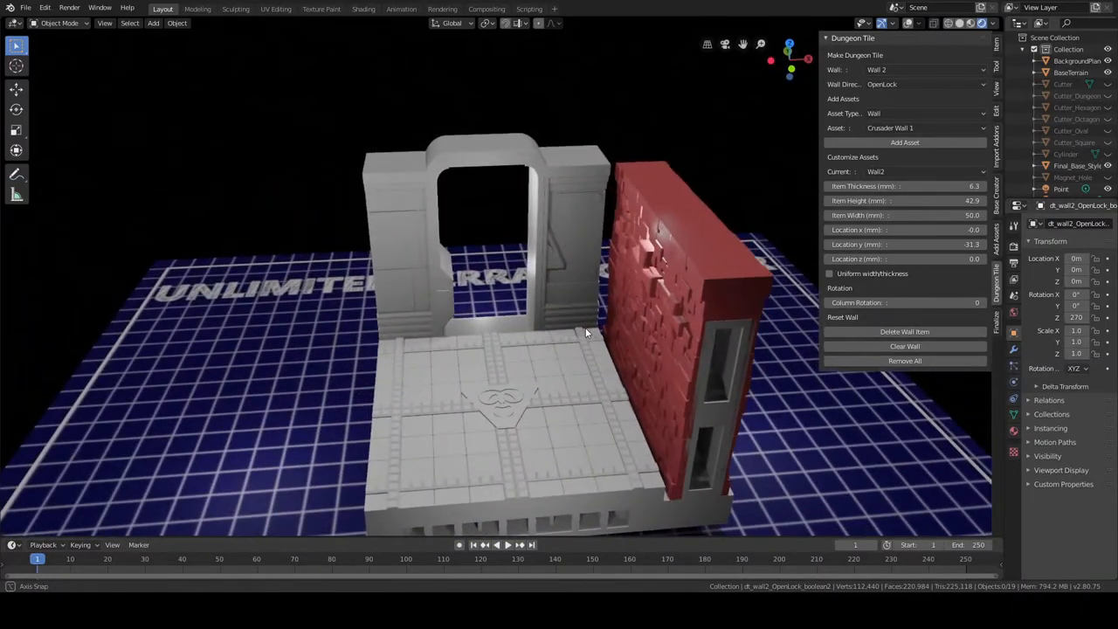
pyautogui.moveTo(585, 332); pyautogui.dragTo(405, 241)
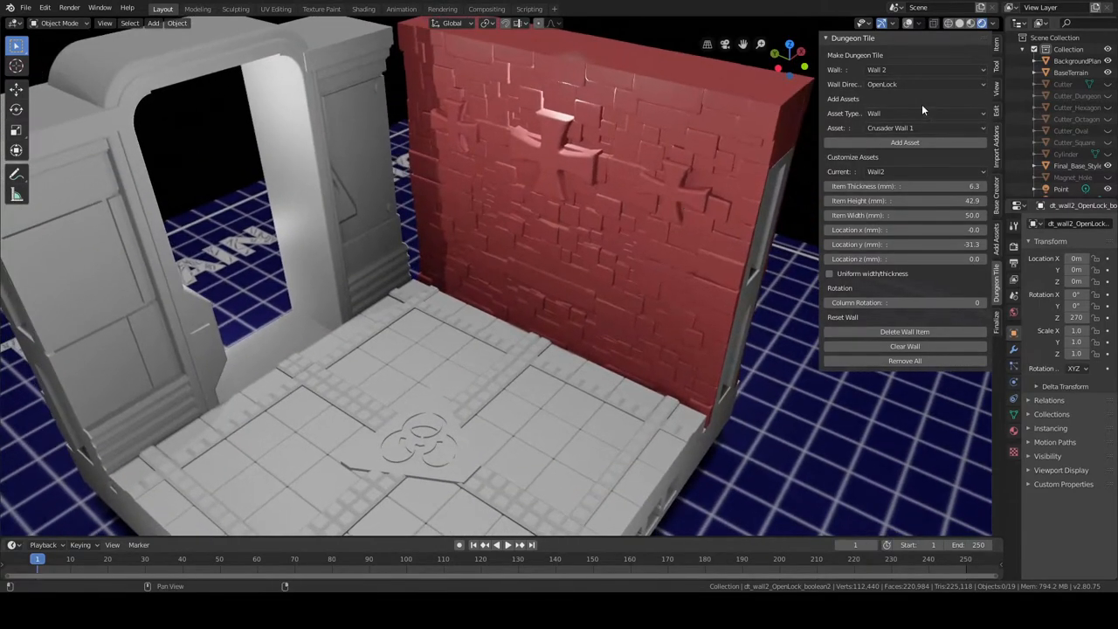
# Step: Set Asset Type to Window and choose a window design for the crusader wall
pyautogui.click(926, 112)
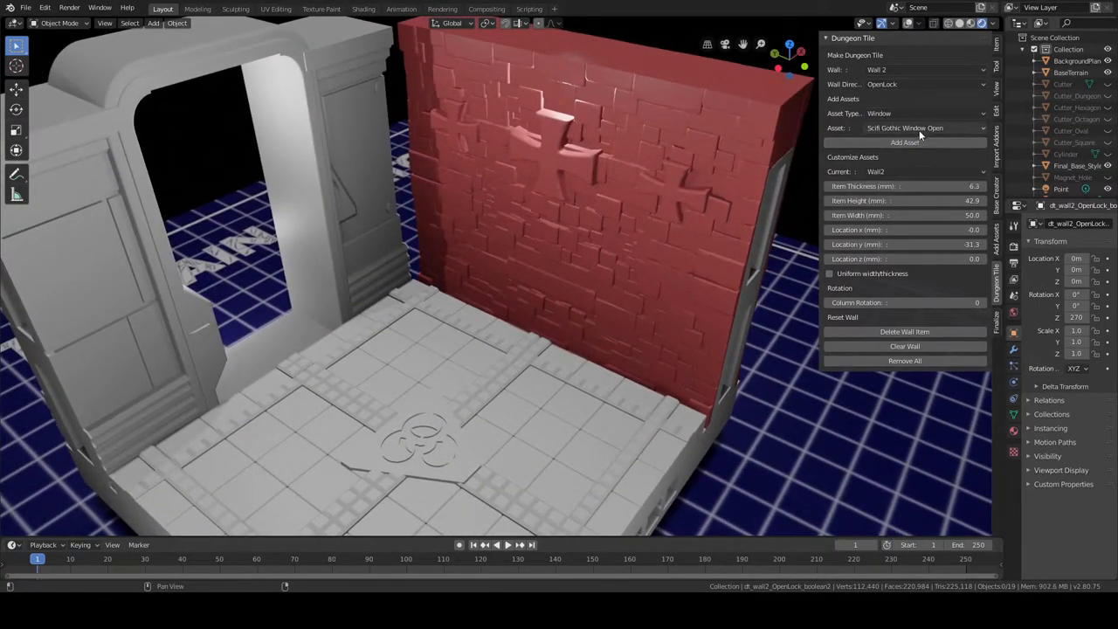
pyautogui.click(922, 128)
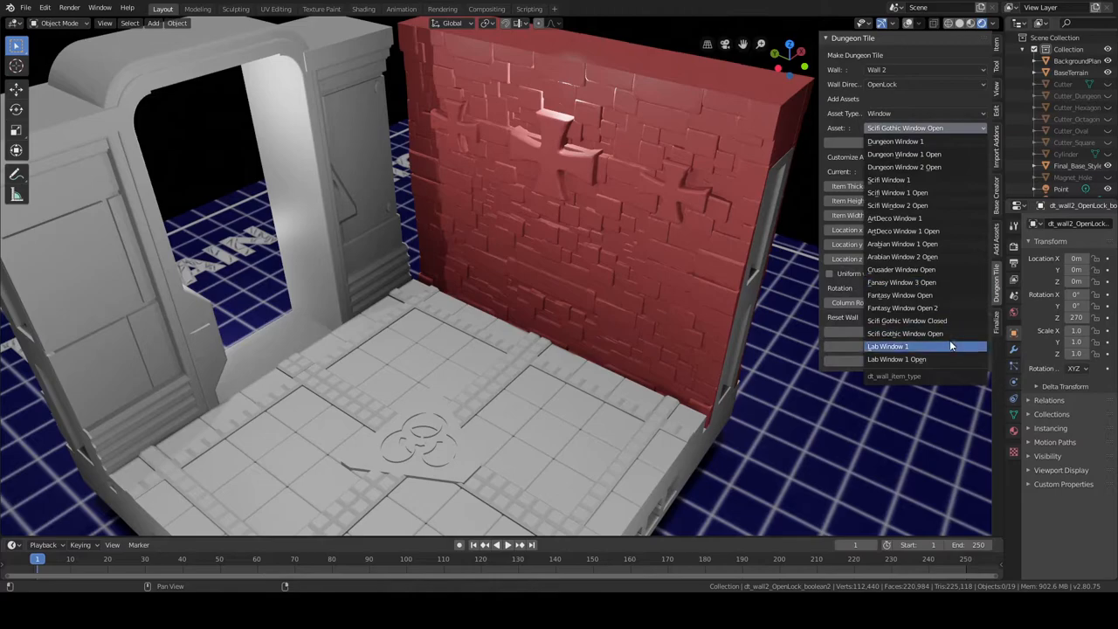
pyautogui.click(896, 360)
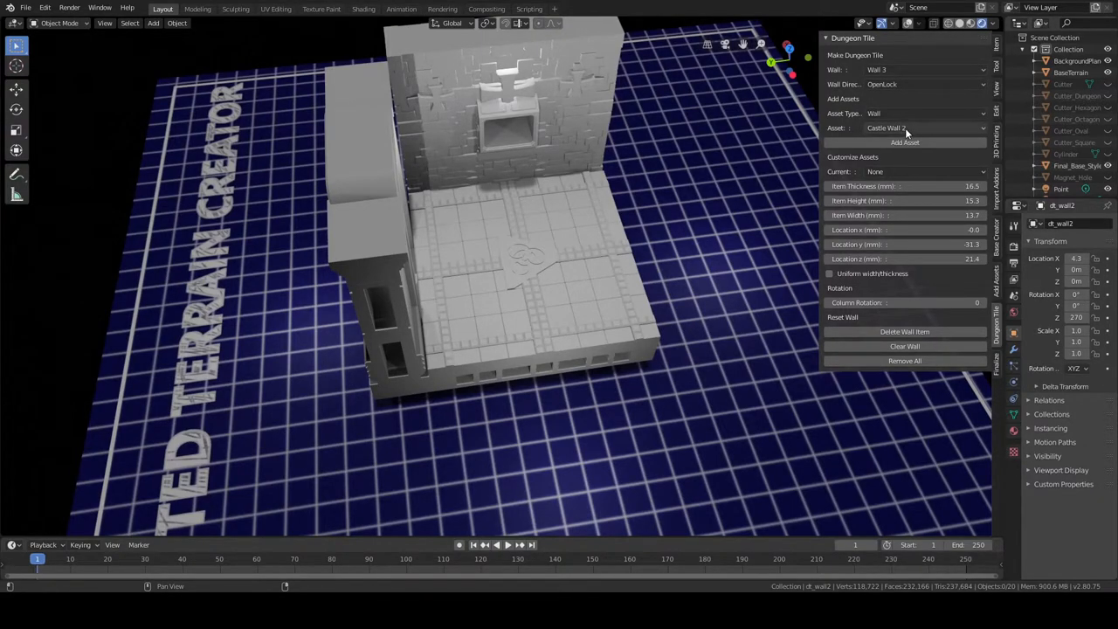
pyautogui.click(922, 127)
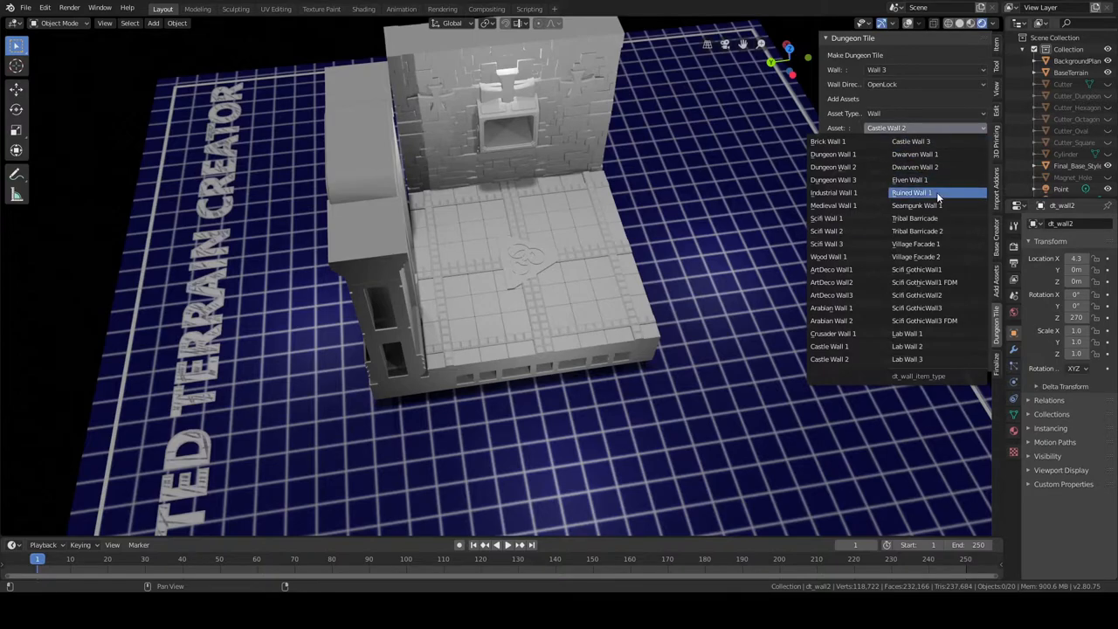
pyautogui.click(910, 178)
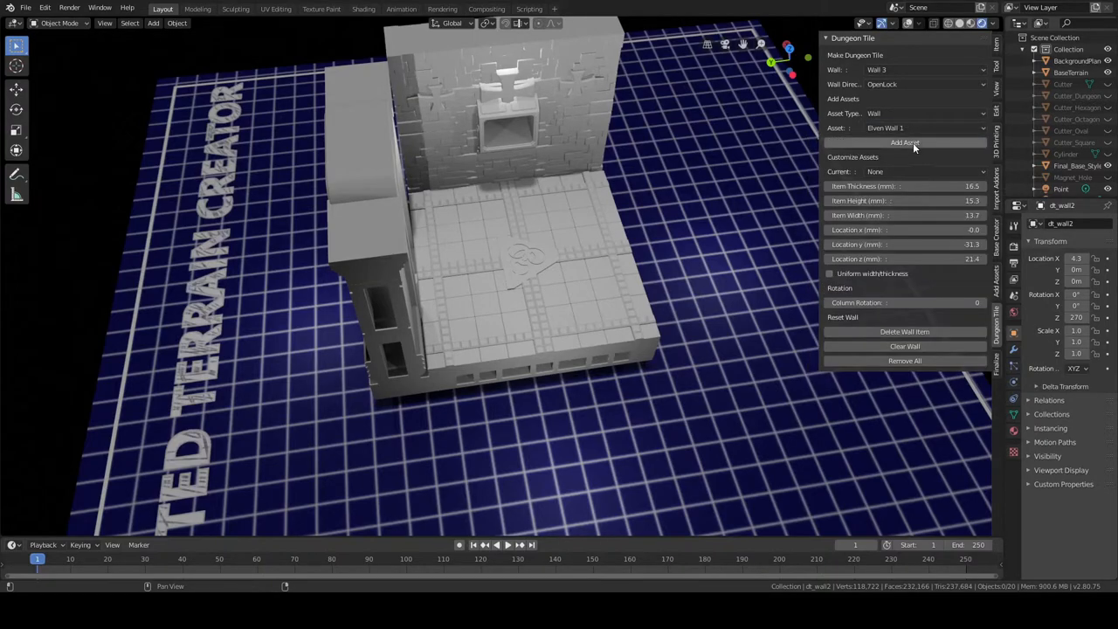
pyautogui.click(905, 84)
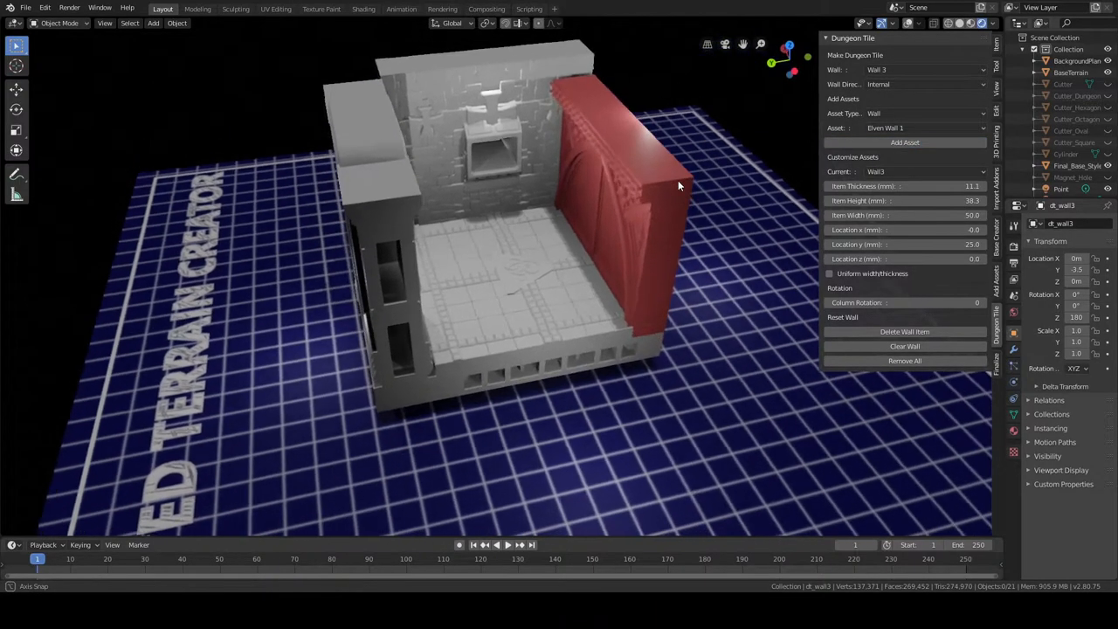
pyautogui.moveTo(679, 186); pyautogui.dragTo(632, 262)
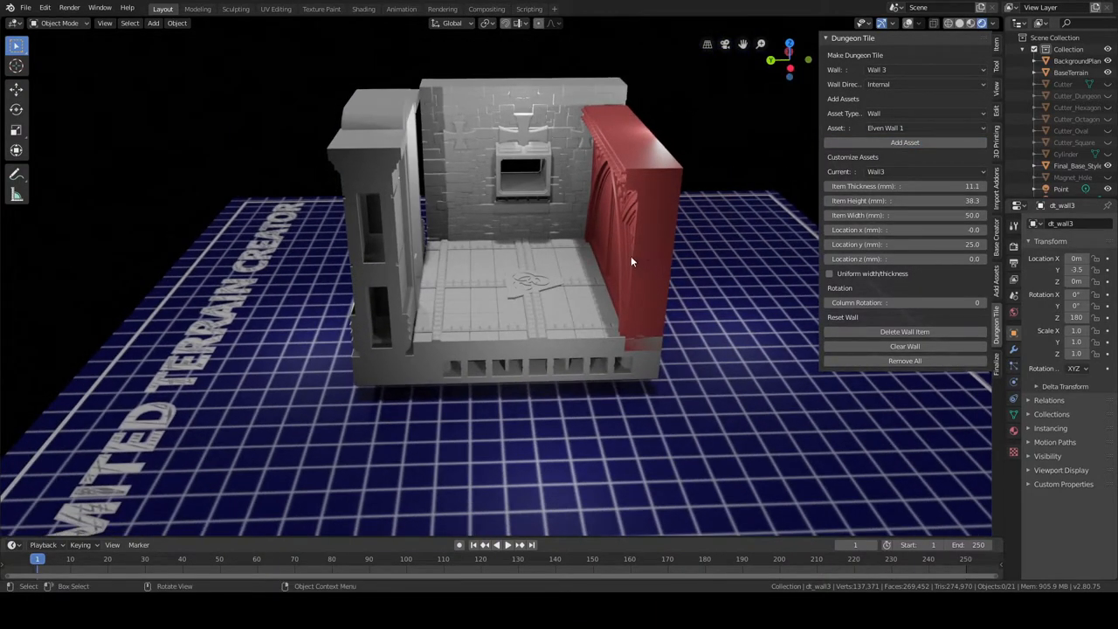
pyautogui.moveTo(632, 262); pyautogui.dragTo(332, 241)
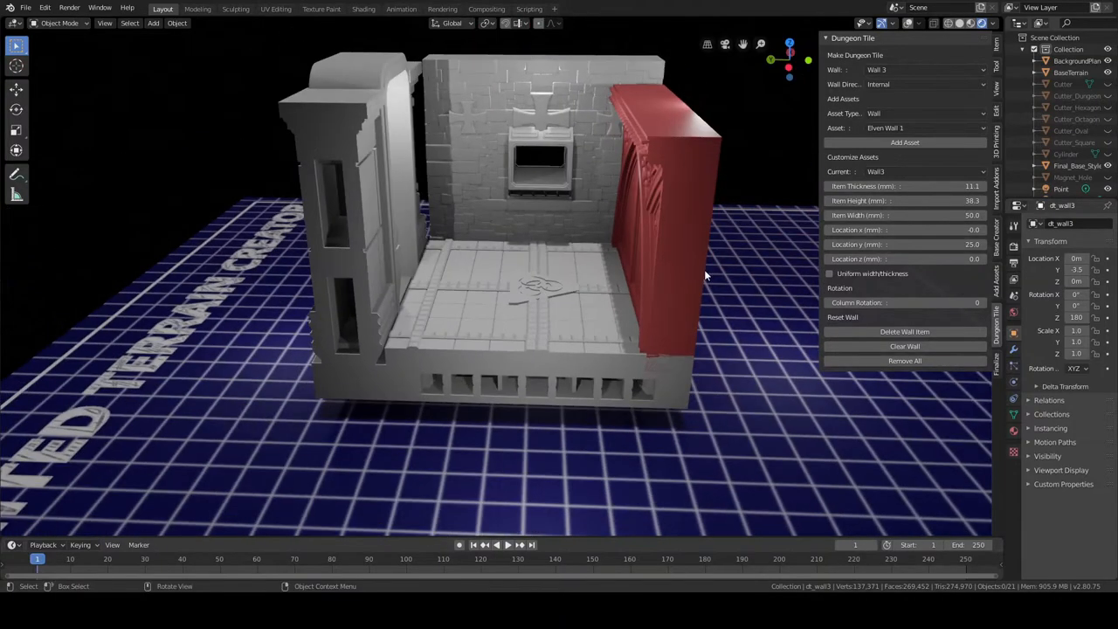
pyautogui.moveTo(705, 276); pyautogui.dragTo(661, 446)
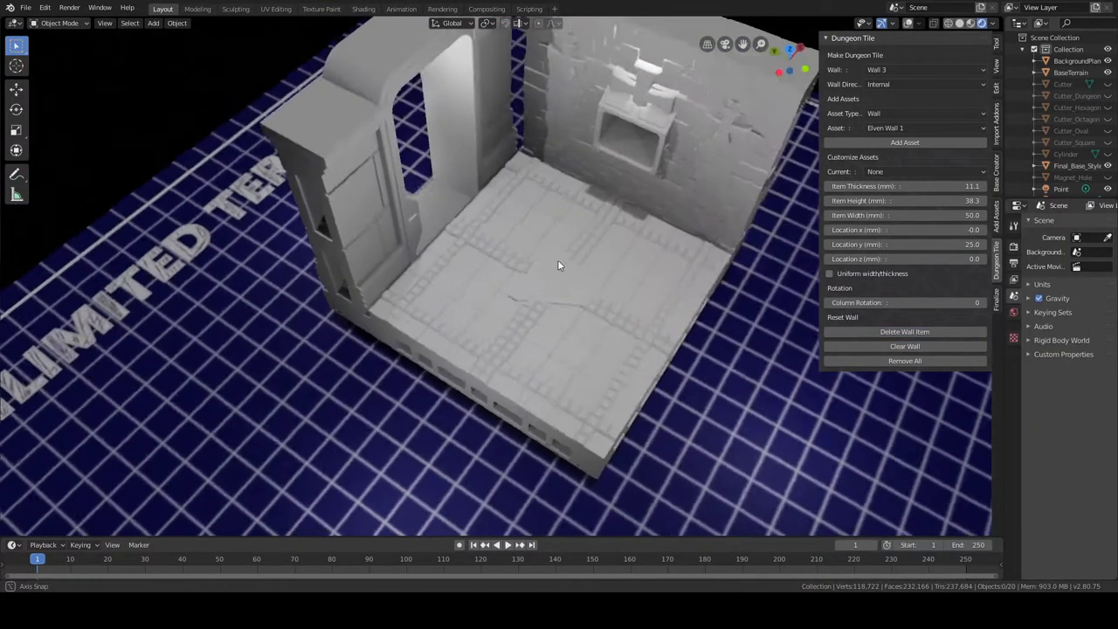
# Step: Set Wall to Base with OpenLock direction, Asset Type Column, and pick Dwarven Column 2
pyautogui.click(922, 70)
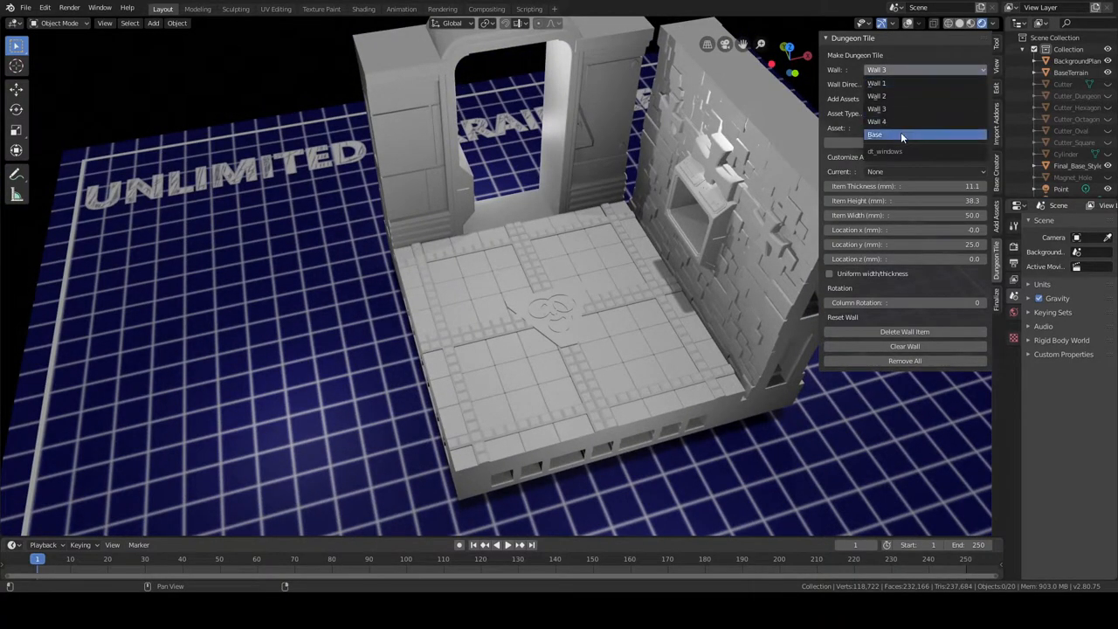
pyautogui.click(874, 133)
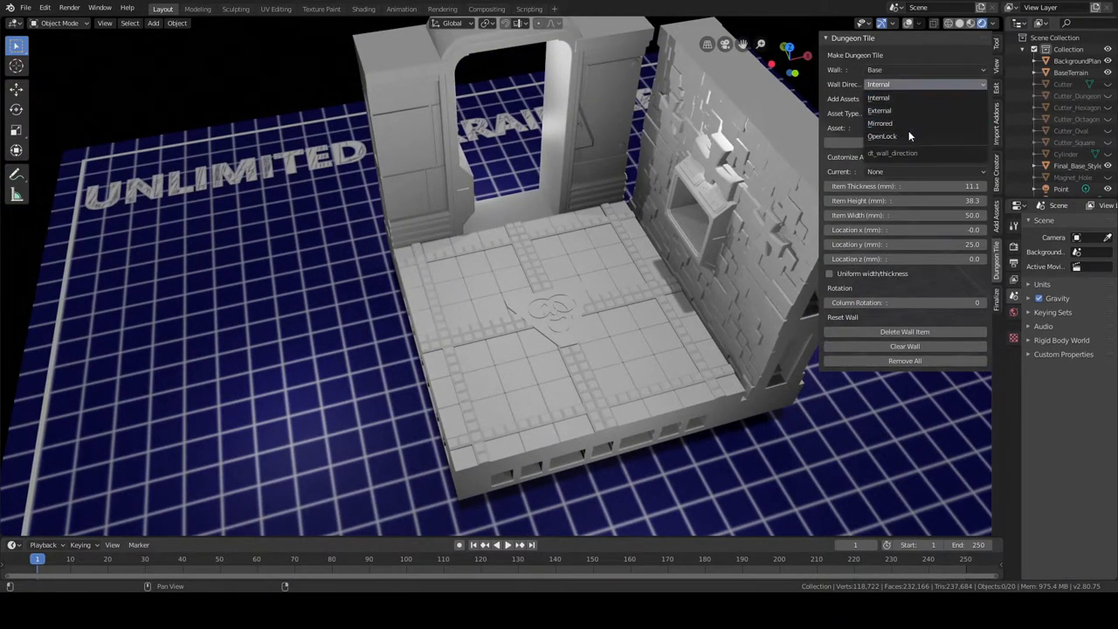
pyautogui.click(882, 136)
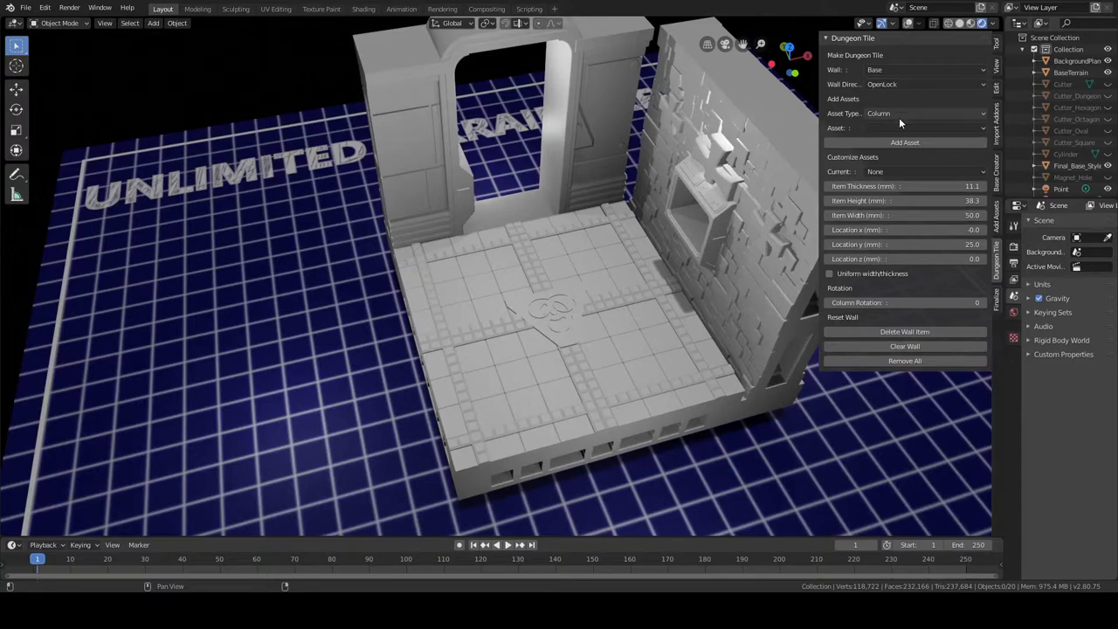
pyautogui.click(922, 114)
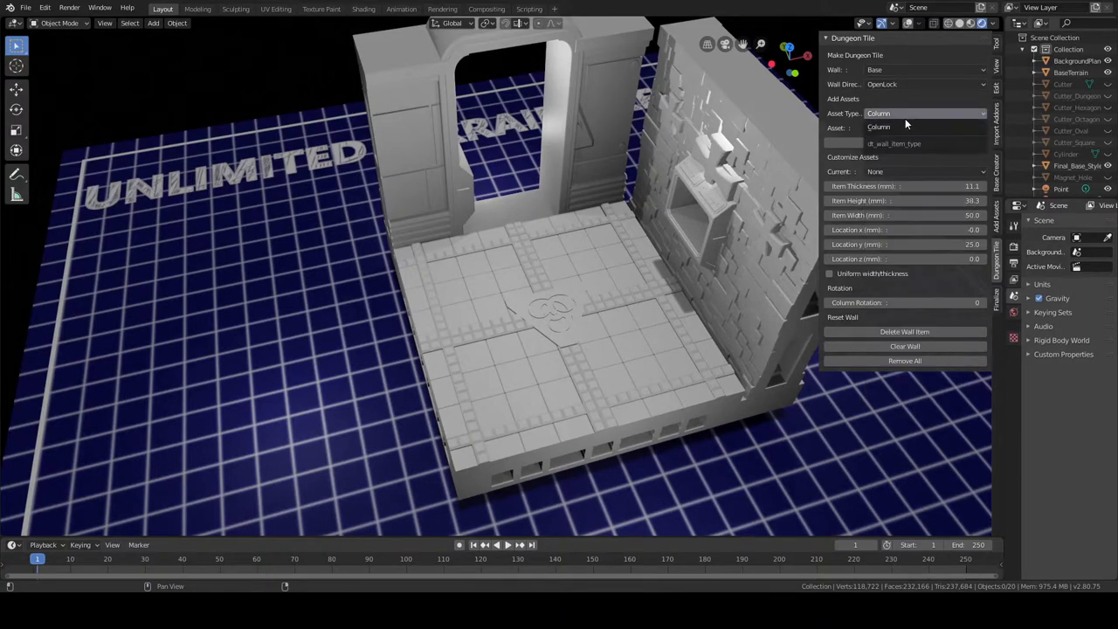
pyautogui.click(924, 128)
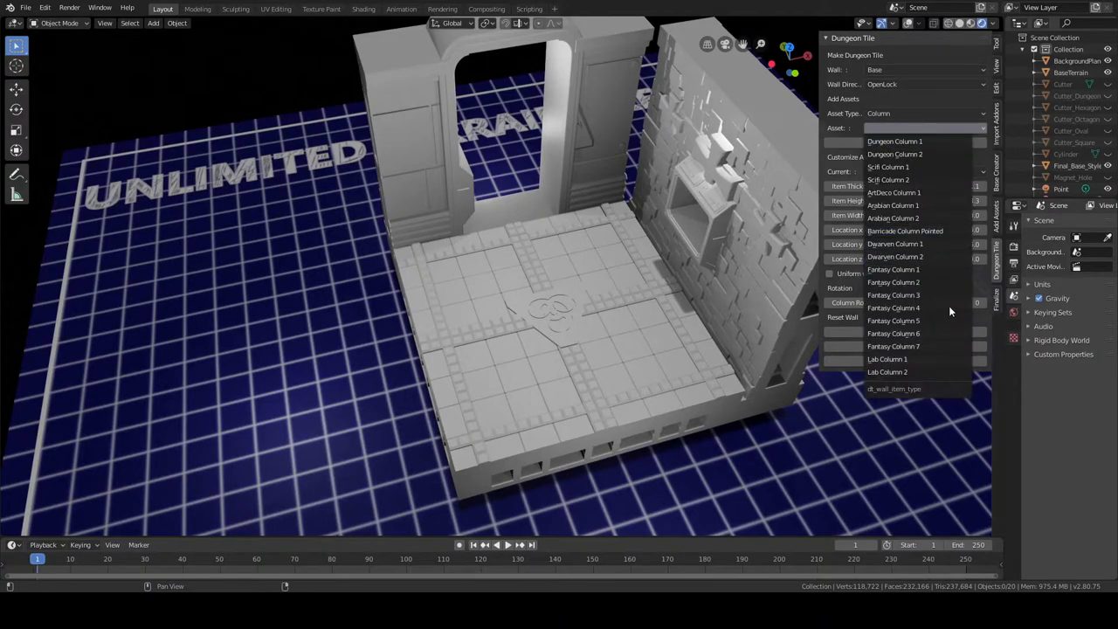
pyautogui.moveTo(894, 257)
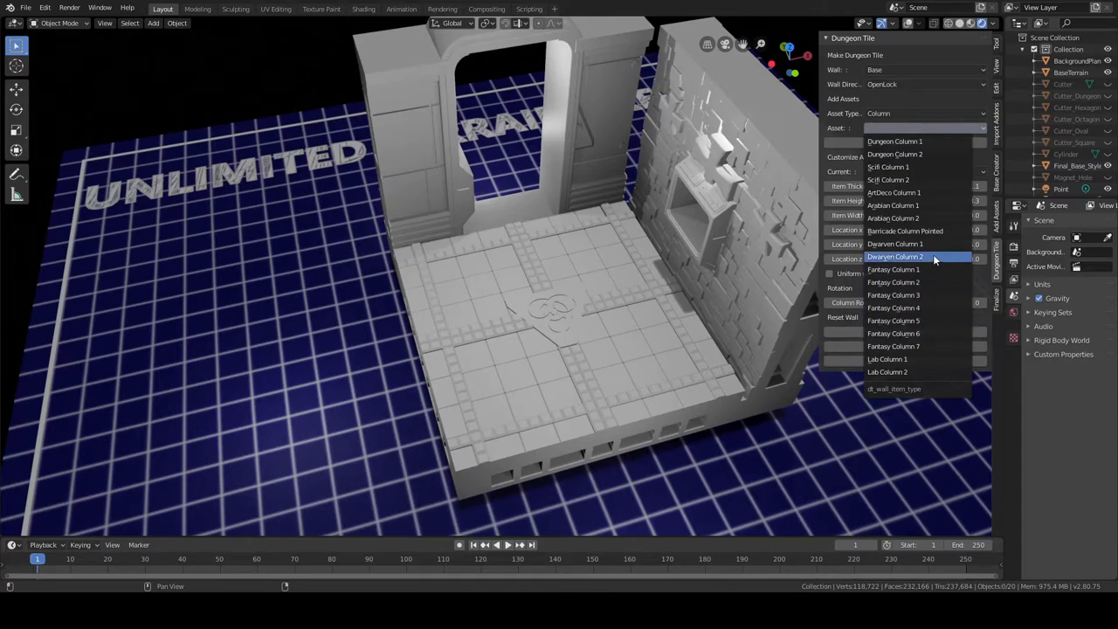
pyautogui.click(894, 255)
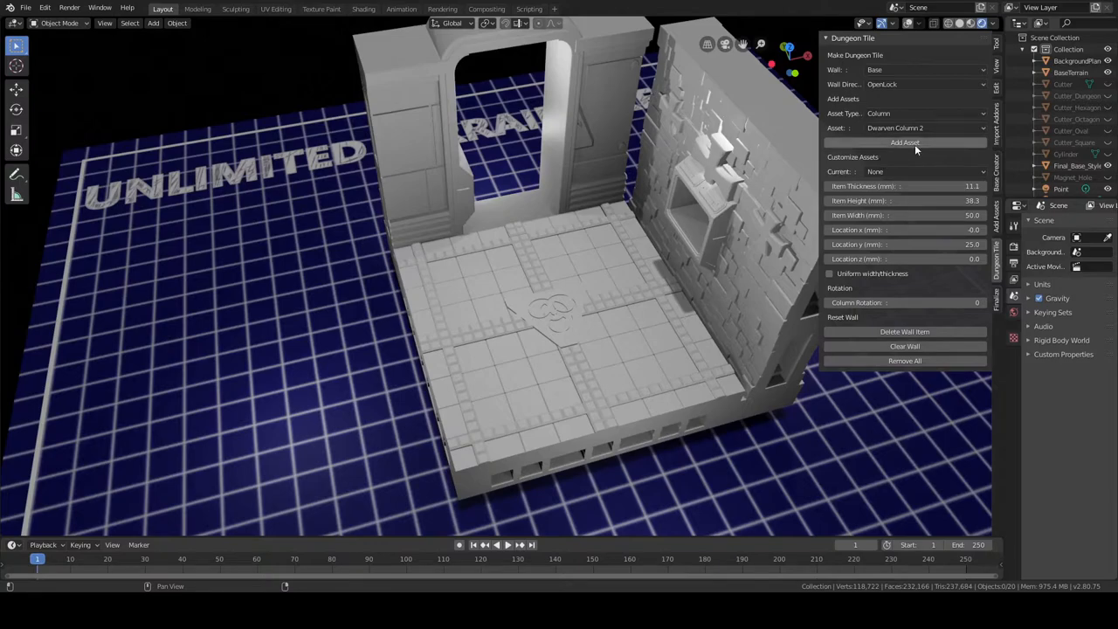
# Step: Try Scifi Column 2 on the tile, then switch the design to Dwarven Column 1
pyautogui.click(922, 84)
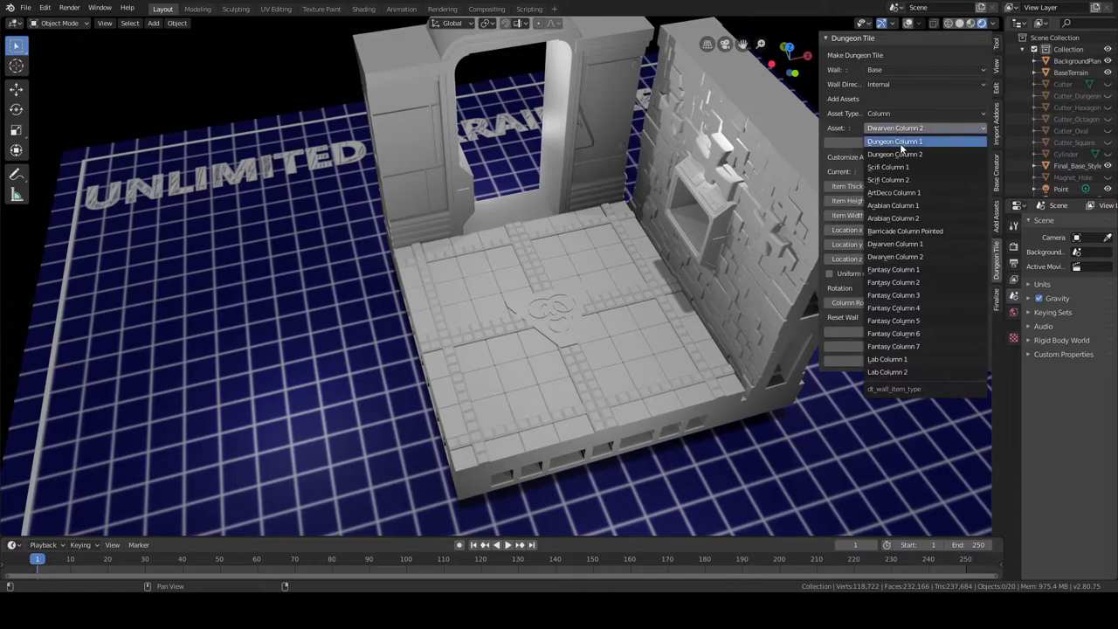
pyautogui.click(887, 178)
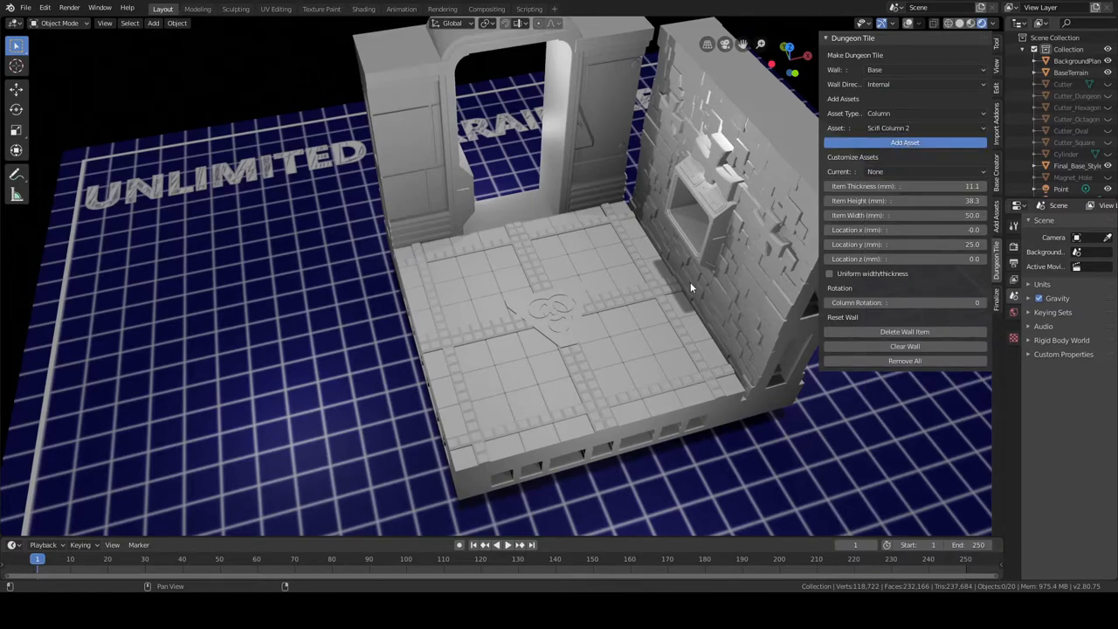
pyautogui.click(905, 143)
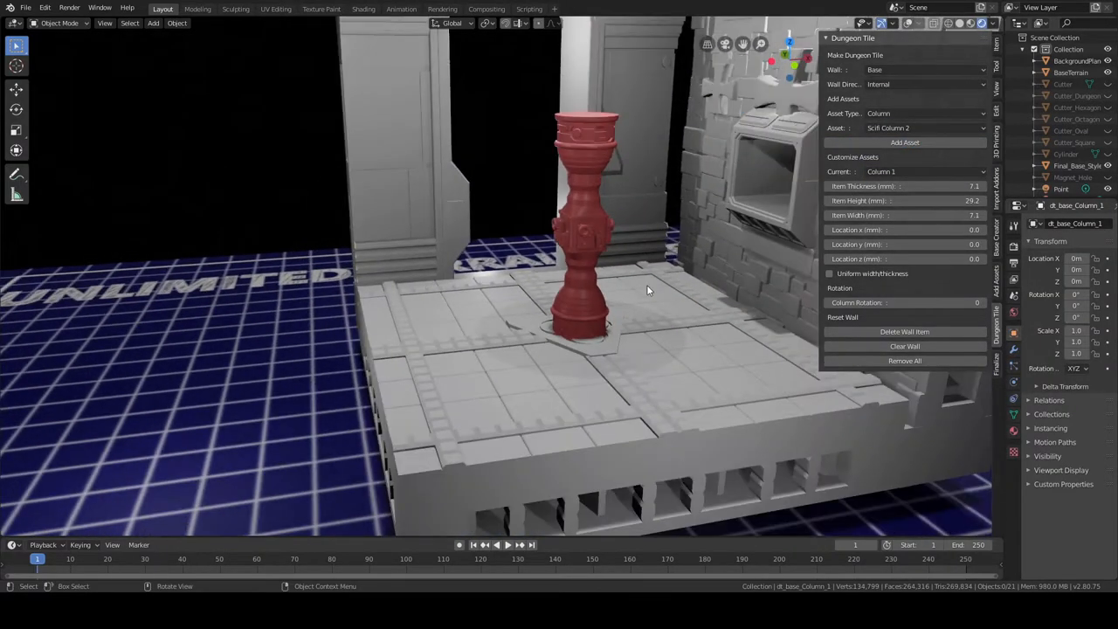
pyautogui.moveTo(646, 289); pyautogui.dragTo(576, 332)
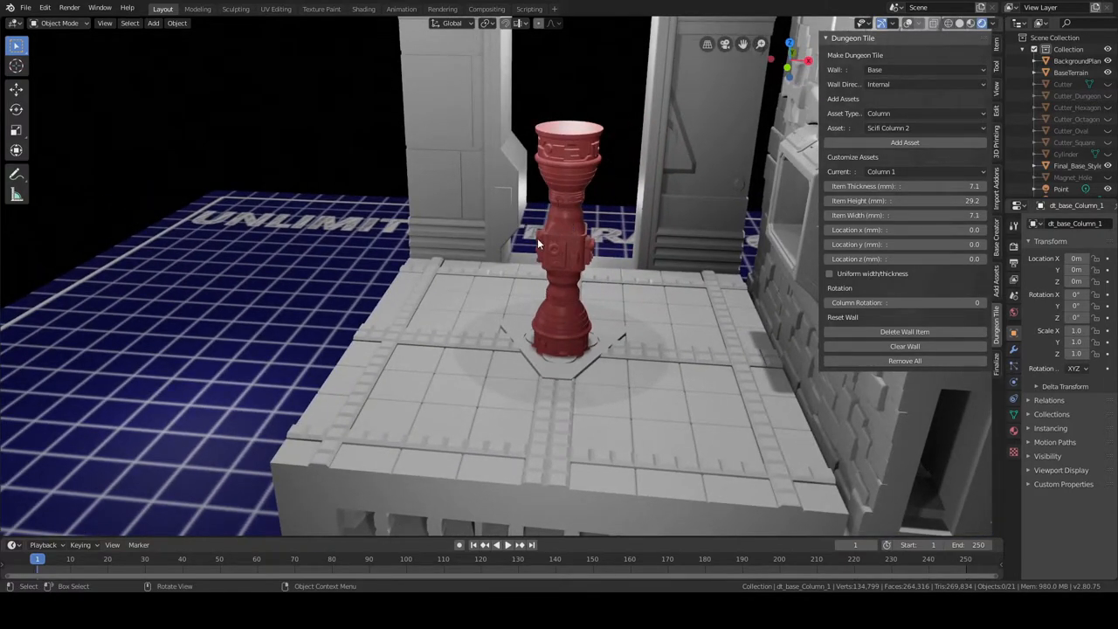
pyautogui.moveTo(730, 322)
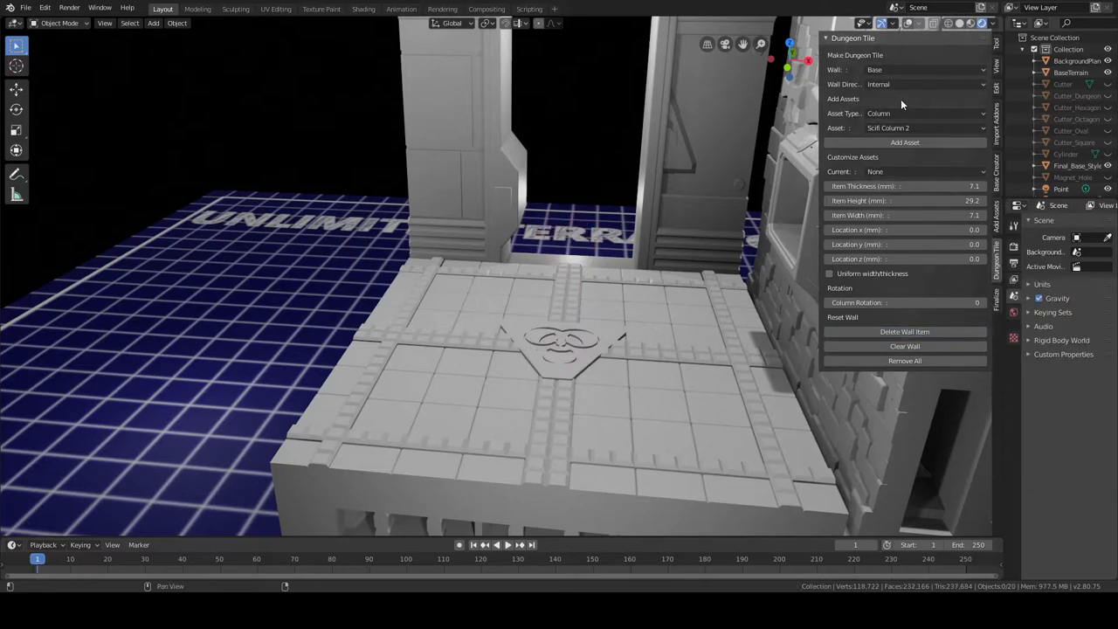
pyautogui.click(916, 127)
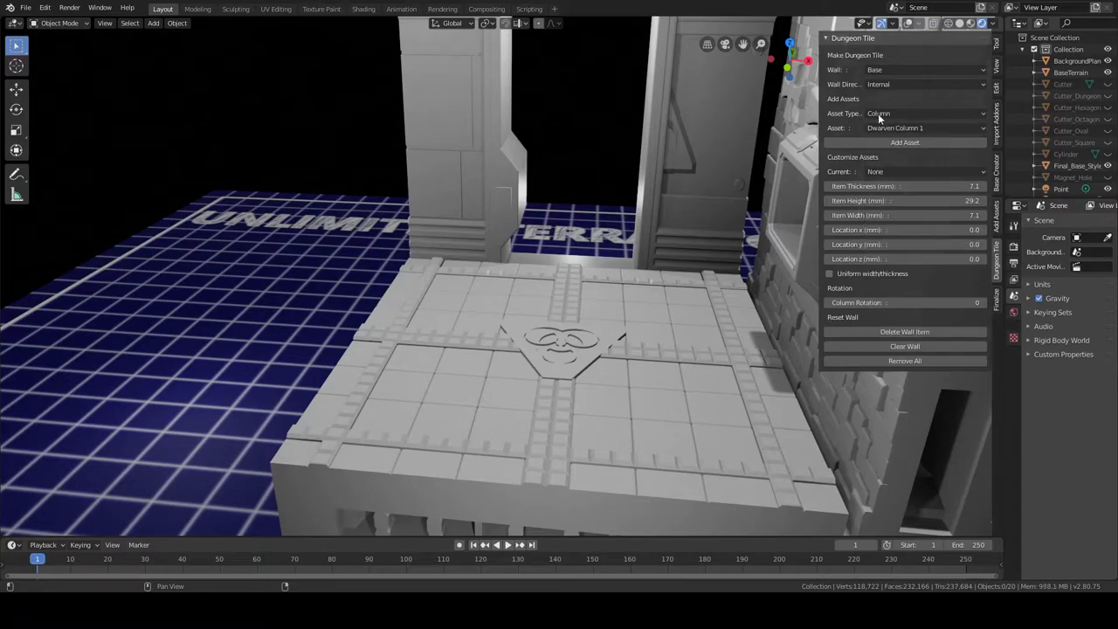
# Step: Add the Dwarven Column 1 asset at a corner of the tile beside the walls
pyautogui.click(926, 84)
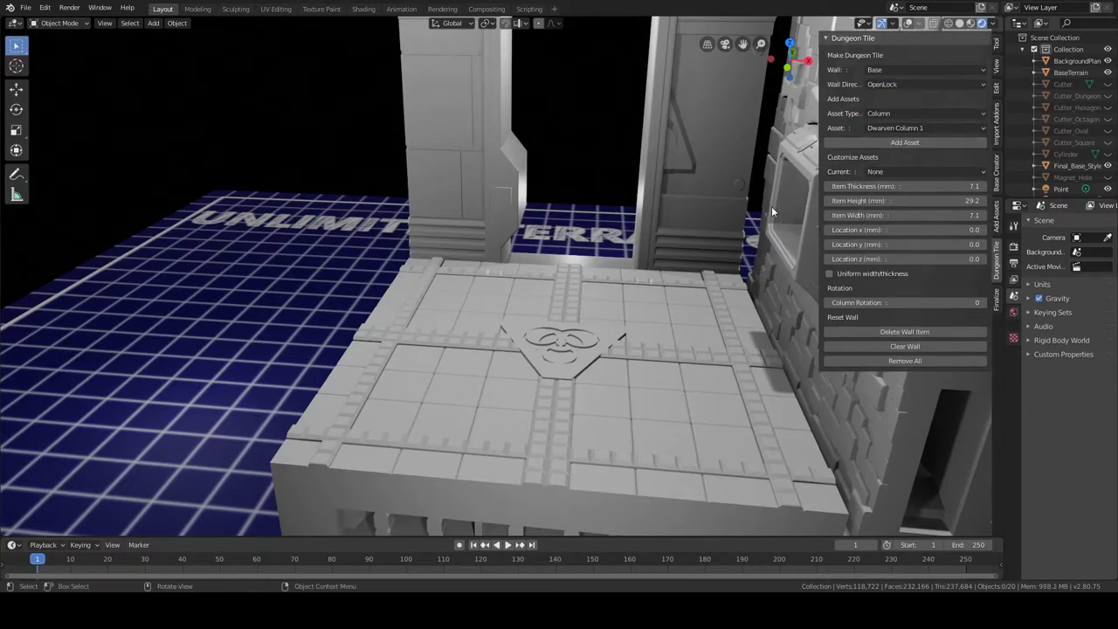
pyautogui.moveTo(772, 210); pyautogui.dragTo(702, 349)
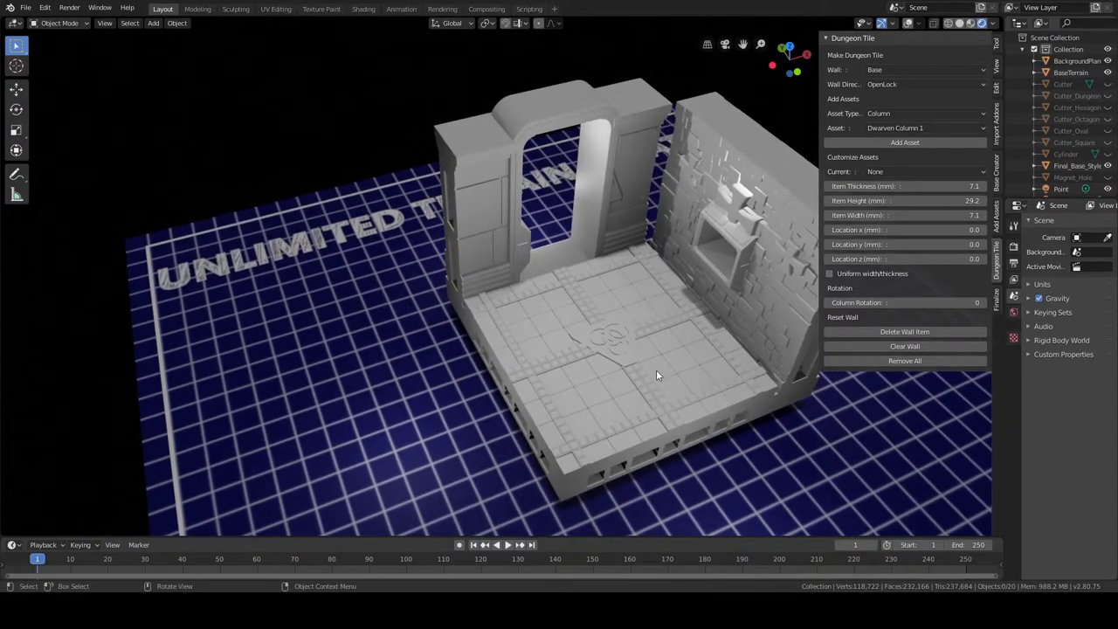
pyautogui.moveTo(656, 376); pyautogui.dragTo(632, 342)
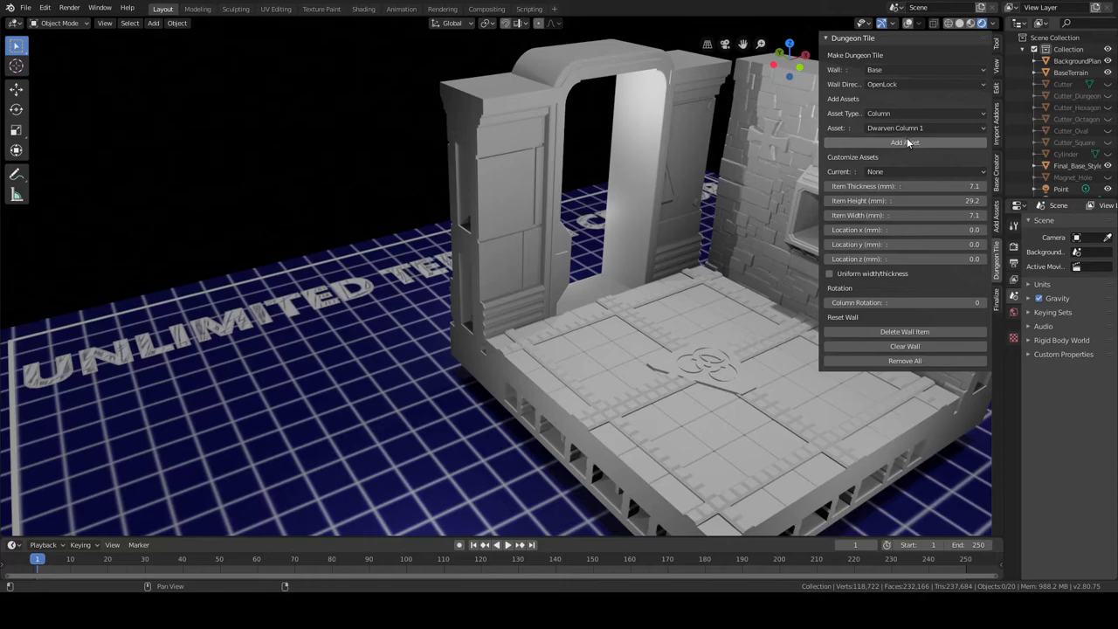
pyautogui.moveTo(912, 150)
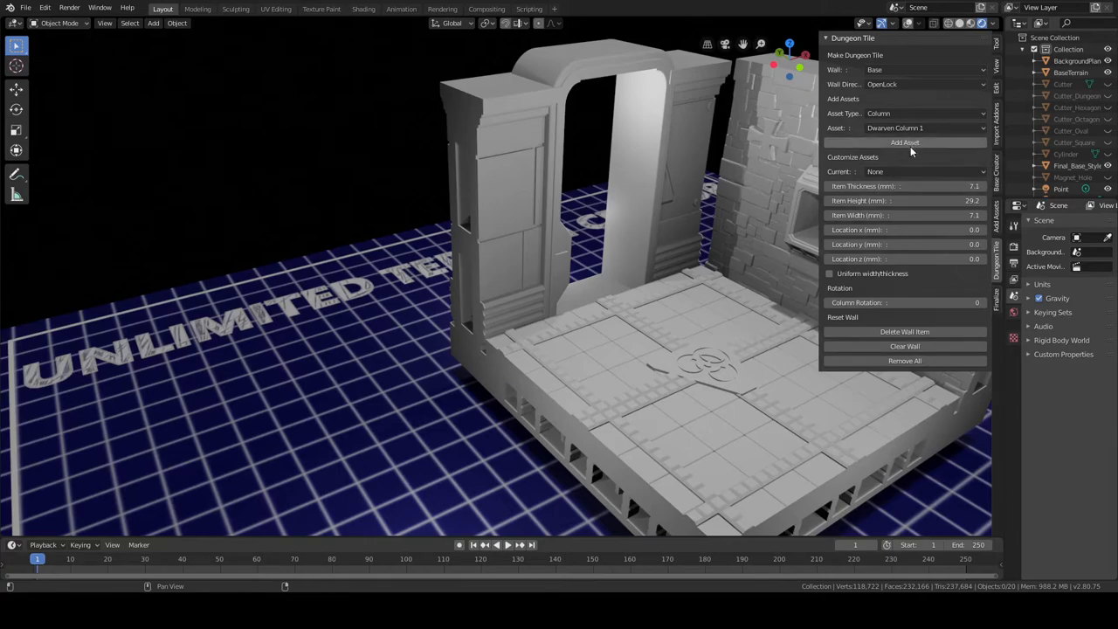
pyautogui.moveTo(868, 210)
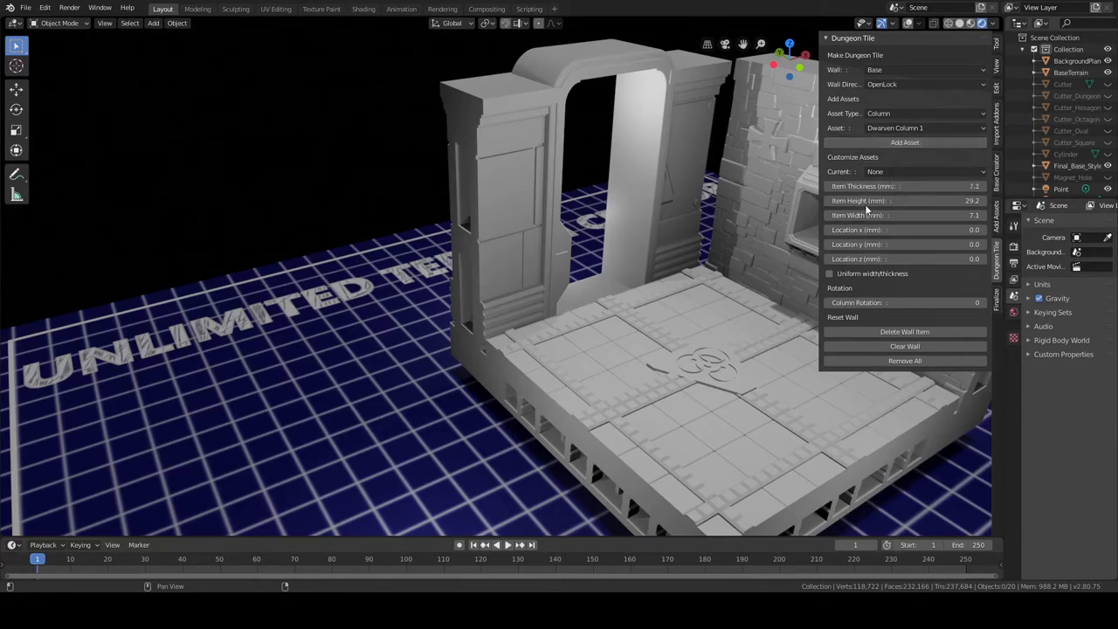
pyautogui.moveTo(905, 143)
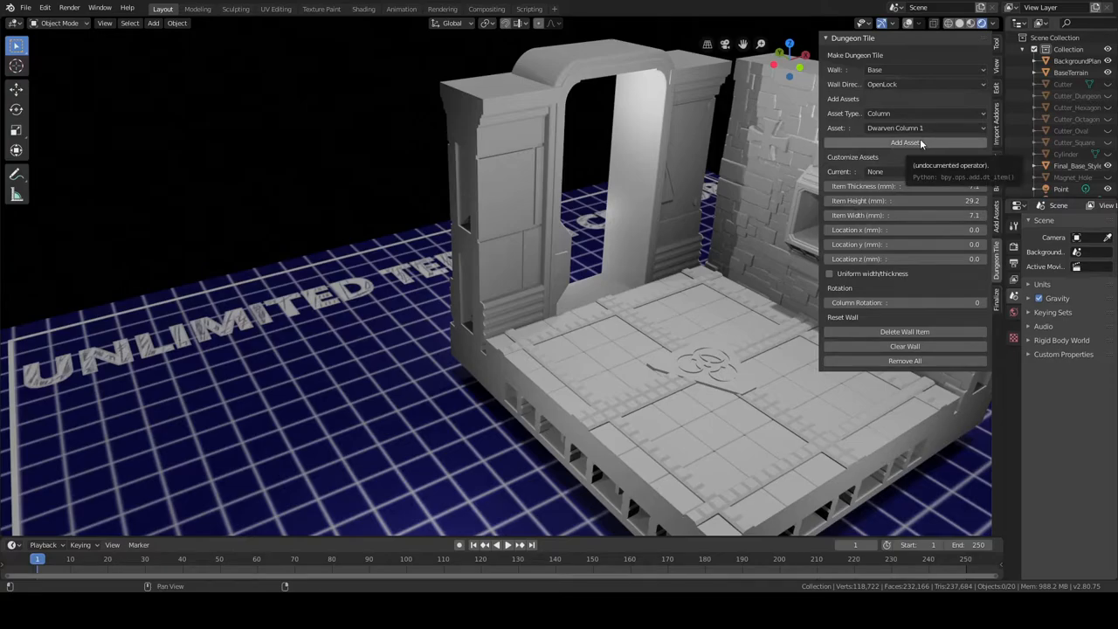
pyautogui.click(904, 143)
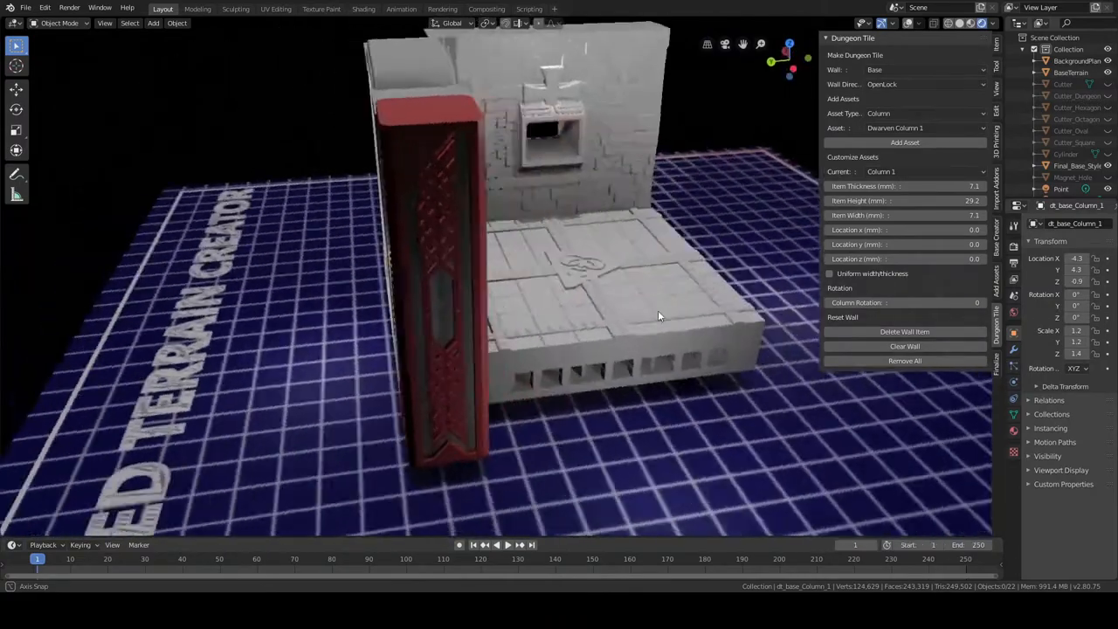
# Step: Enable Uniform width/thickness and enlarge the column to full wall height, checking it closely
pyautogui.moveTo(660, 314); pyautogui.dragTo(510, 335)
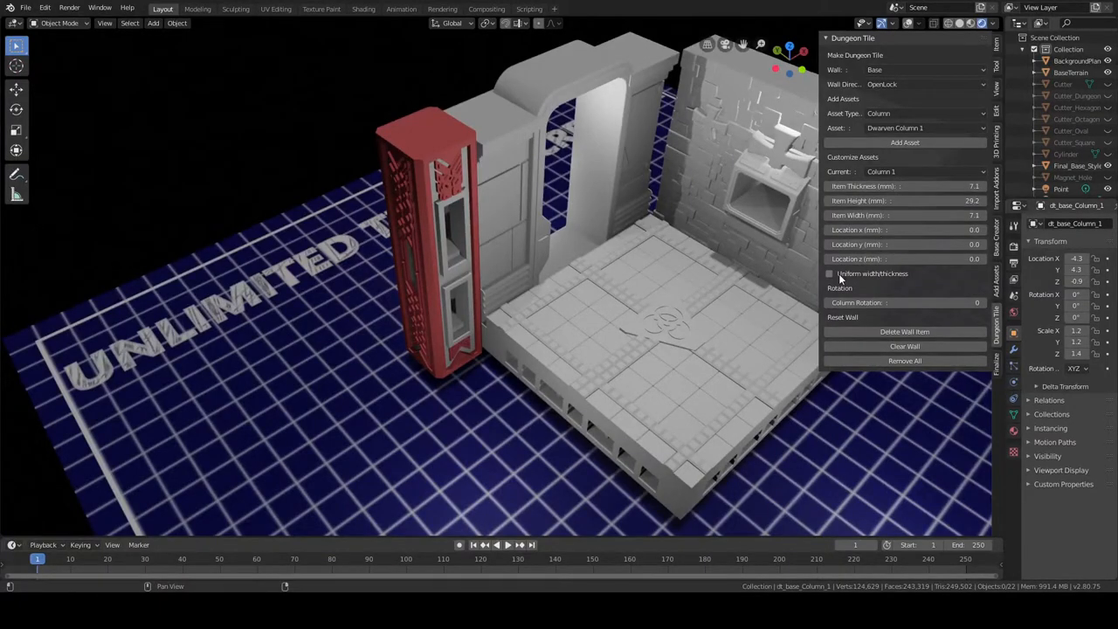
pyautogui.click(830, 272)
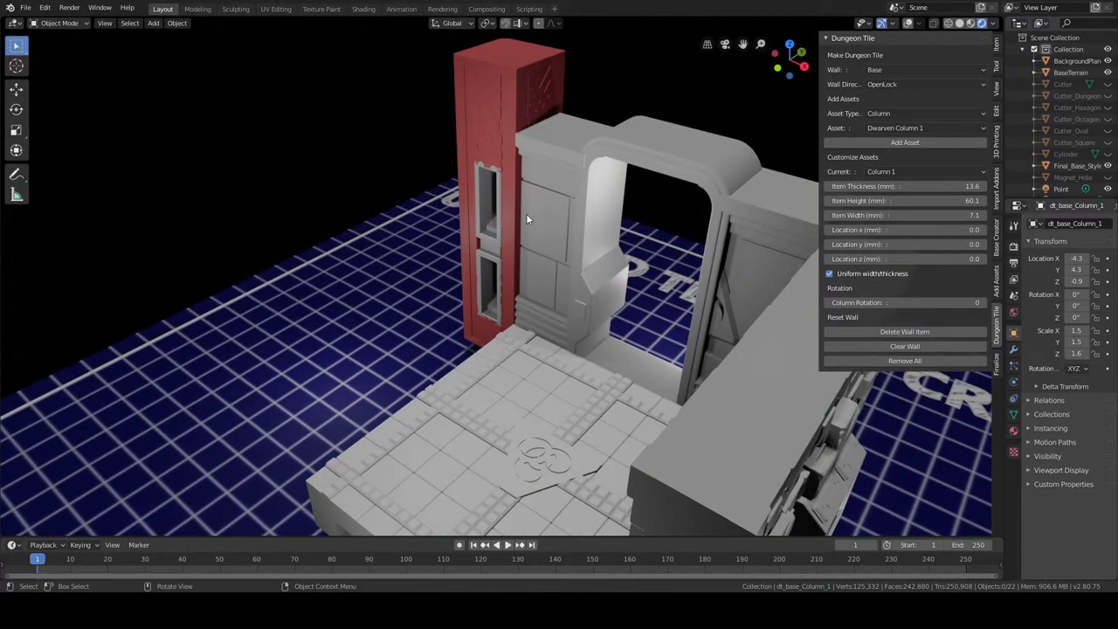
pyautogui.moveTo(527, 218); pyautogui.dragTo(517, 282)
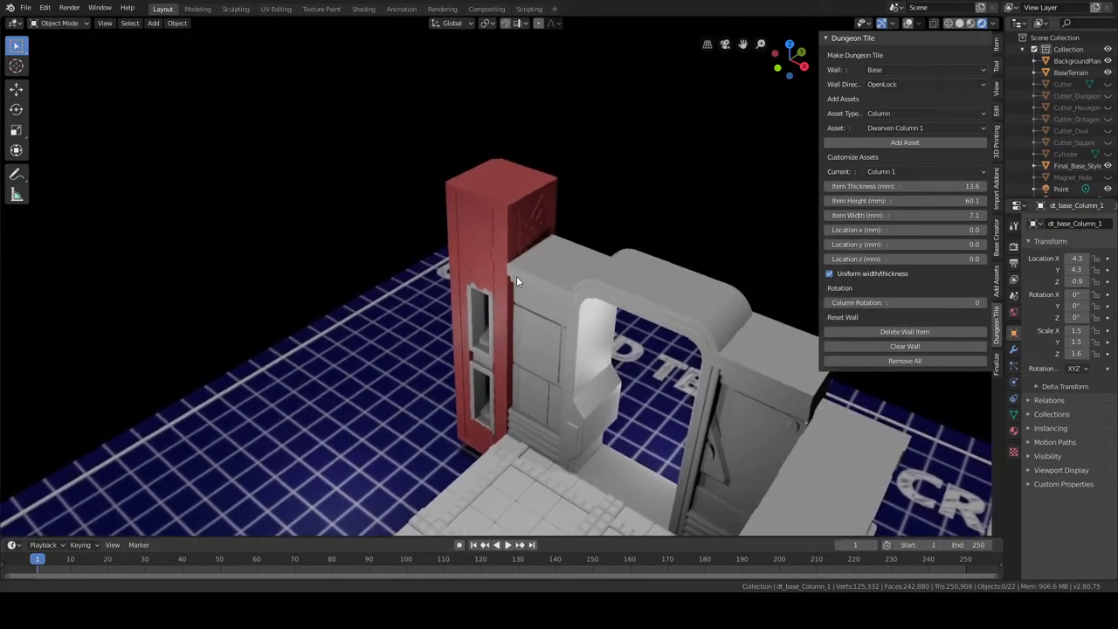
pyautogui.moveTo(515, 281); pyautogui.dragTo(549, 164)
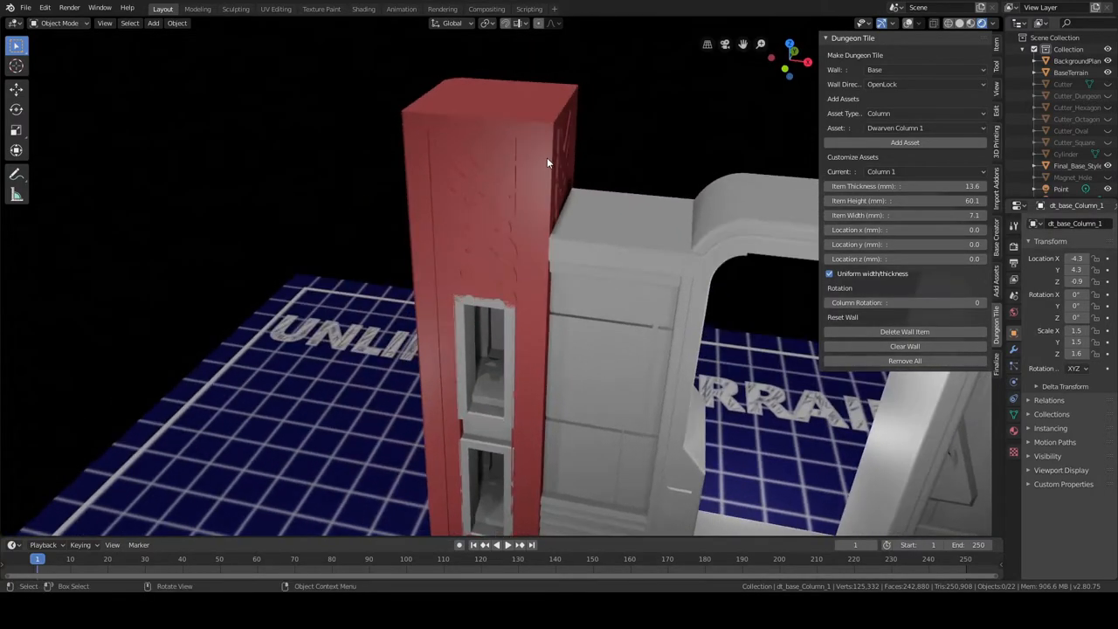
pyautogui.moveTo(548, 163); pyautogui.dragTo(559, 262)
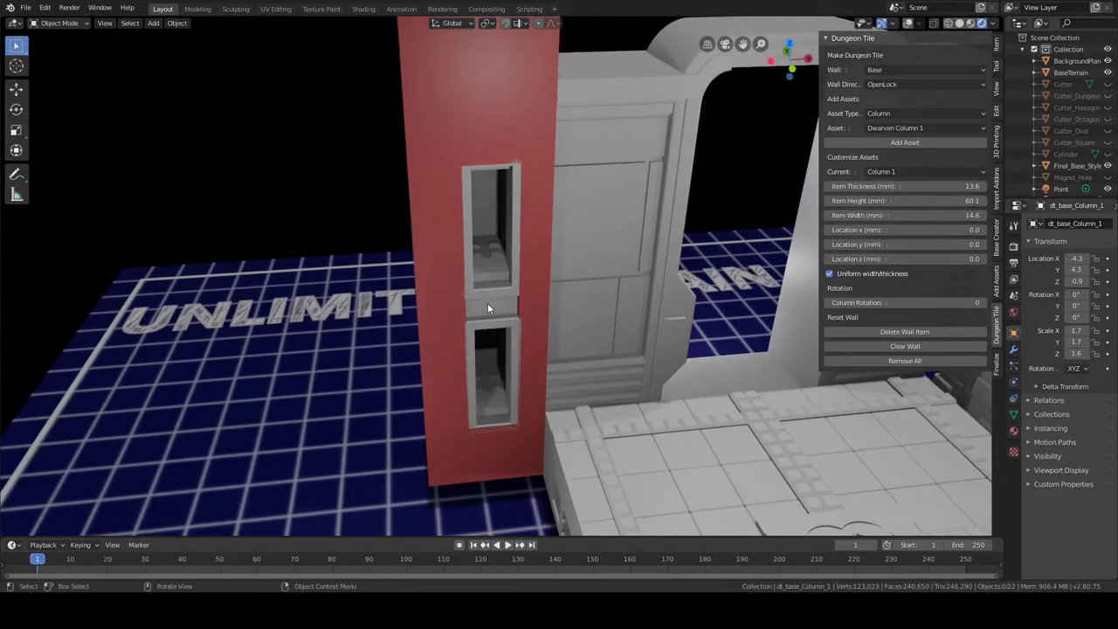
pyautogui.moveTo(489, 306); pyautogui.dragTo(451, 300)
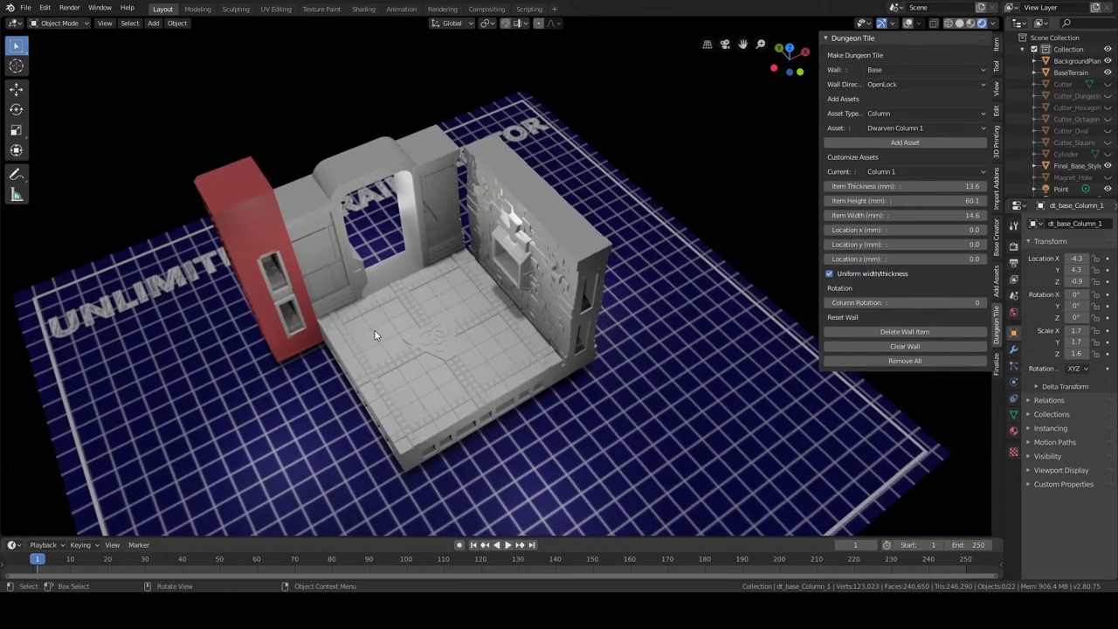
pyautogui.moveTo(375, 336); pyautogui.dragTo(440, 305)
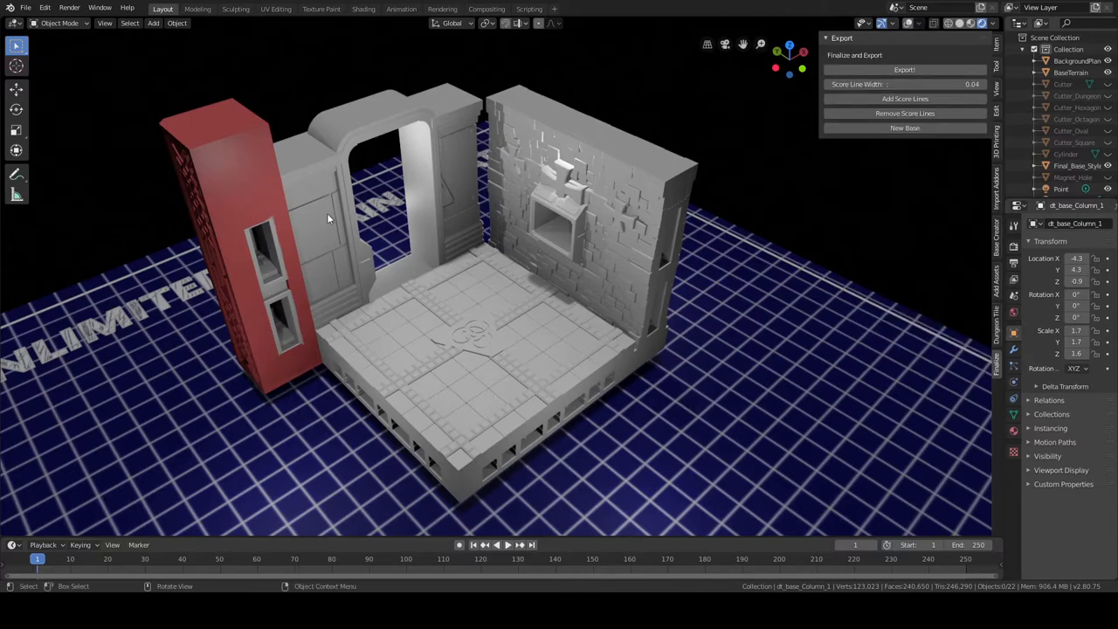
pyautogui.moveTo(206, 152)
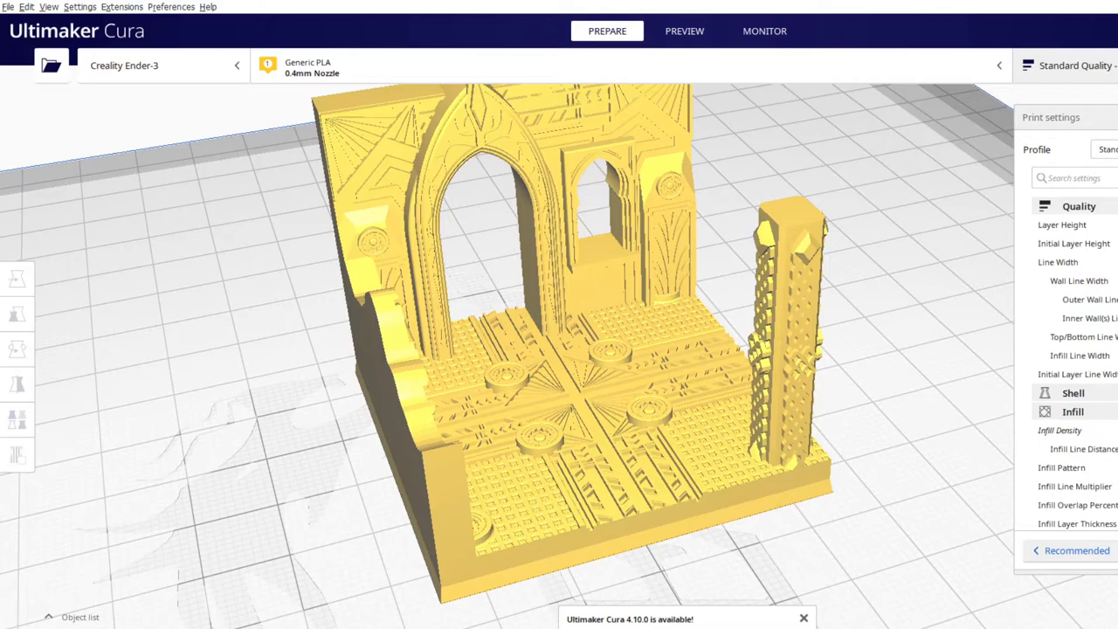
# Step: Remove the previously loaded dungeon tile models from the build plate
pyautogui.click(18, 315)
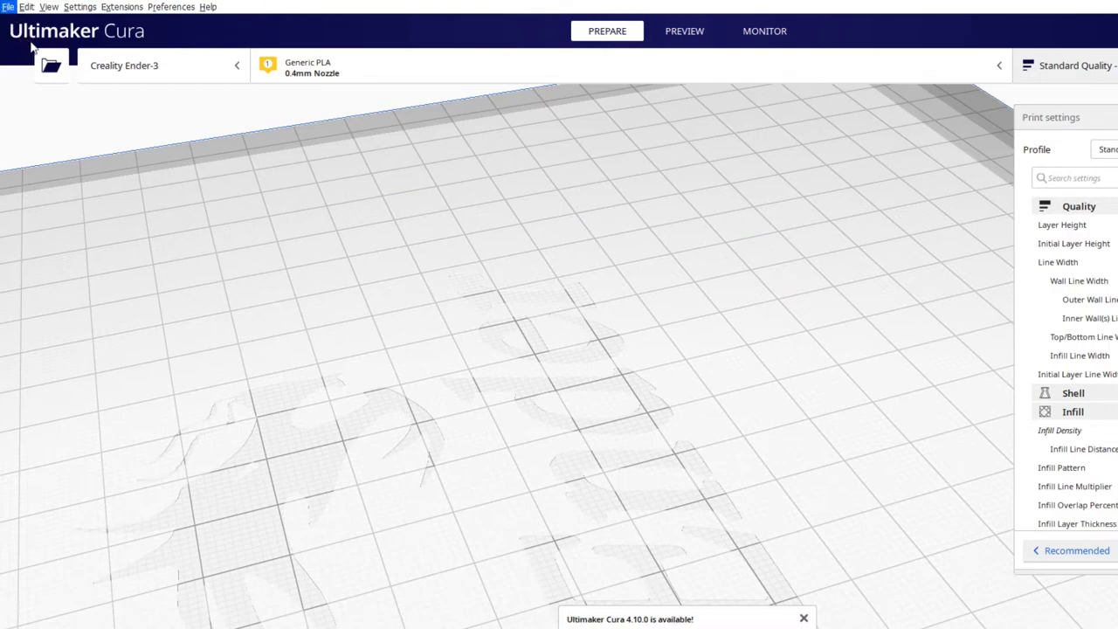
pyautogui.moveTo(757, 119)
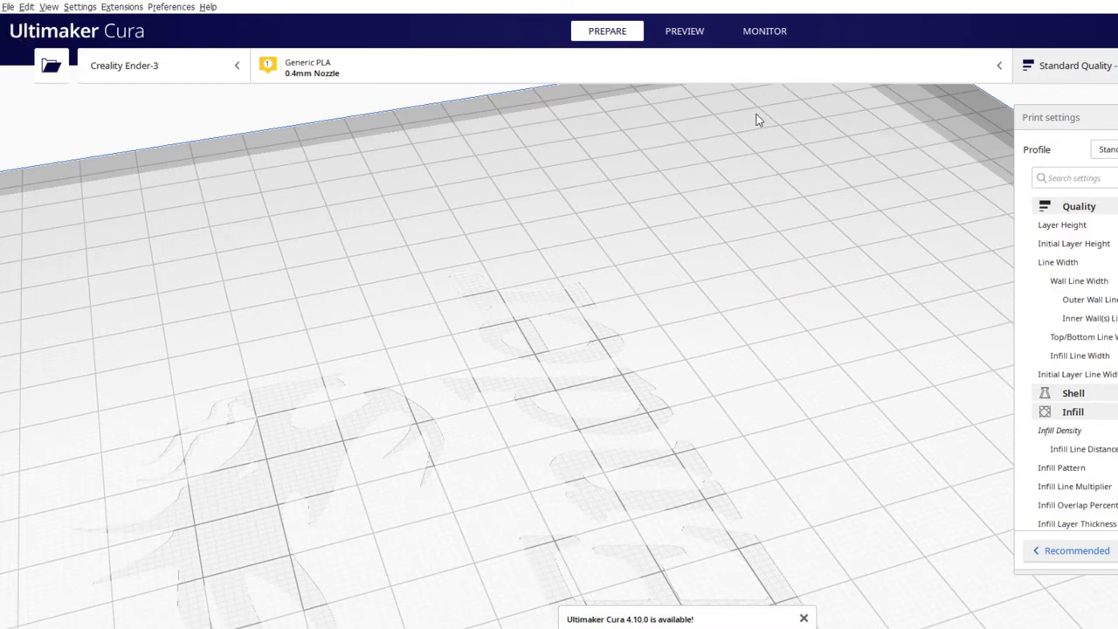
pyautogui.moveTo(742, 123)
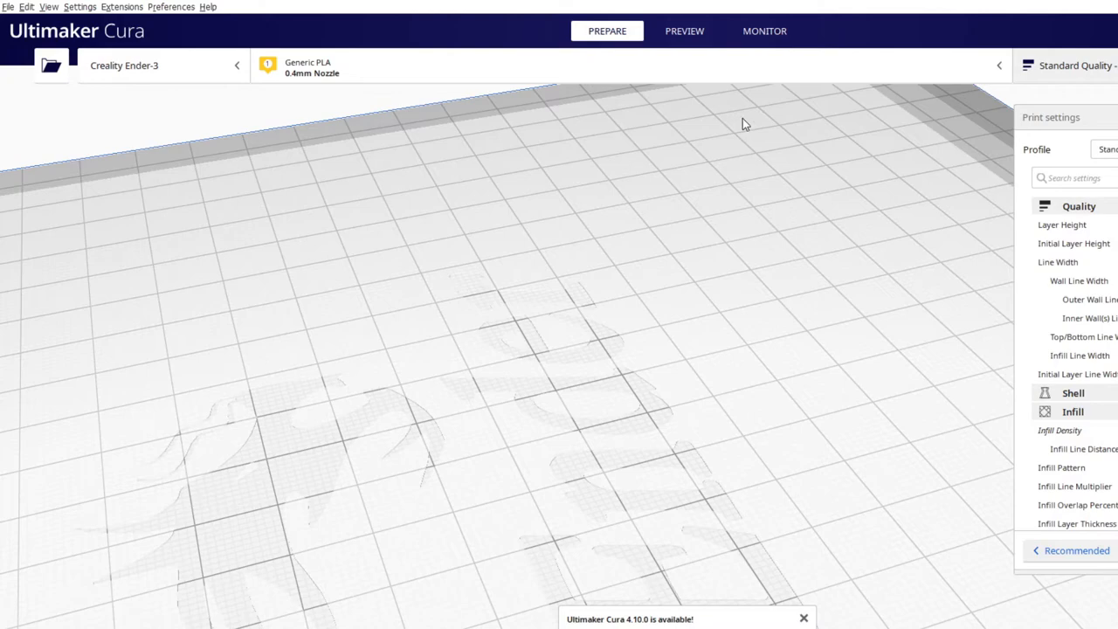
pyautogui.moveTo(737, 147)
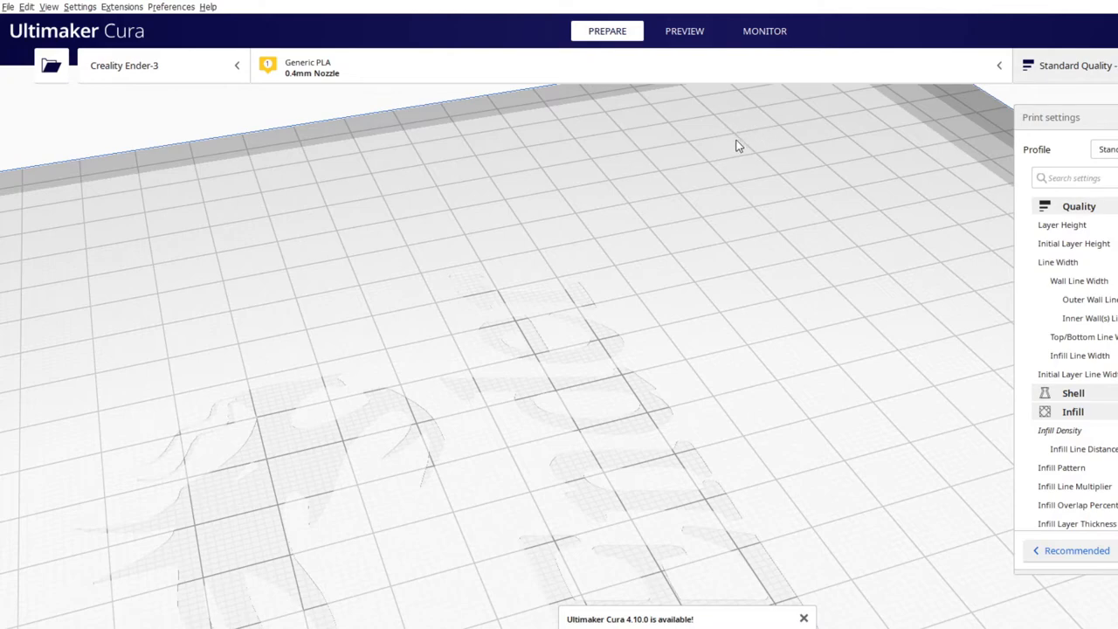
pyautogui.moveTo(744, 158)
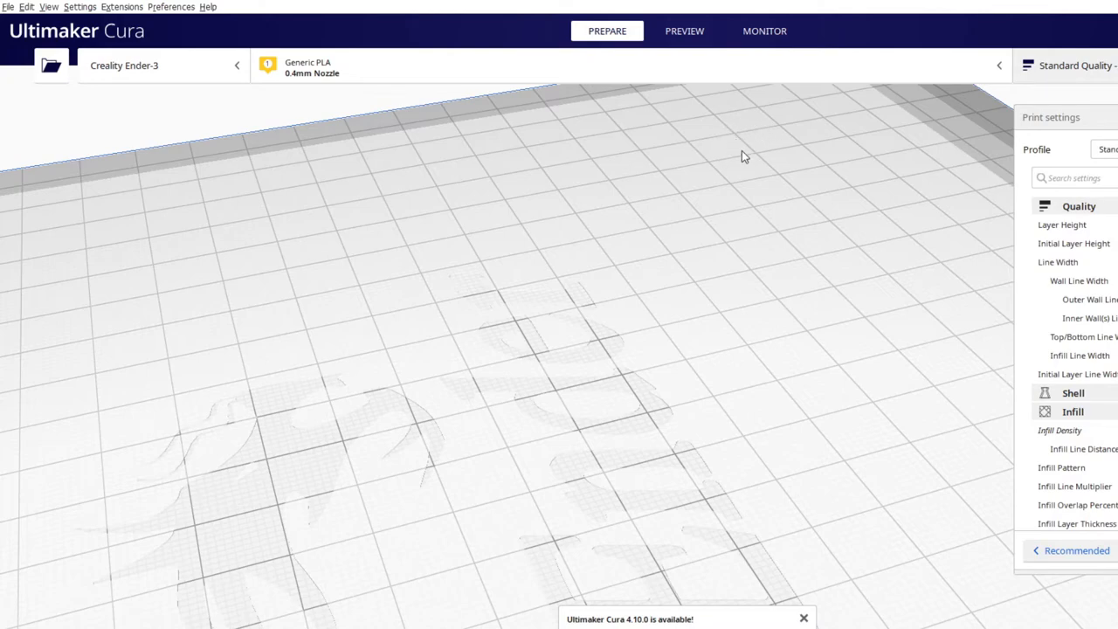
pyautogui.moveTo(690, 172)
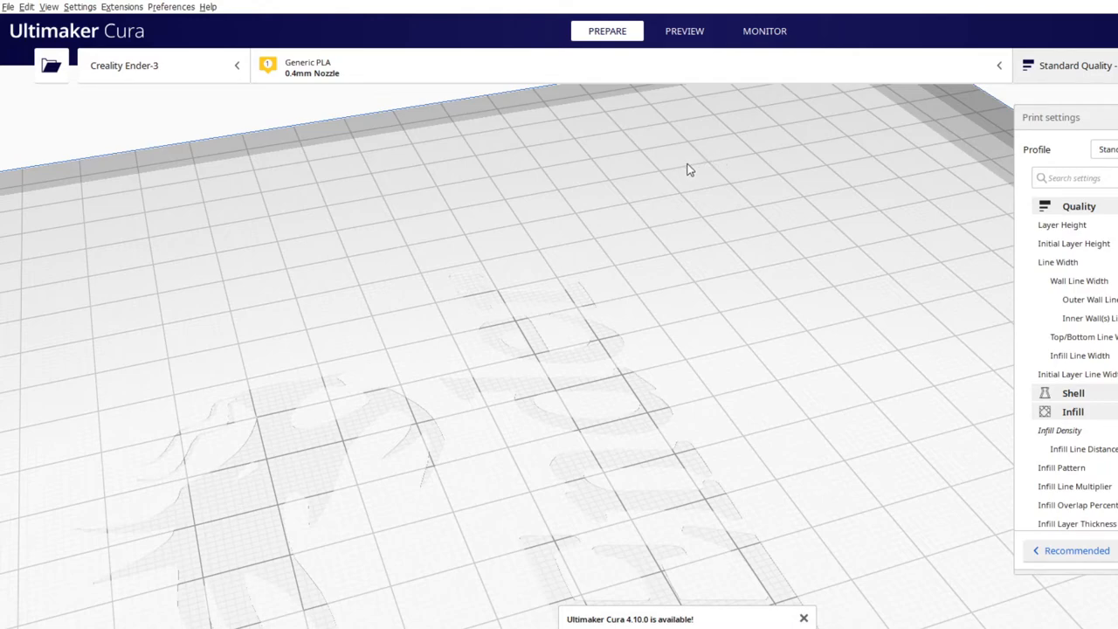
pyautogui.moveTo(678, 177)
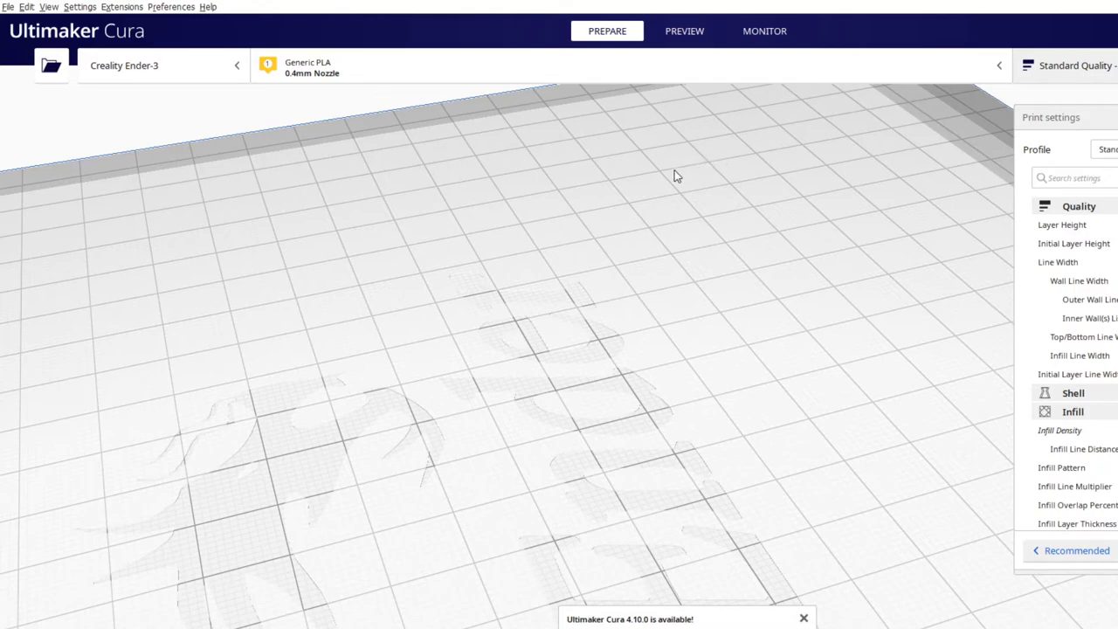
pyautogui.moveTo(670, 173)
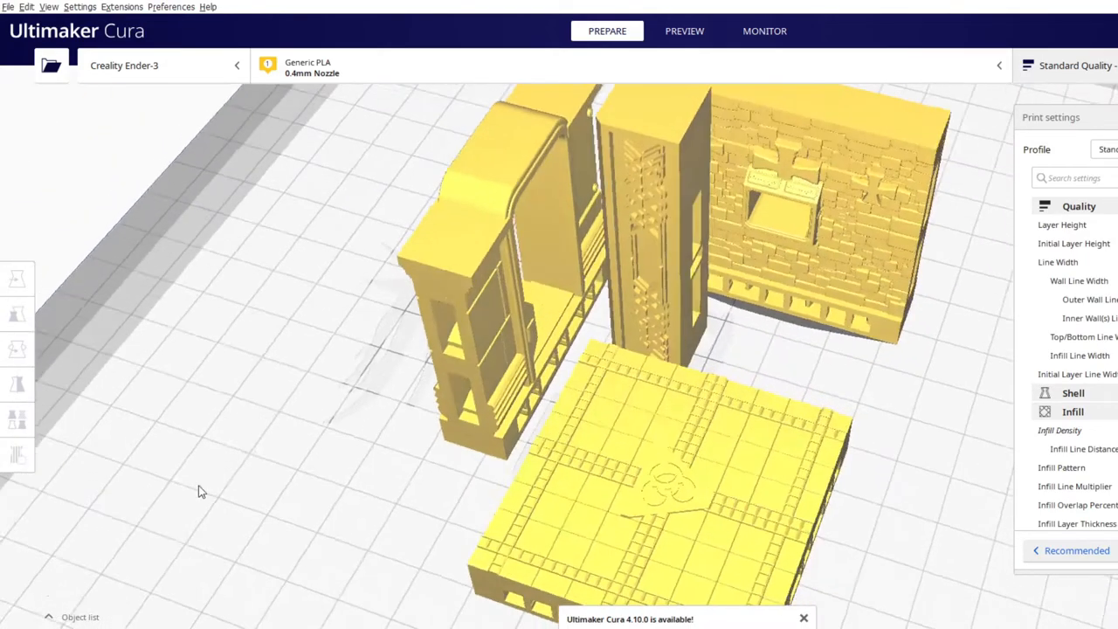
# Step: Orbit around the floor tile, doorway wall, stone wall and column to inspect them
pyautogui.moveTo(201, 489); pyautogui.dragTo(730, 557)
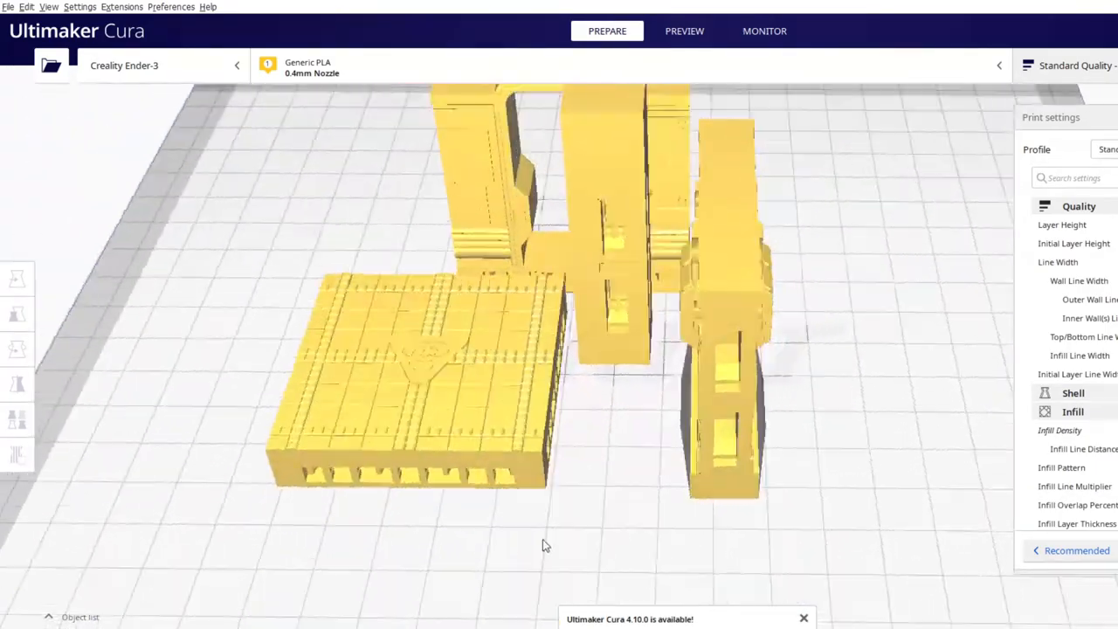
pyautogui.moveTo(545, 545); pyautogui.dragTo(480, 474)
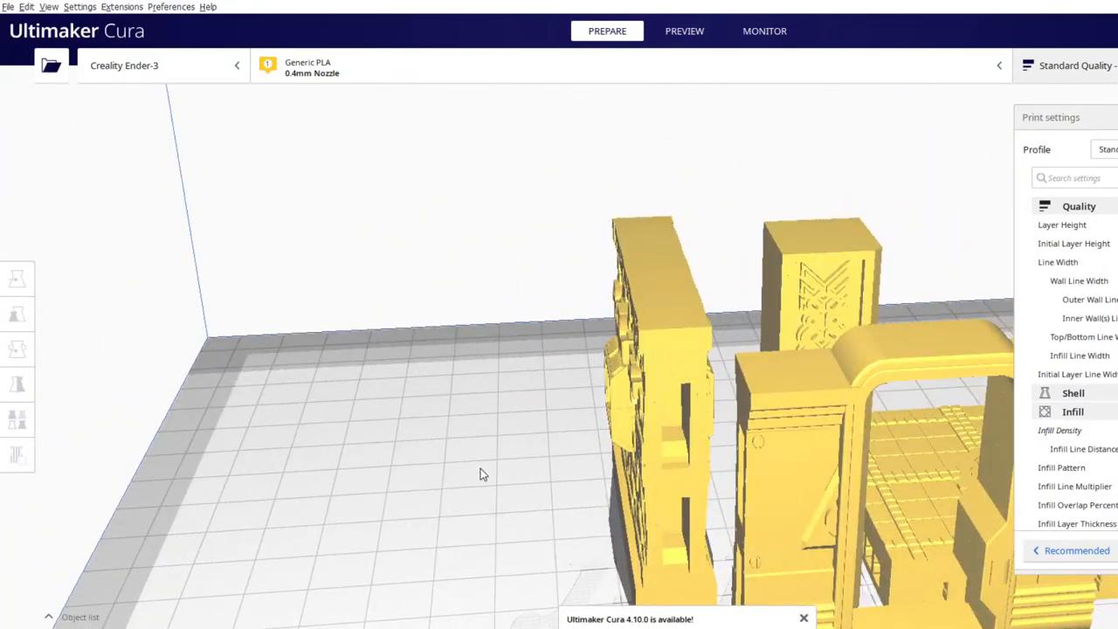
pyautogui.moveTo(481, 471); pyautogui.dragTo(912, 544)
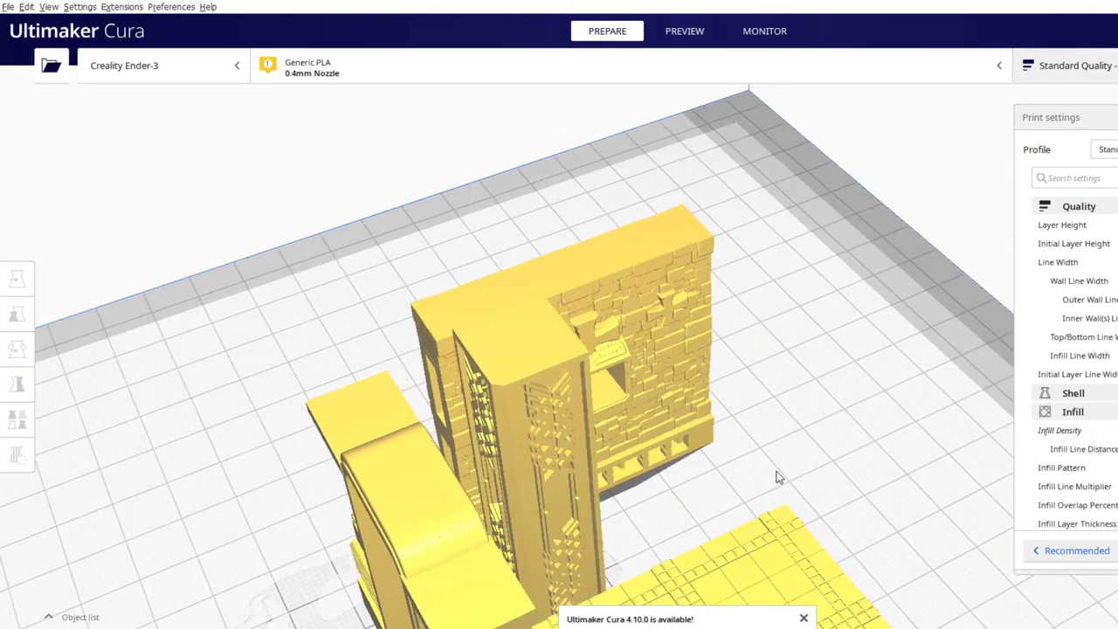
pyautogui.moveTo(779, 477); pyautogui.dragTo(210, 531)
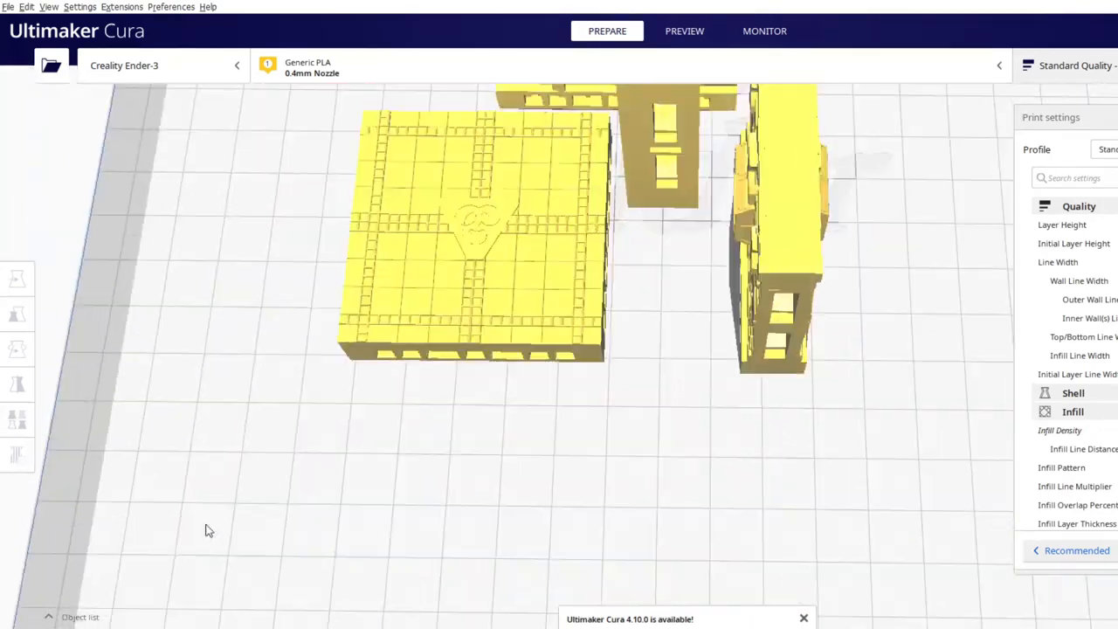